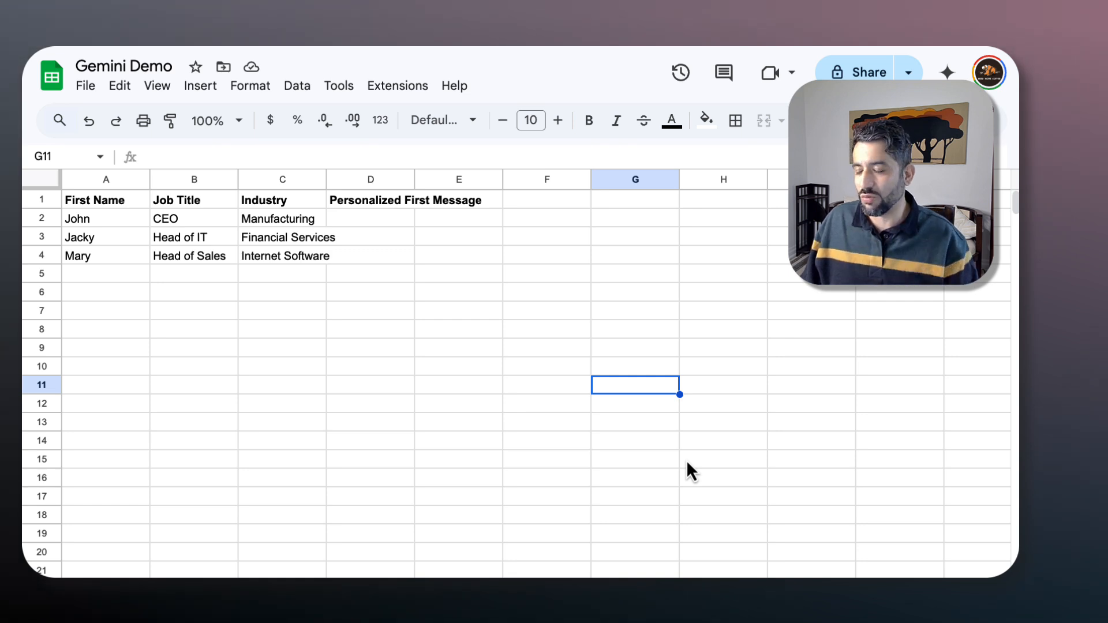
mouse_move(449, 404)
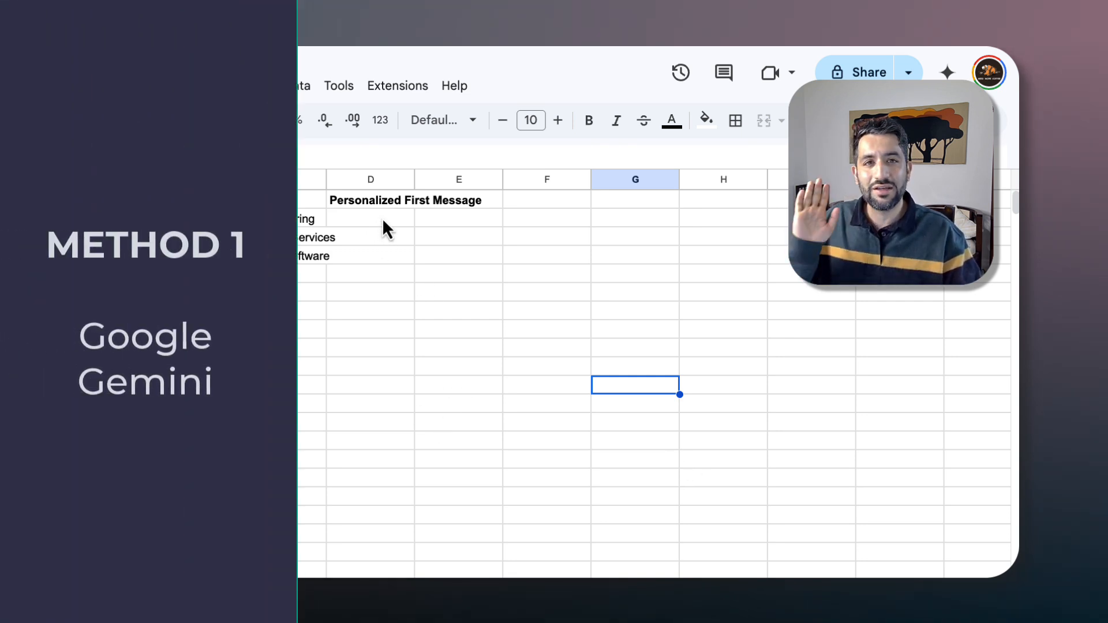
Start an =AI( formula in D2 twice and abandon both unfinished attempts.
left_click(370, 218)
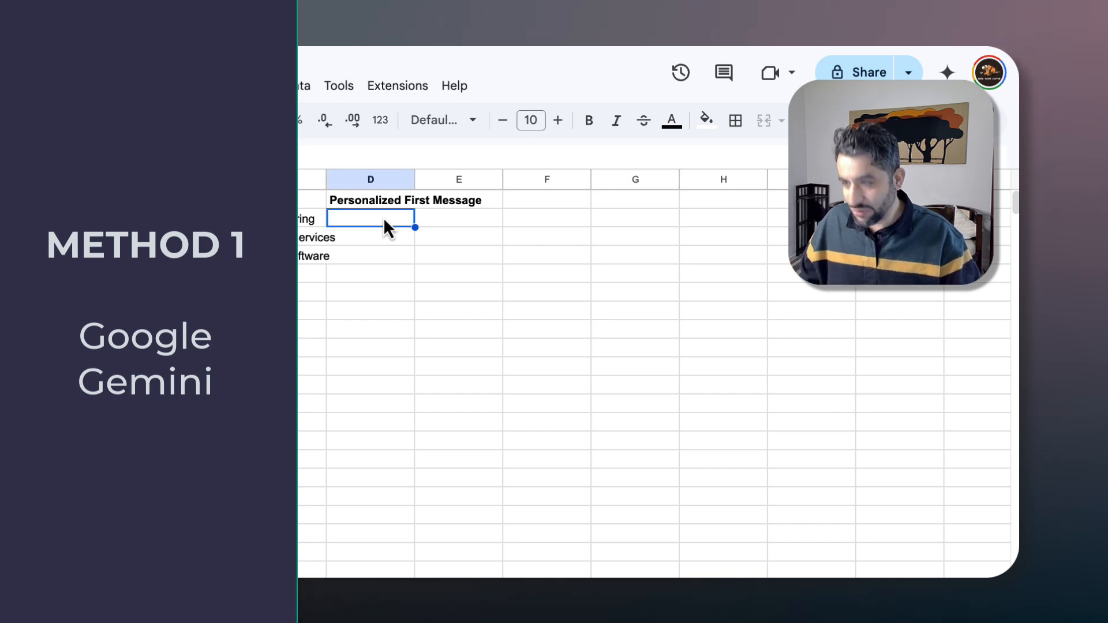
type("=AI")
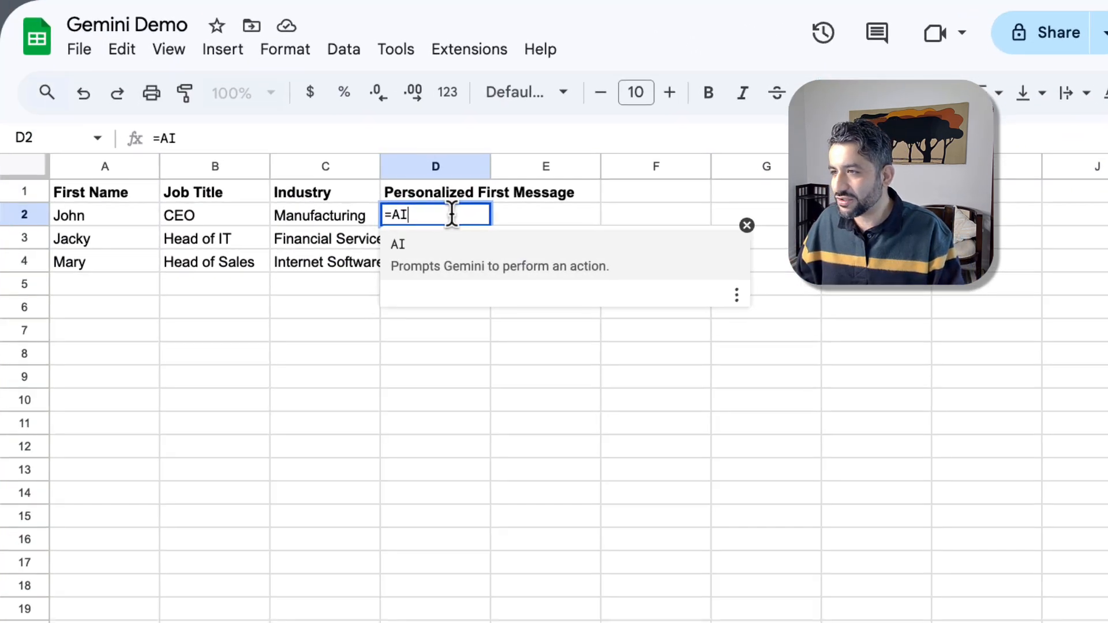
type("(")
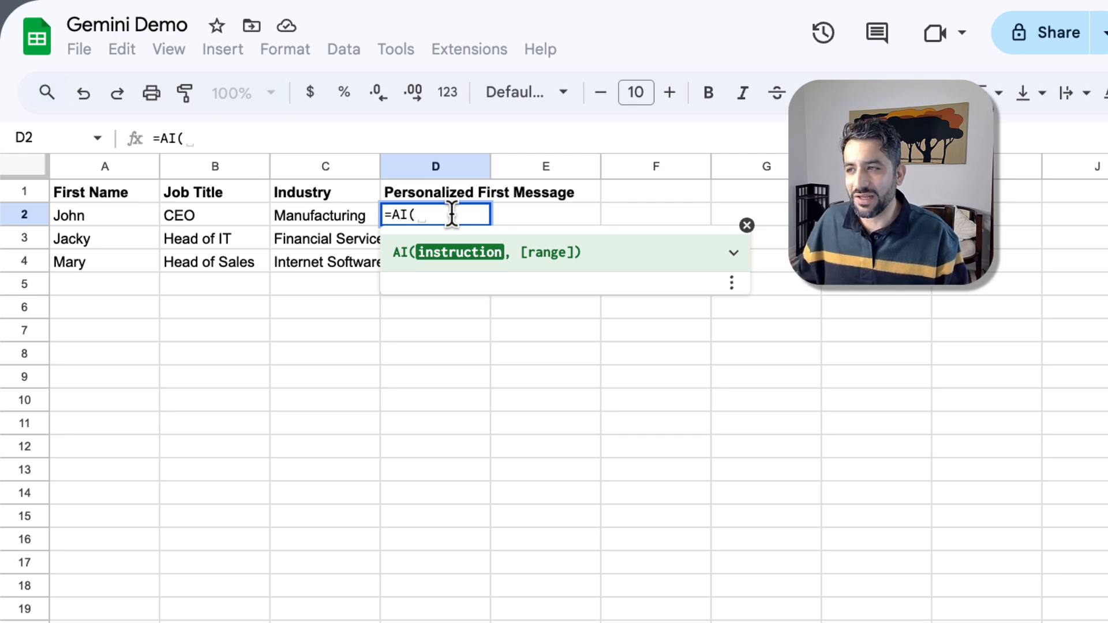
key("Escape")
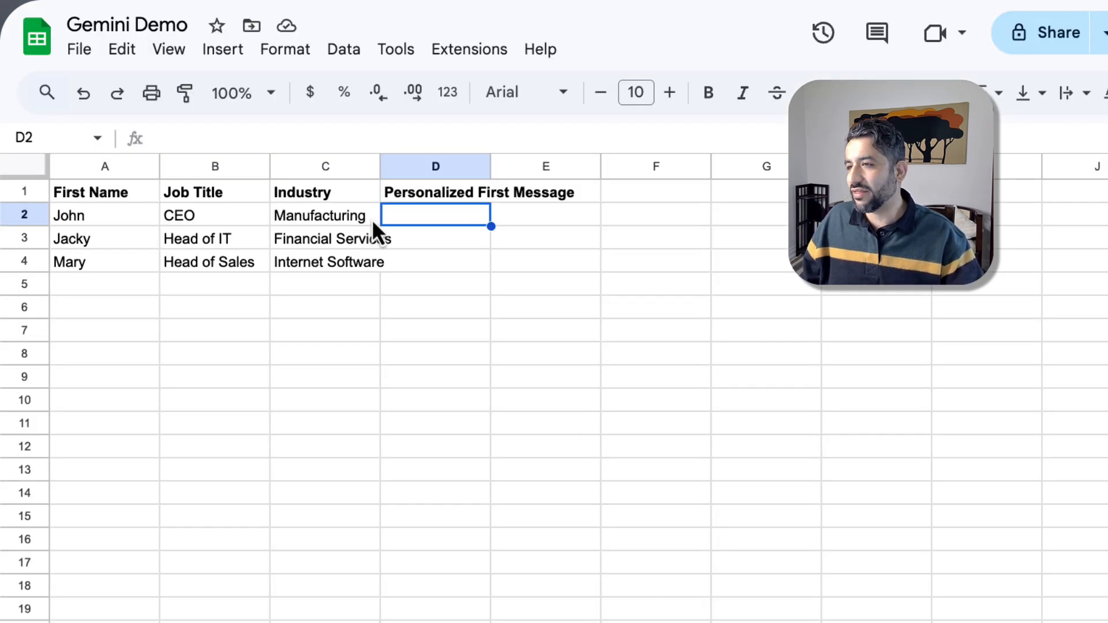
type("=")
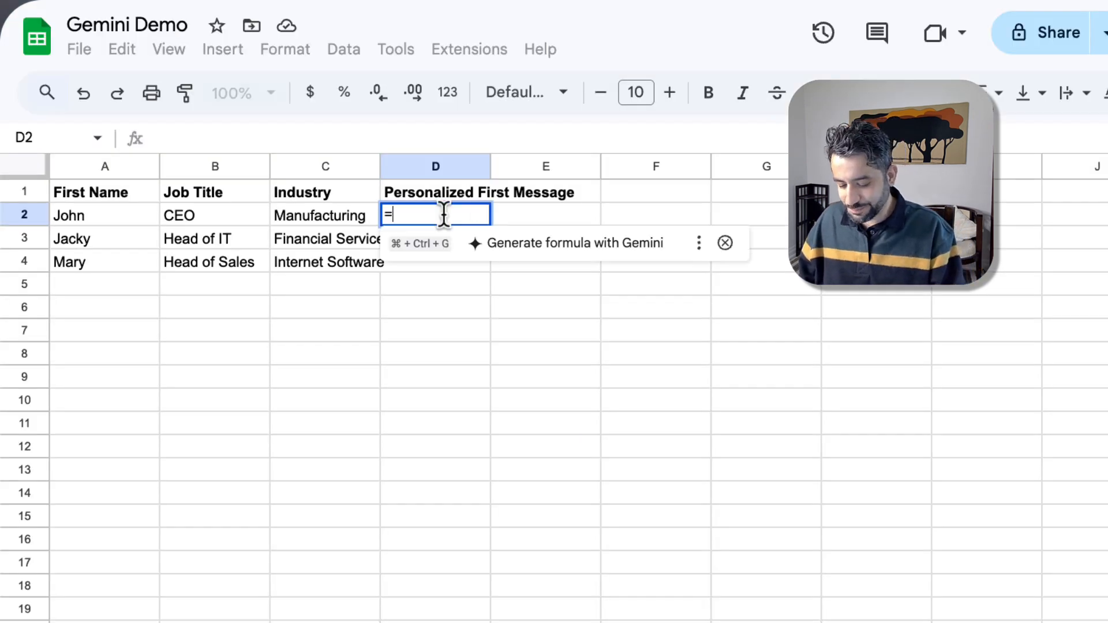
type("AI")
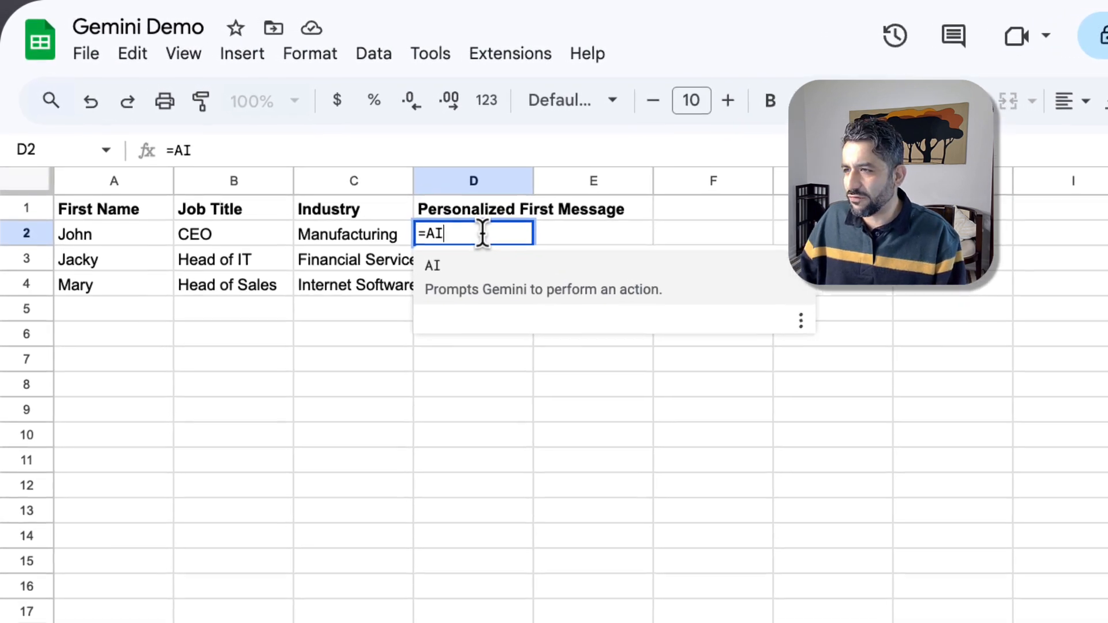
type("(")
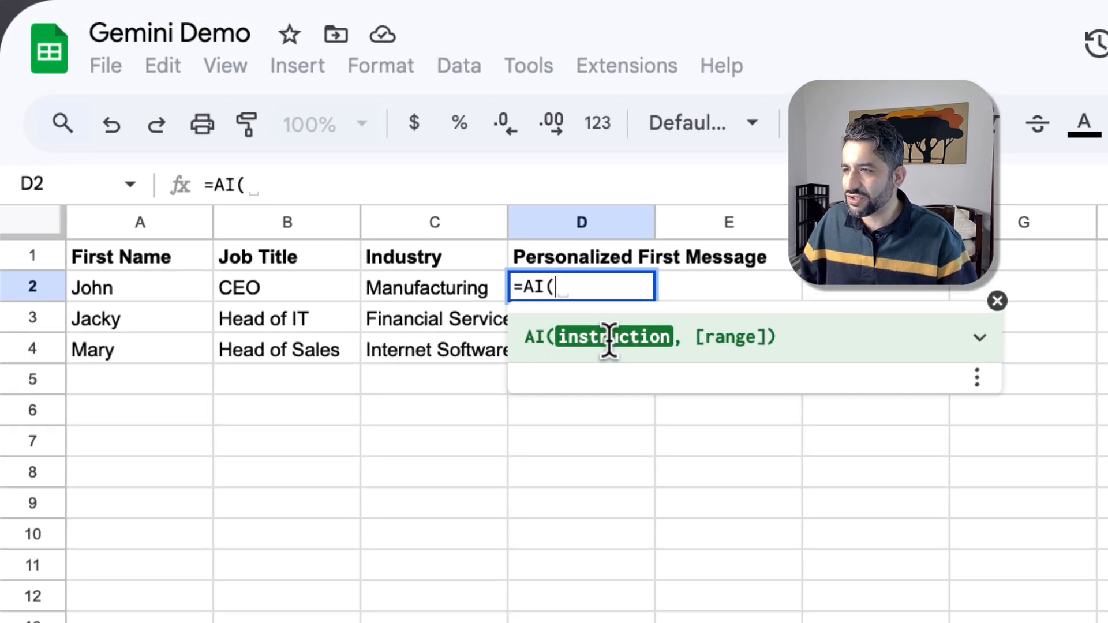
mouse_move(636, 346)
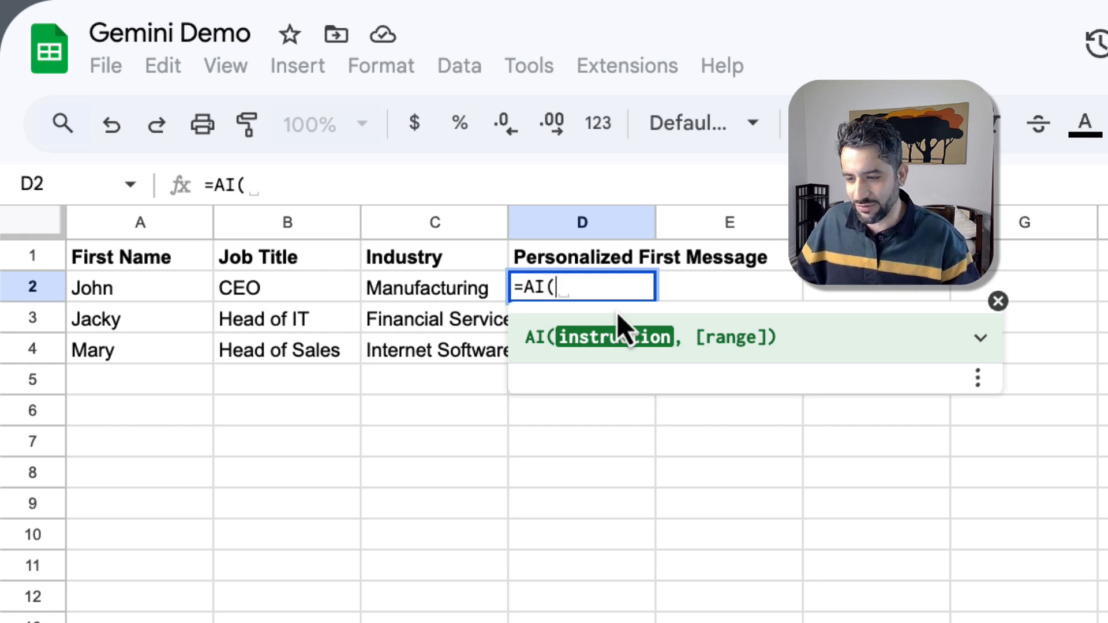
key("Escape")
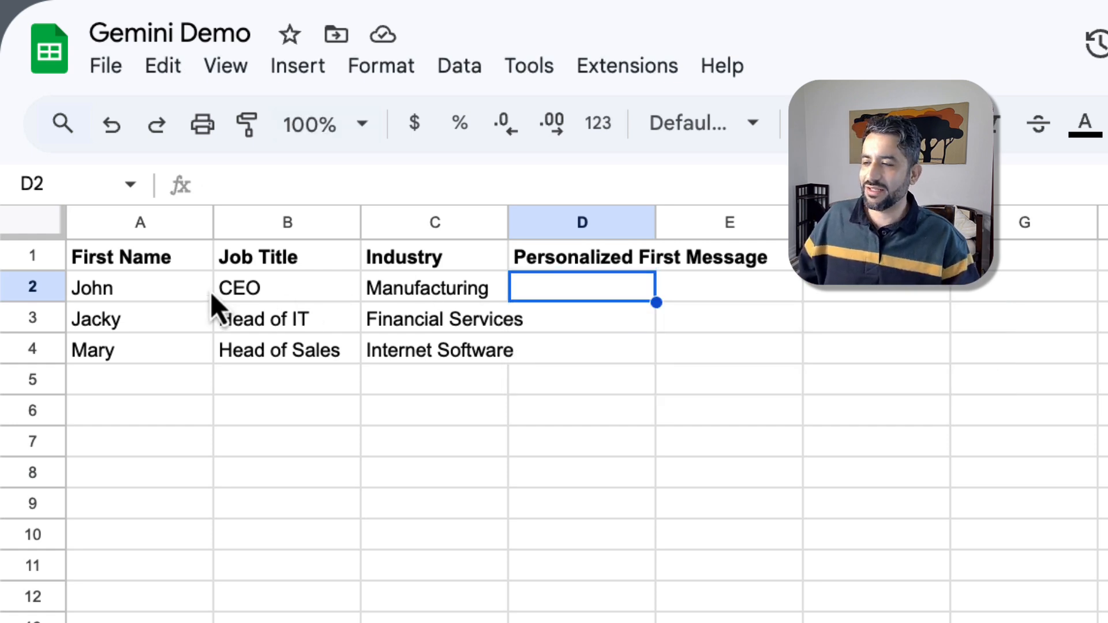
mouse_move(131, 289)
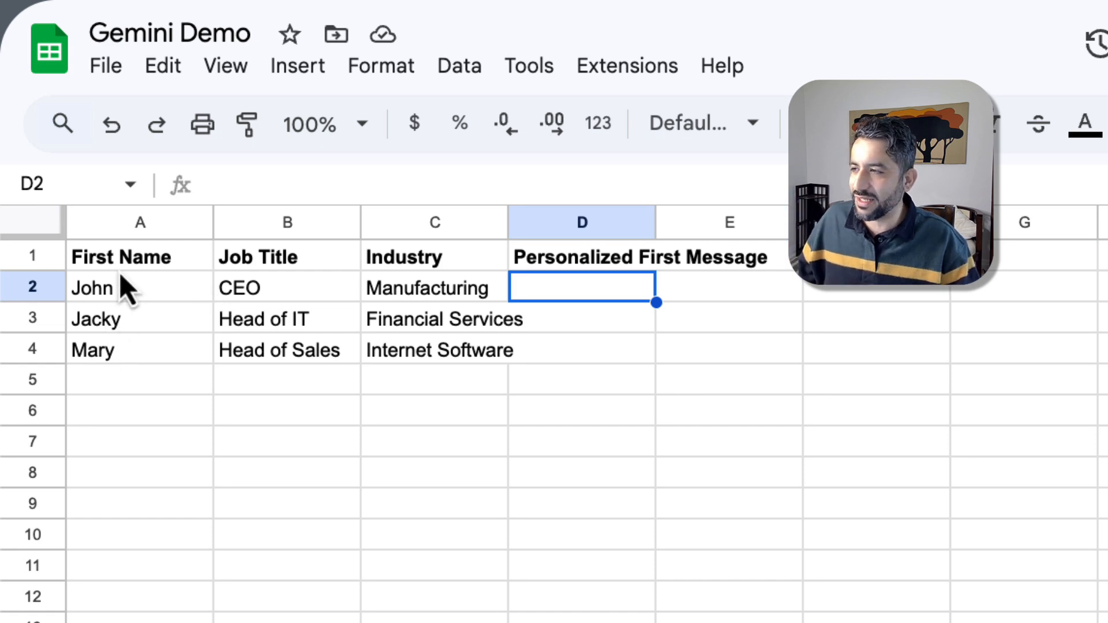
mouse_move(410, 297)
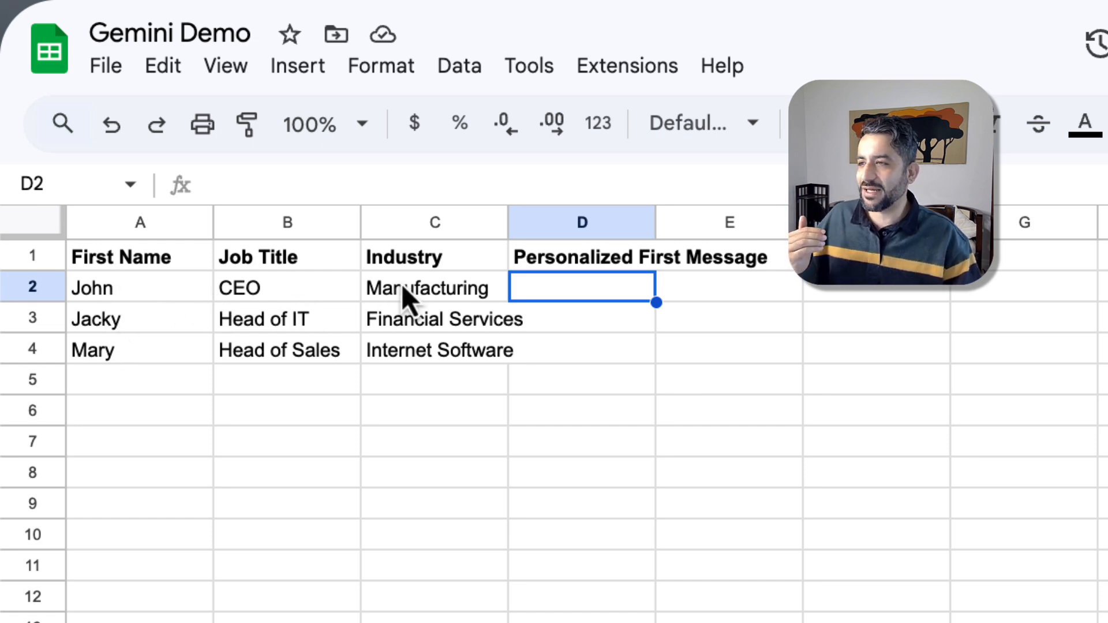
mouse_move(919, 516)
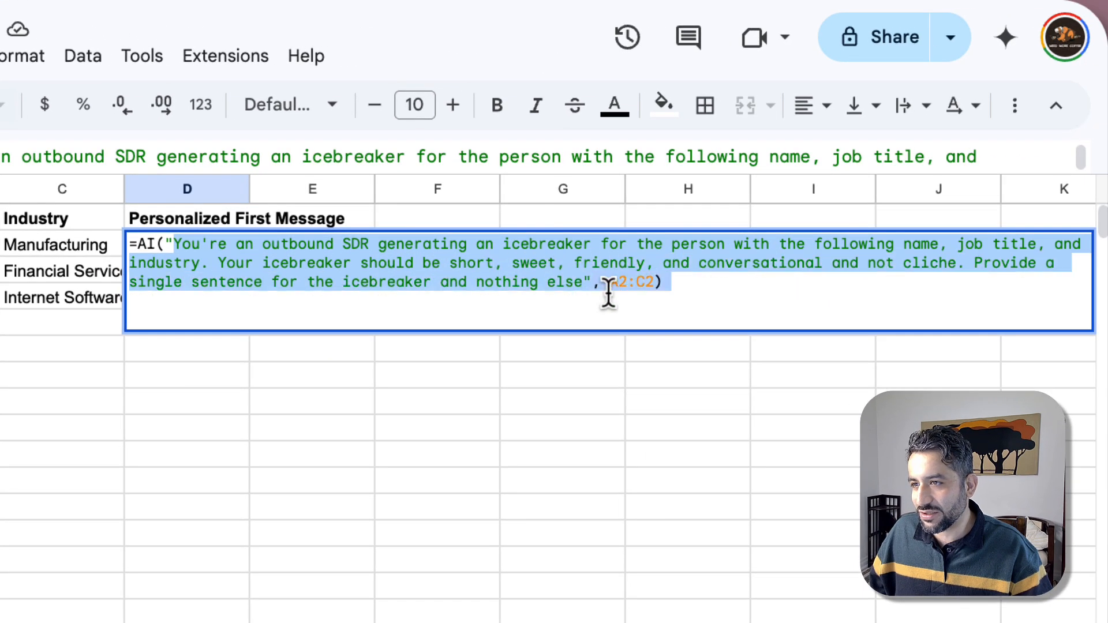
Complete the =AI icebreaker formula referencing A2:C2 in D2 and select it to copy down to D4.
left_click(487, 263)
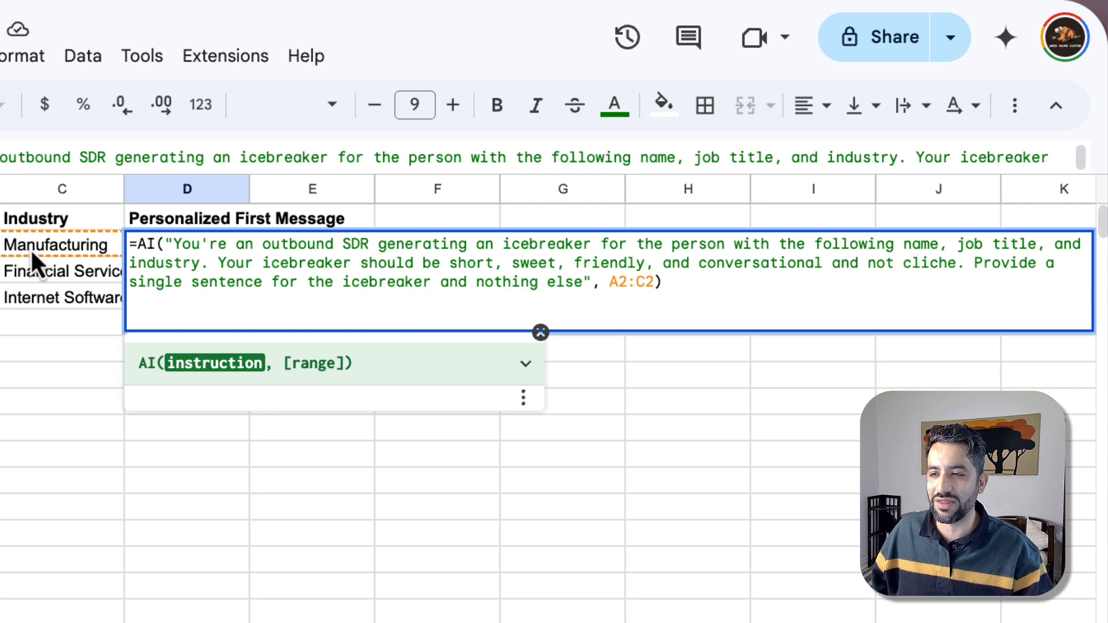
mouse_move(687, 273)
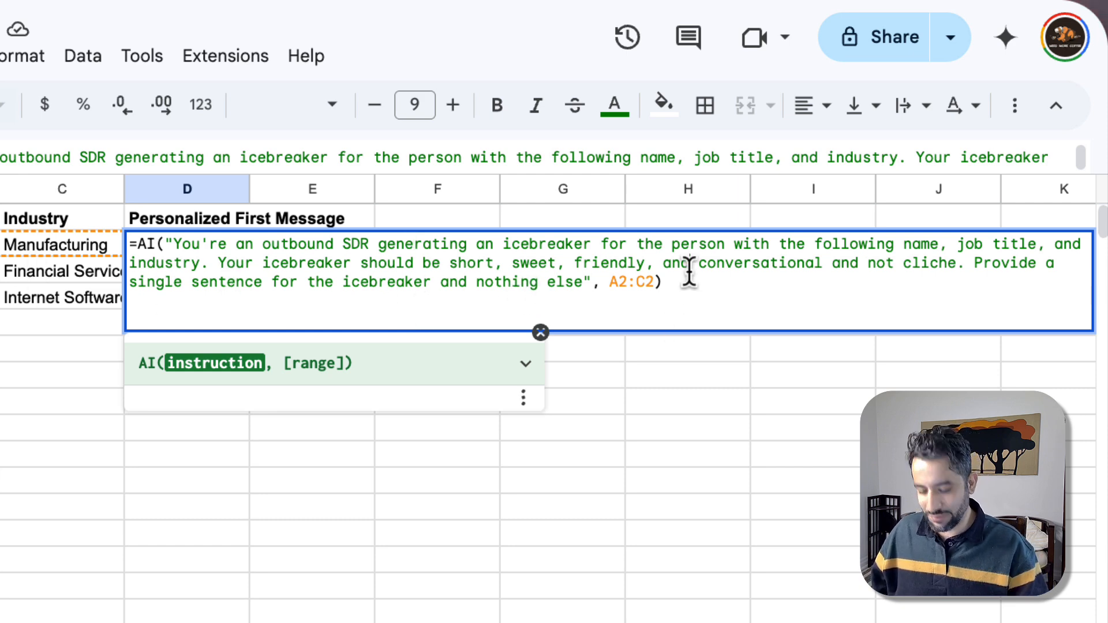
key("enter")
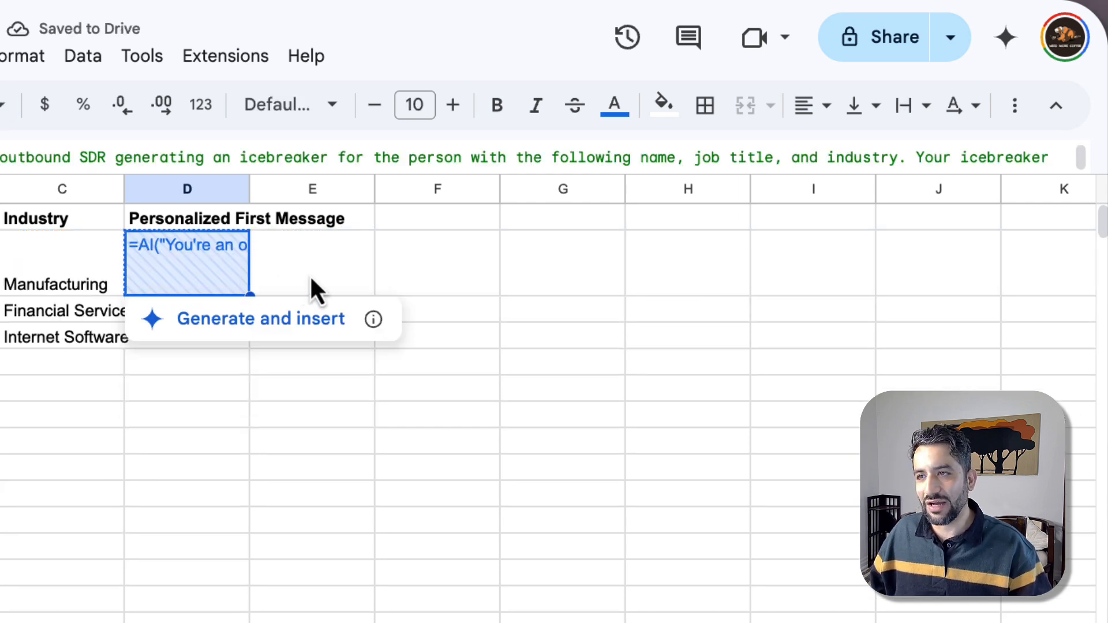
left_click(310, 264)
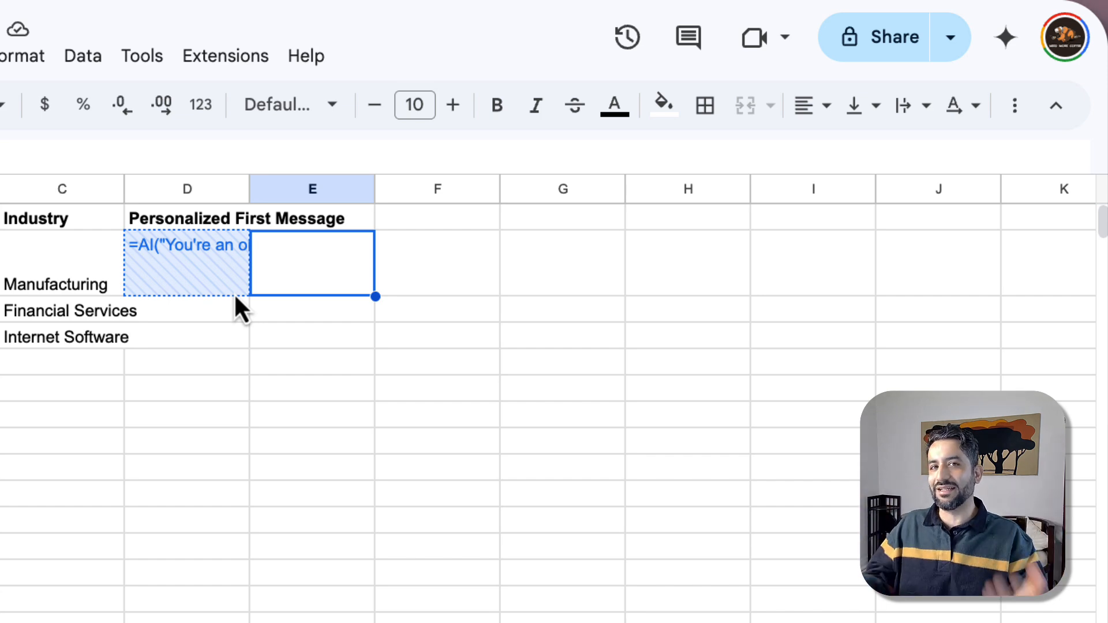
left_click(187, 263)
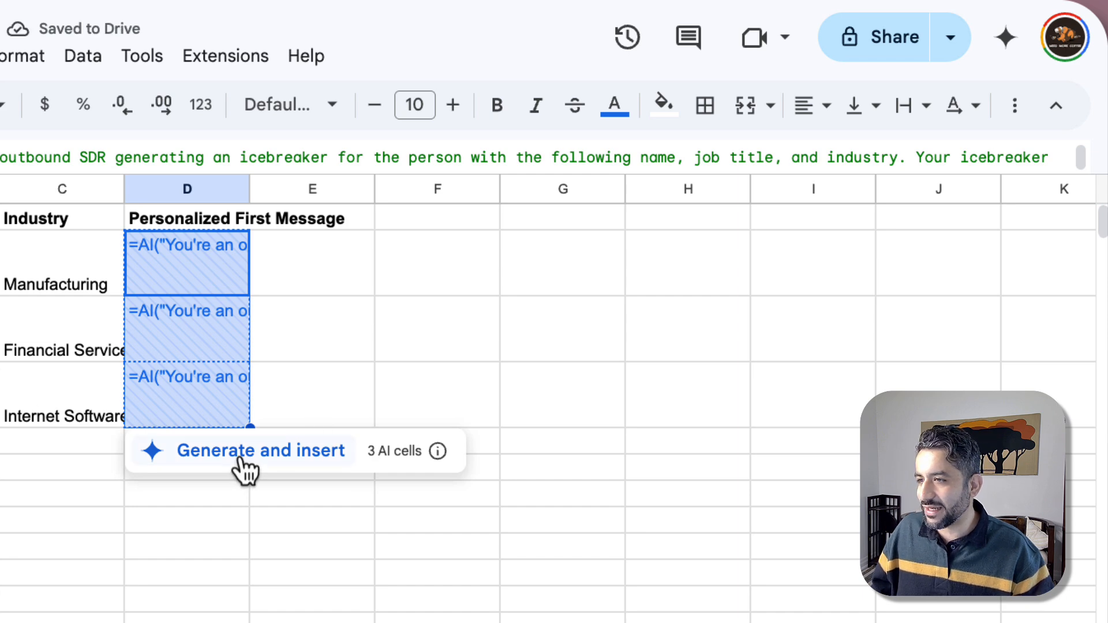
Generate the Gemini icebreakers for John, Jacky and Mary in D2:D4.
left_click(262, 451)
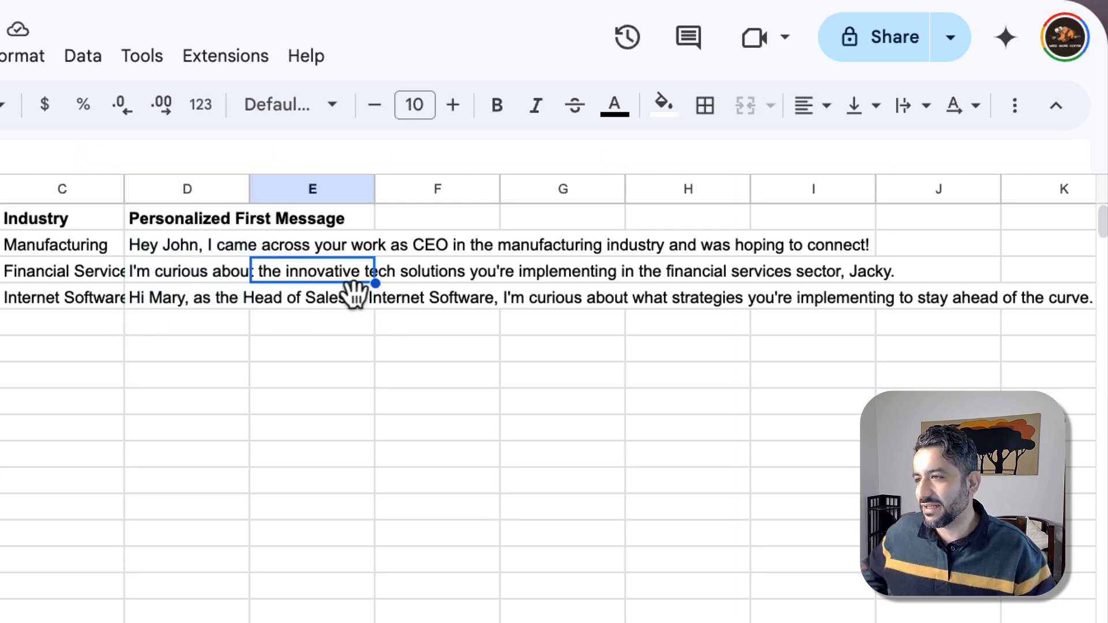
mouse_move(512, 265)
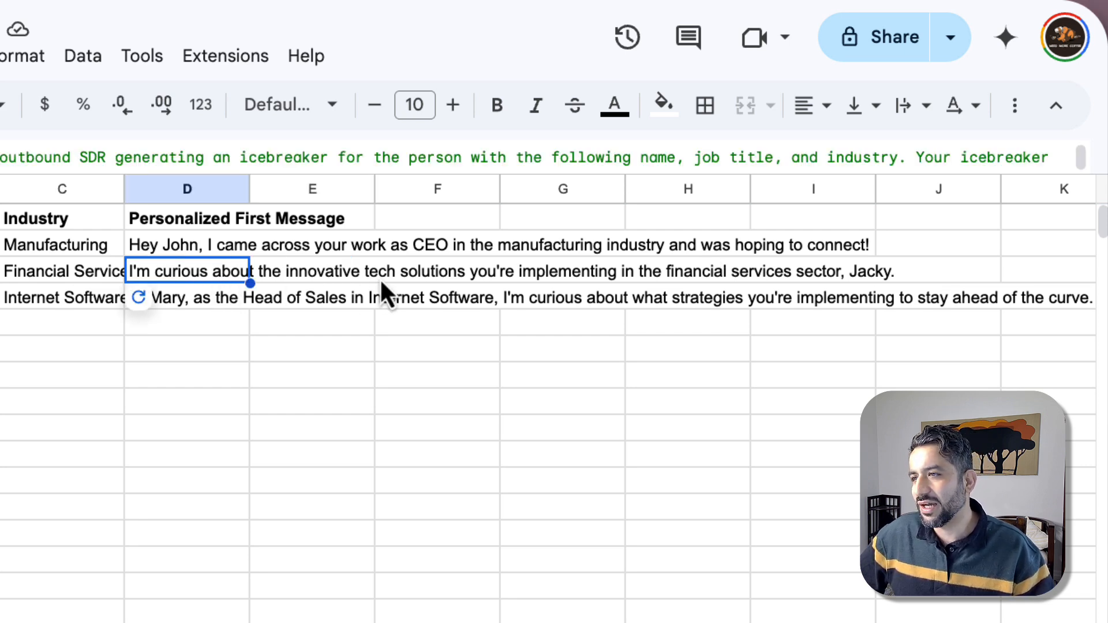
mouse_move(615, 287)
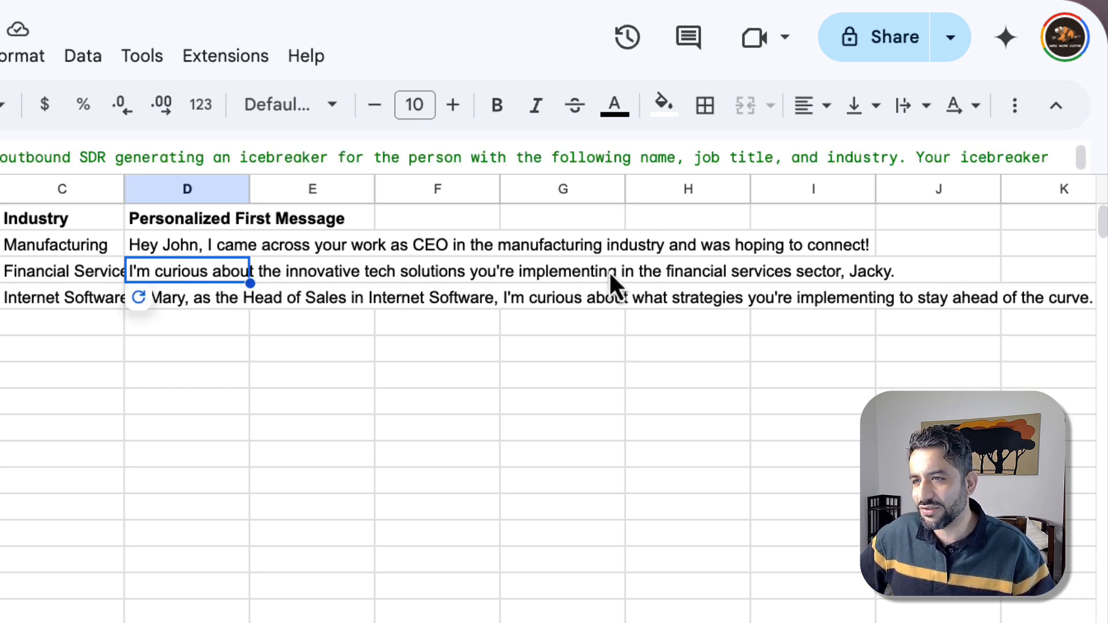
mouse_move(834, 293)
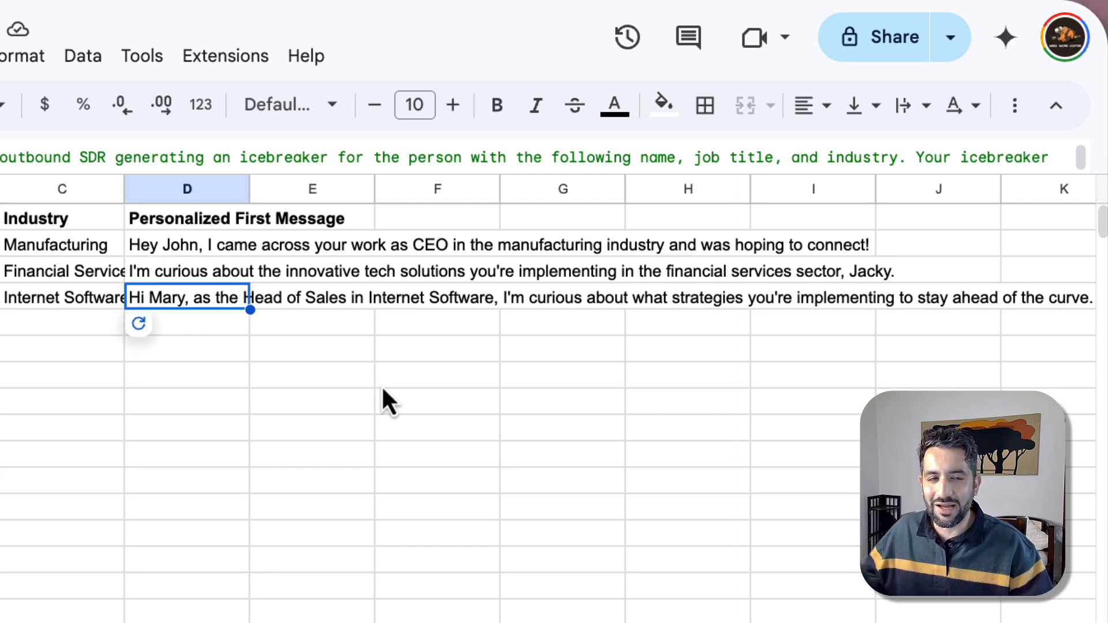
mouse_move(253, 356)
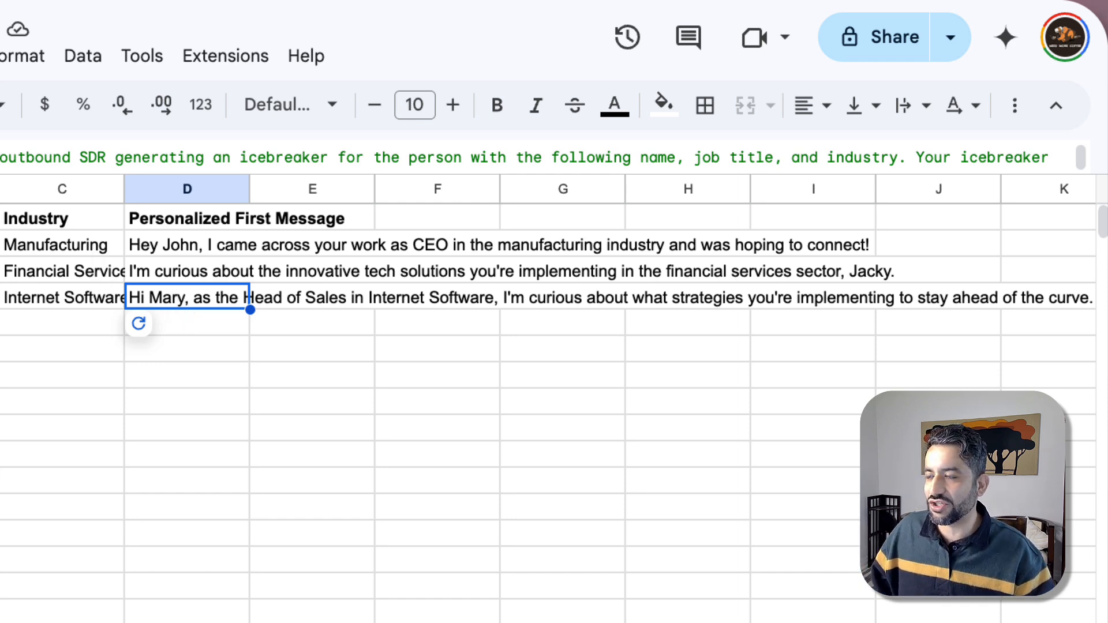
mouse_move(233, 342)
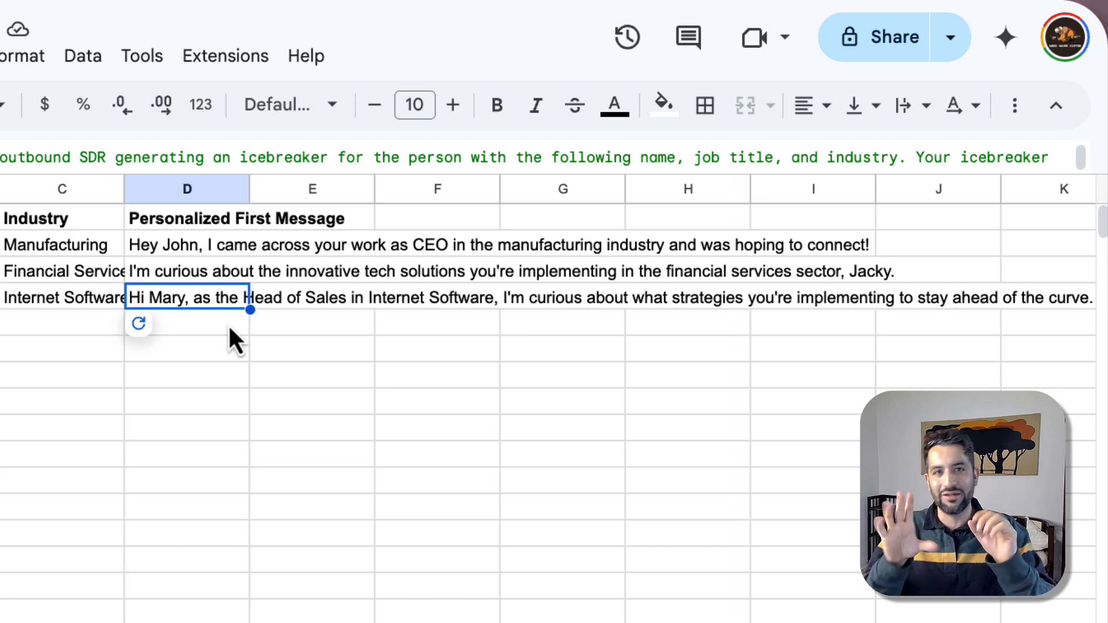
mouse_move(263, 376)
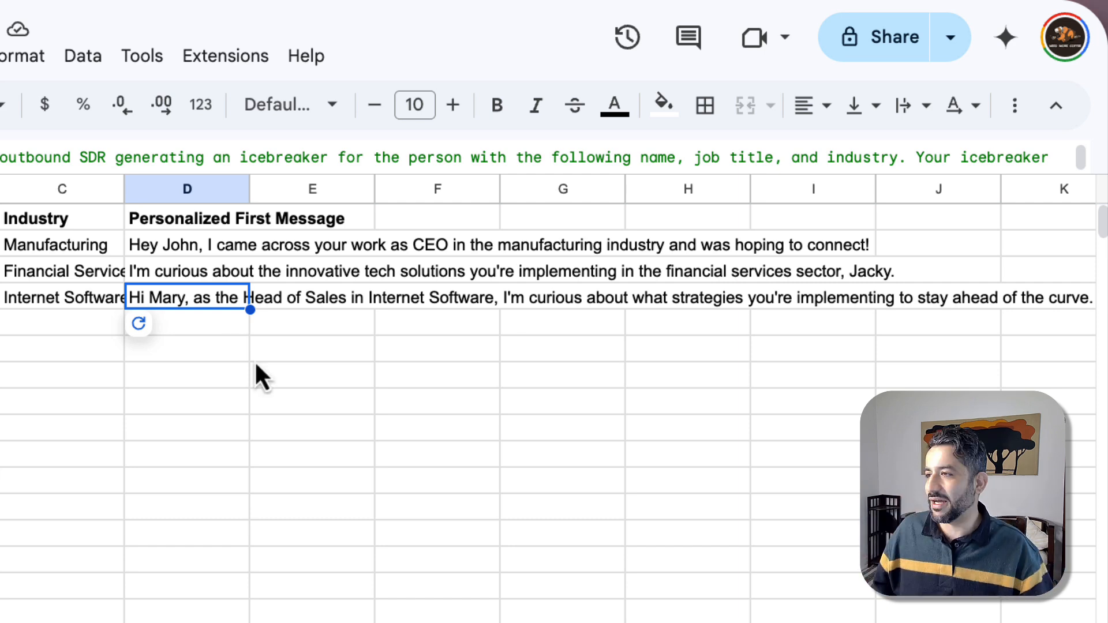
mouse_move(187, 371)
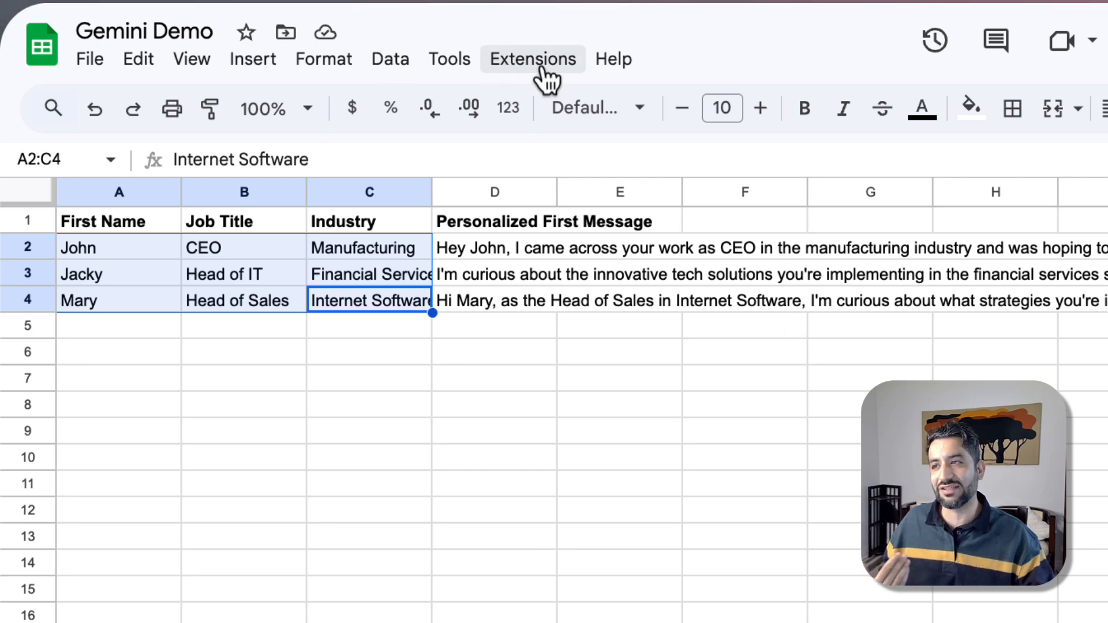
Reveal the Extensions menu with its scripts and add-ons options.
left_click(532, 59)
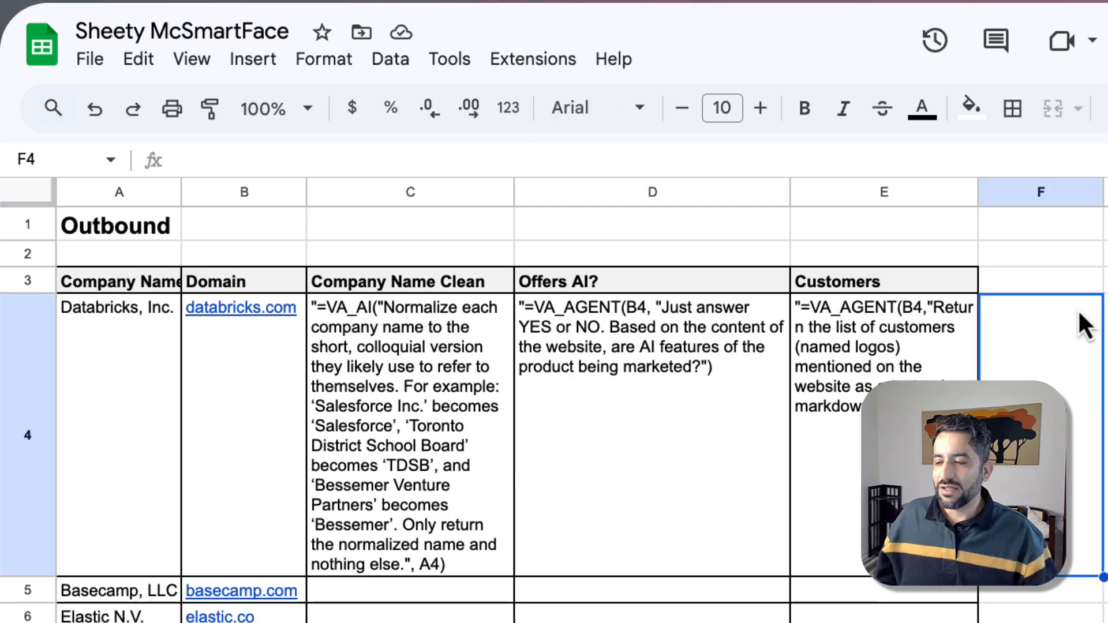
mouse_move(361, 336)
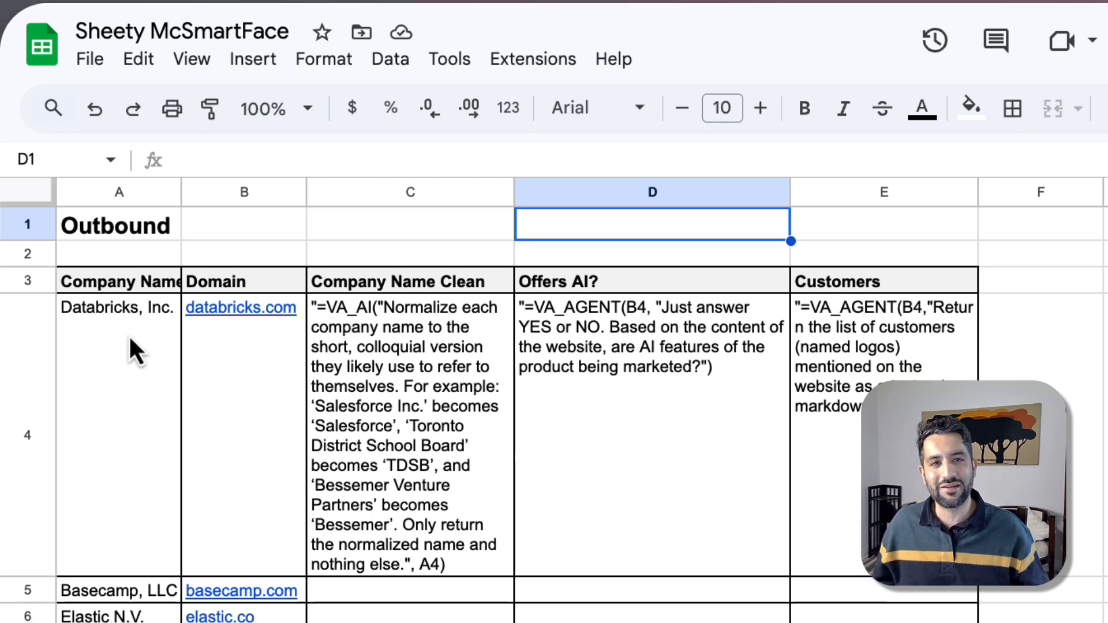
mouse_move(223, 360)
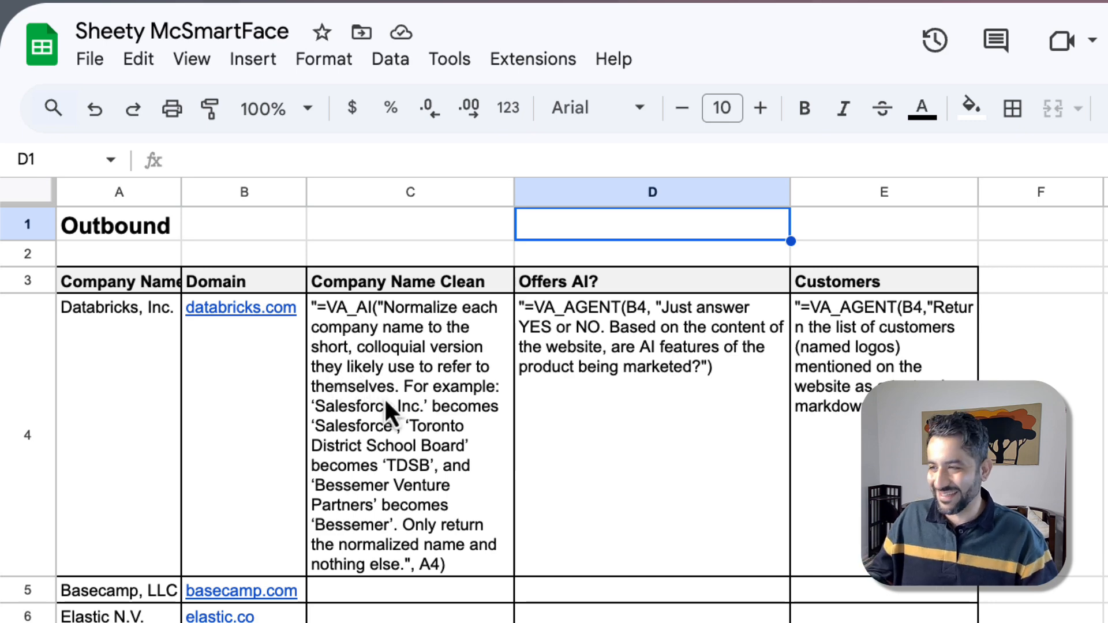
mouse_move(395, 380)
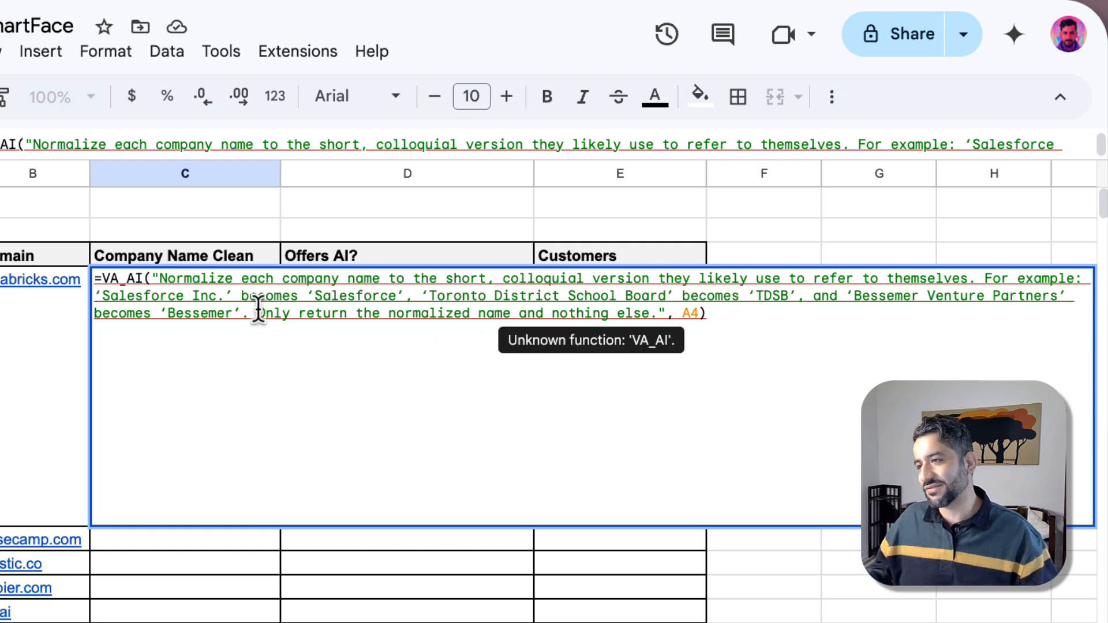
mouse_move(689, 356)
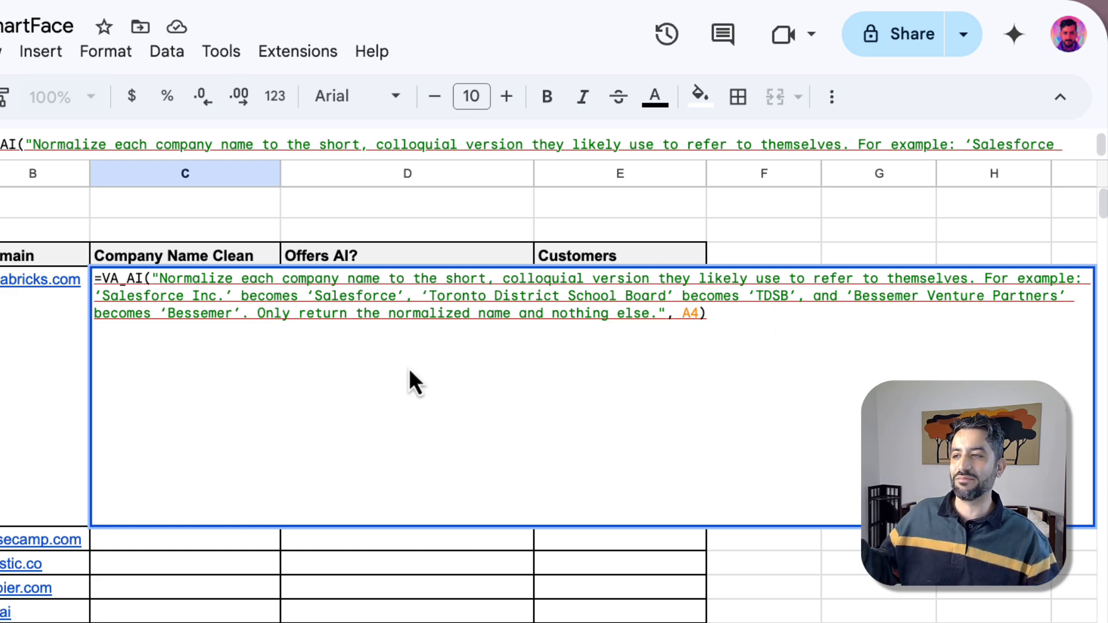
mouse_move(366, 313)
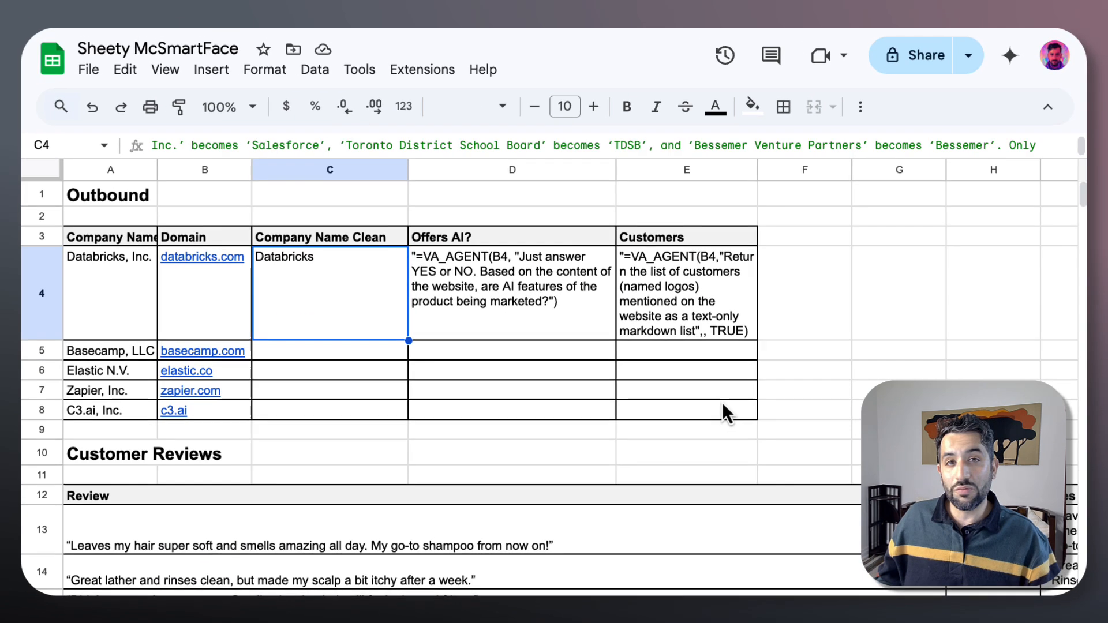
mouse_move(431, 344)
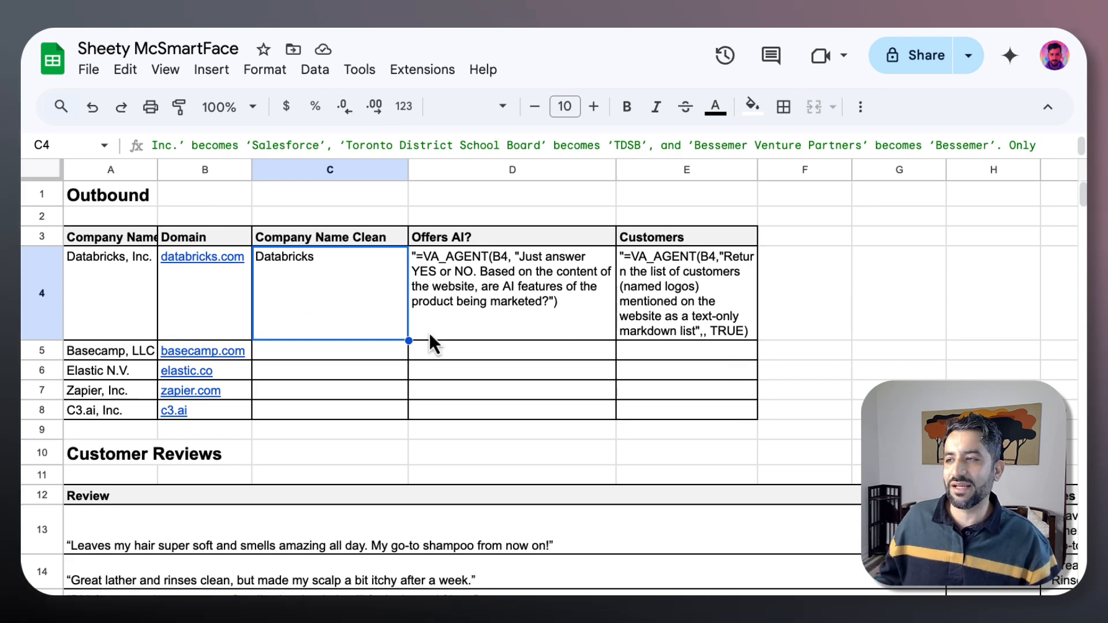
mouse_move(113, 382)
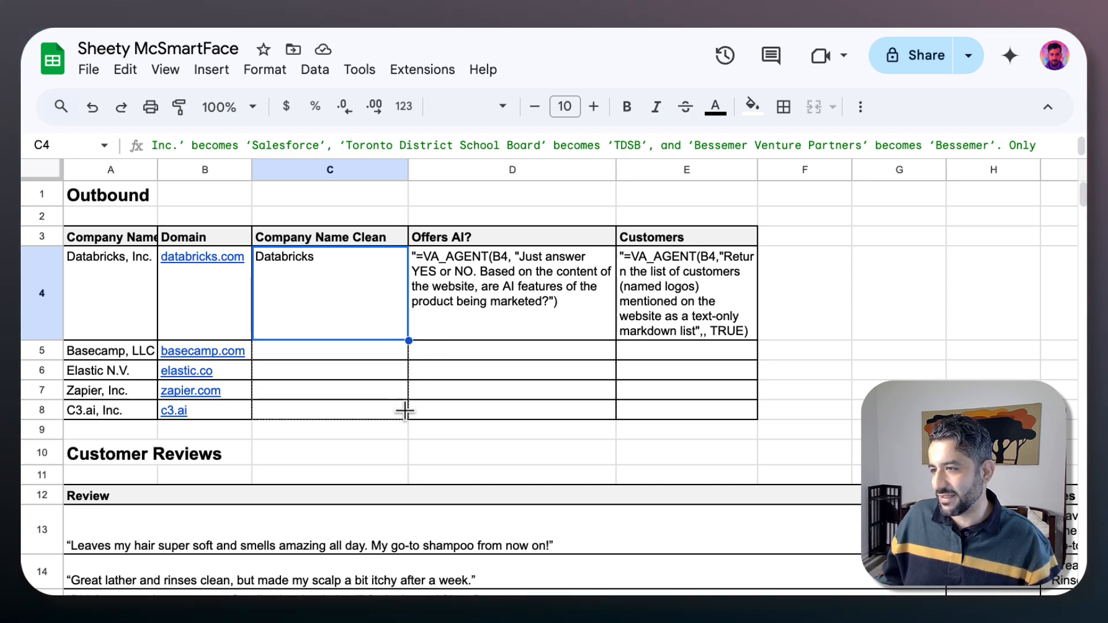
Fill the VA_AI name-cleaning formula from C4 down to C8 for all five companies.
left_click_drag(409, 341, 409, 420)
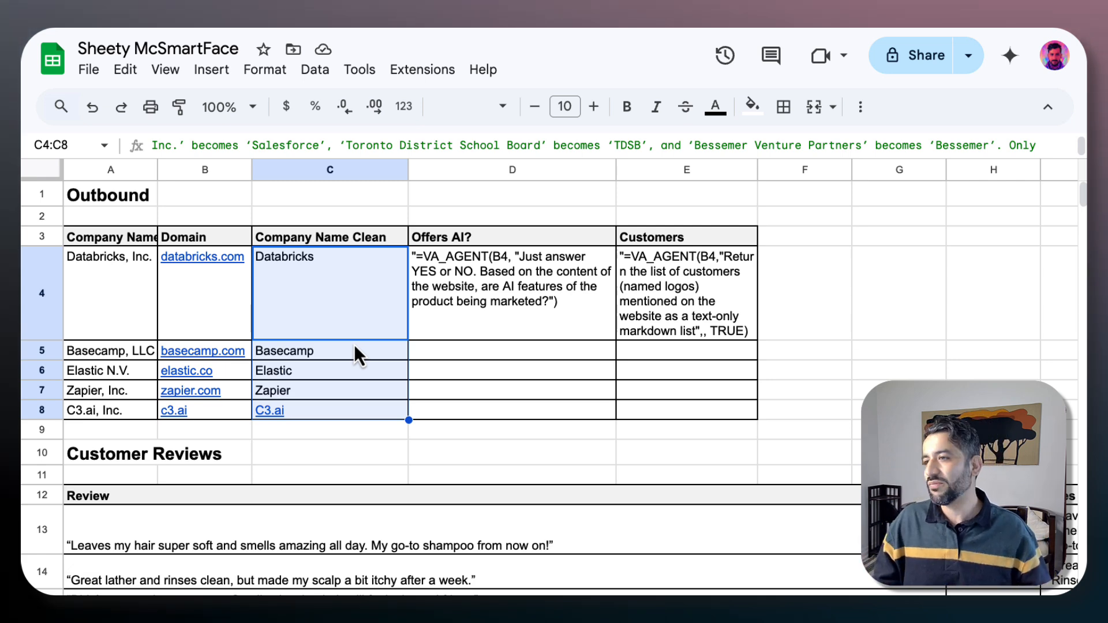
mouse_move(402, 385)
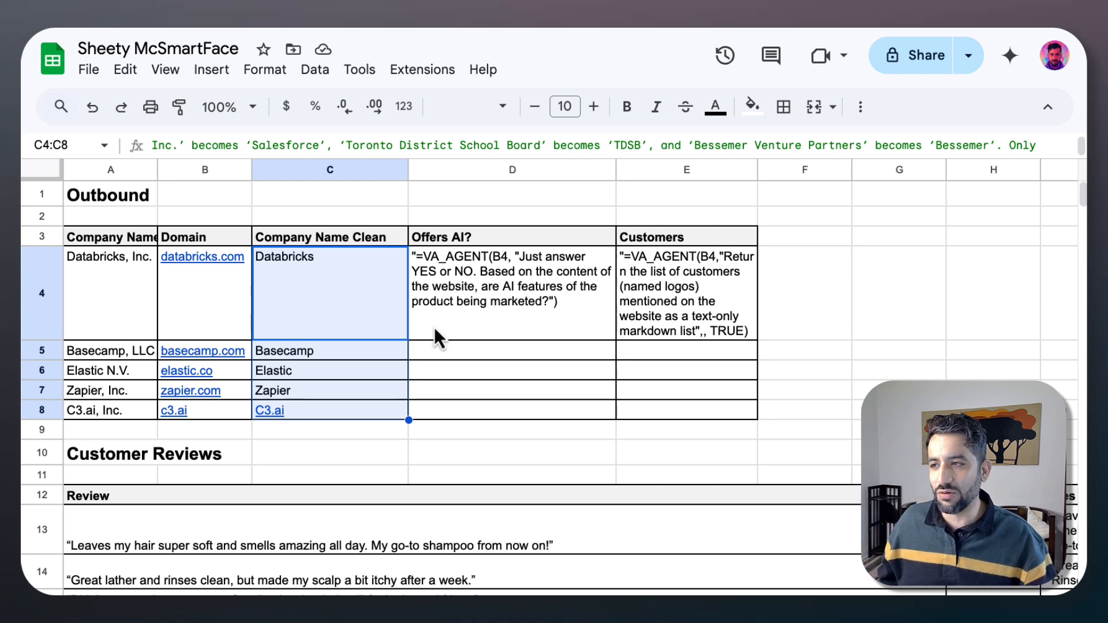
mouse_move(438, 349)
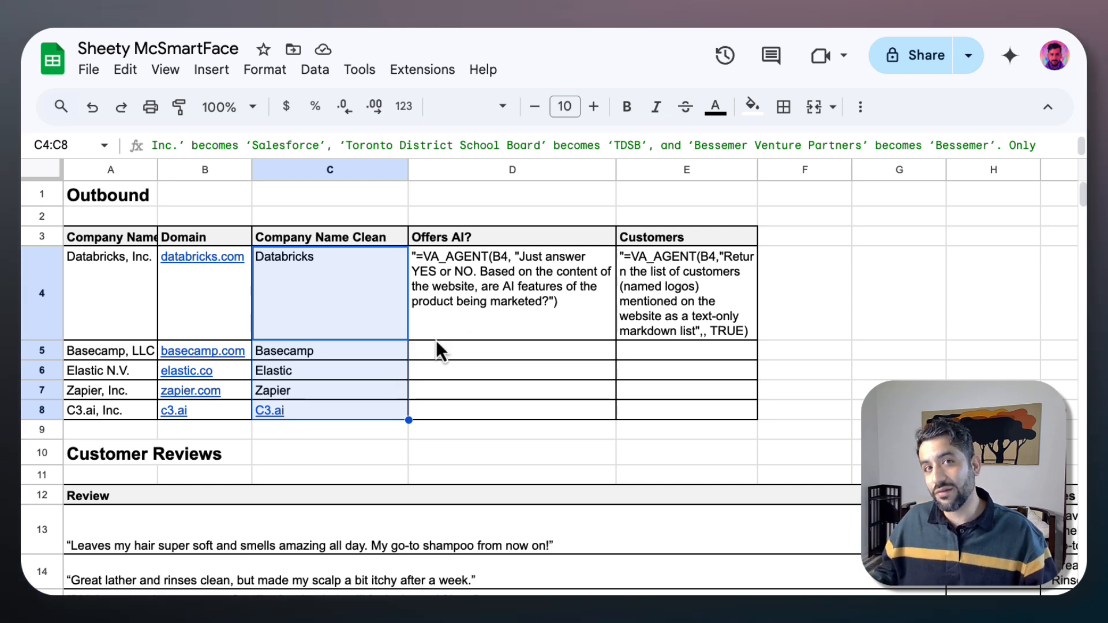
mouse_move(463, 283)
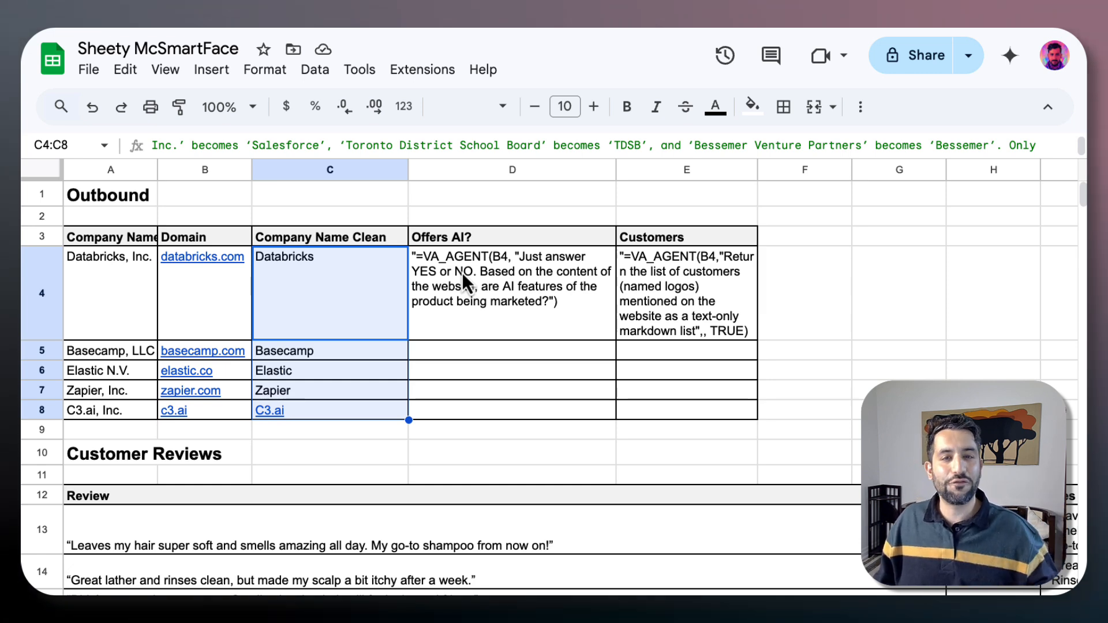
mouse_move(458, 279)
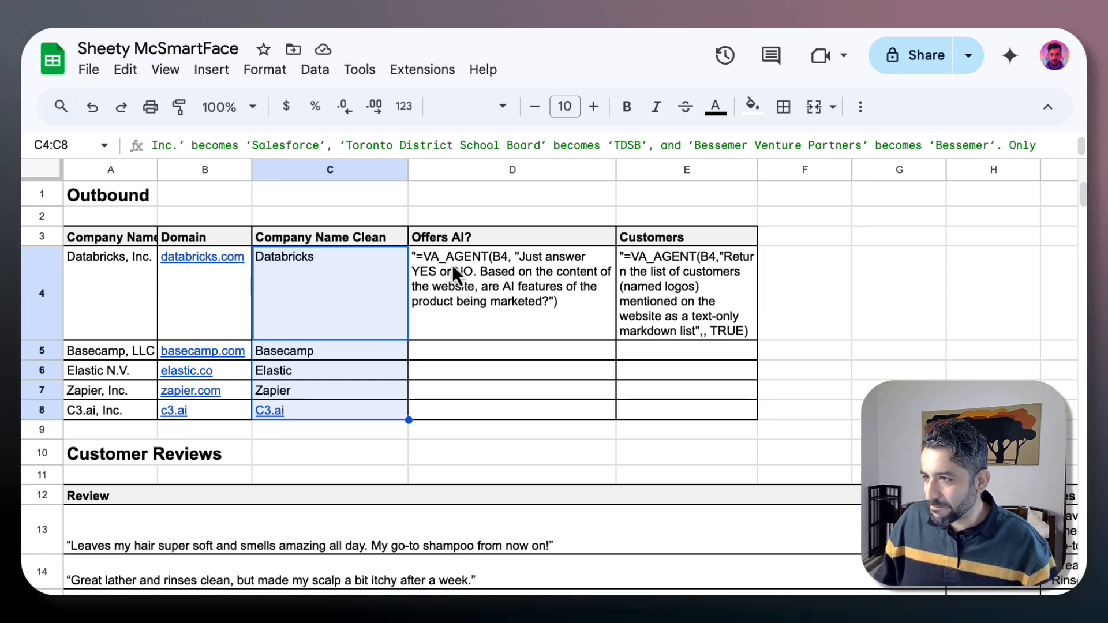
mouse_move(176, 348)
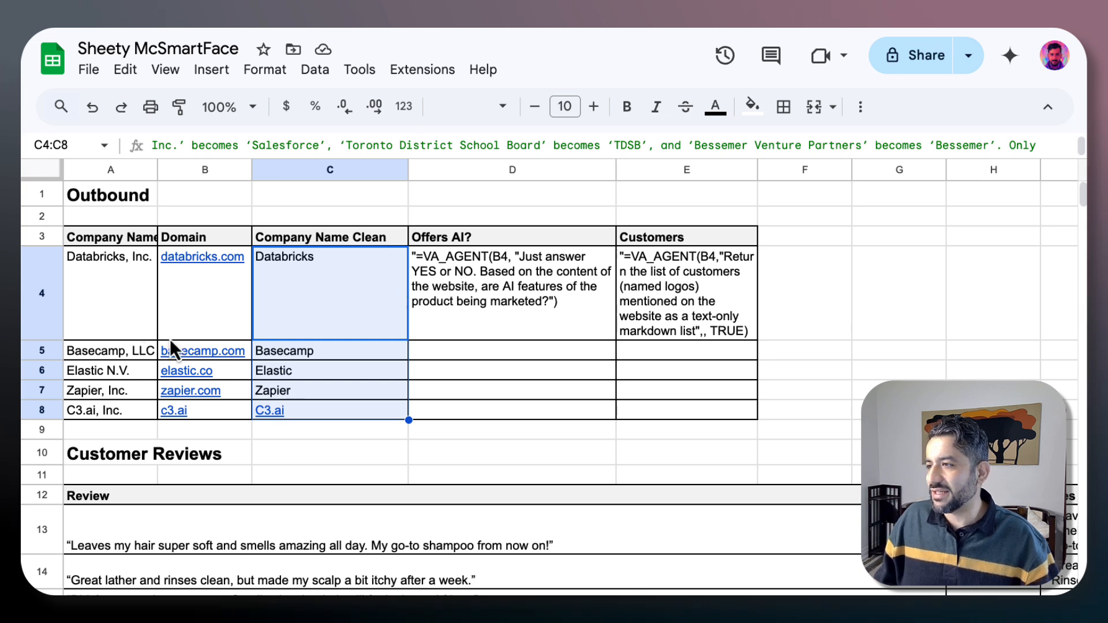
mouse_move(333, 319)
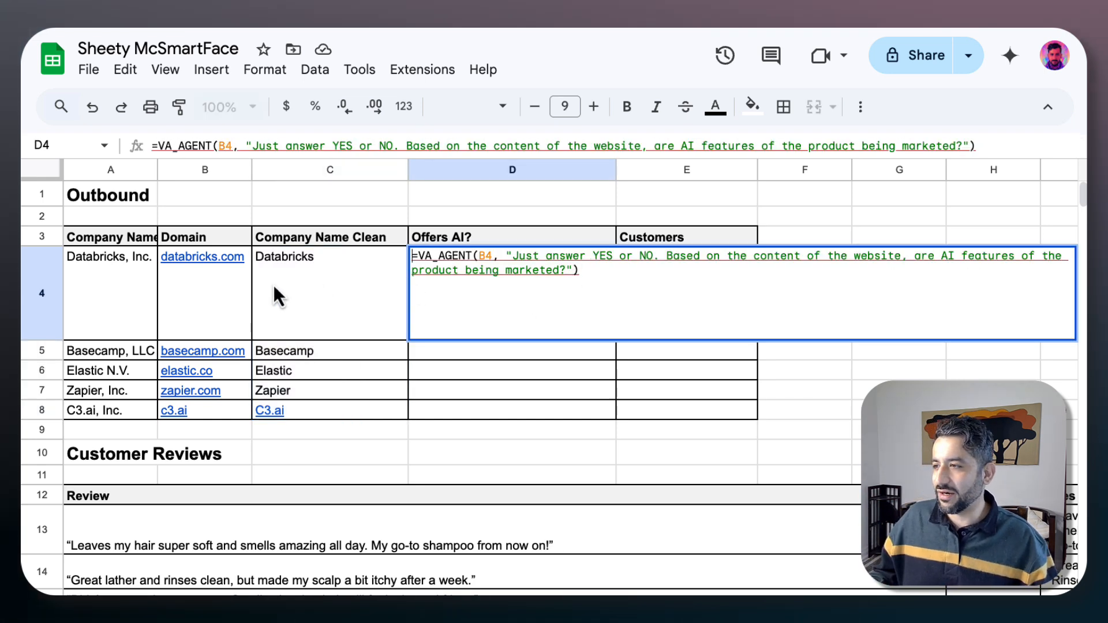
mouse_move(215, 289)
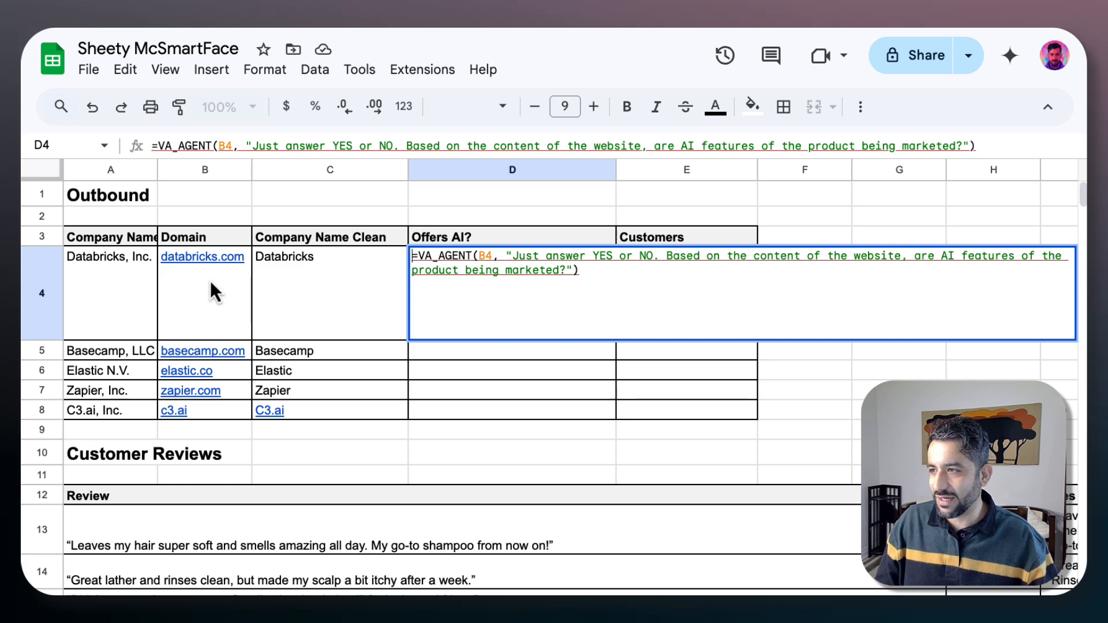
mouse_move(592, 270)
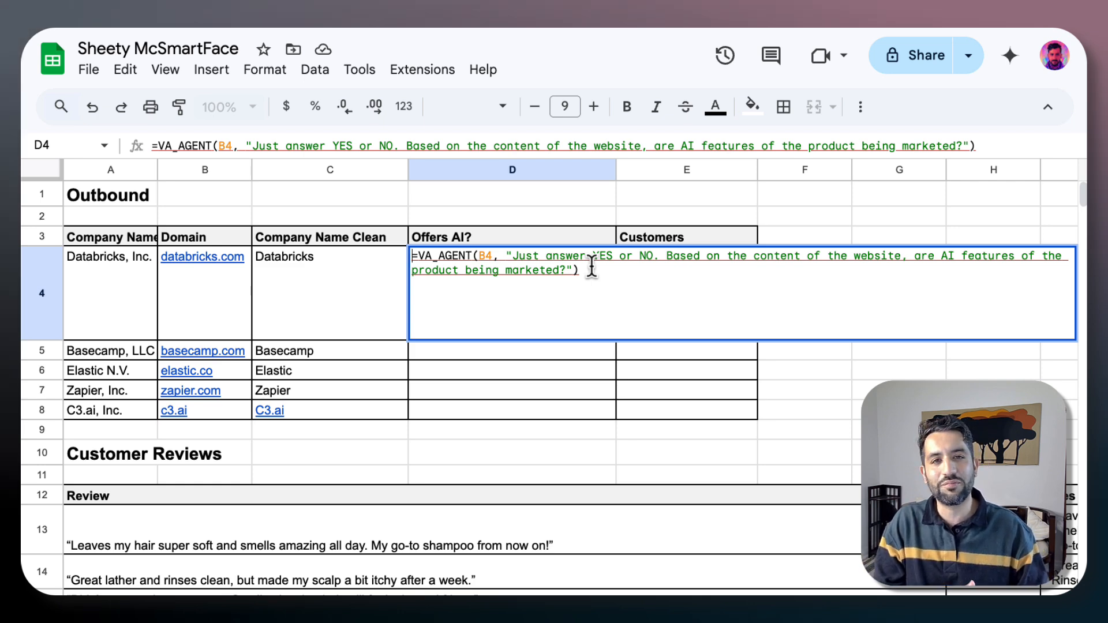
Commit the VA_AGENT formula in D4 so it returns YES for Databricks.
key("enter")
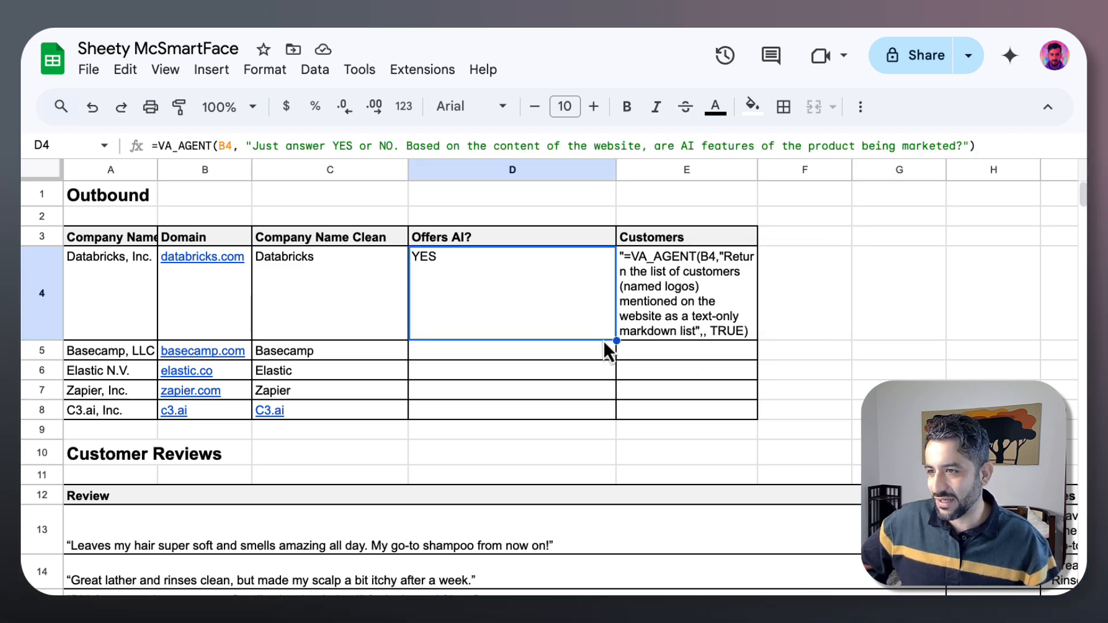
Copy the VA_AGENT Offers AI? formula from D4 down to D8 for all five companies.
left_click(203, 349)
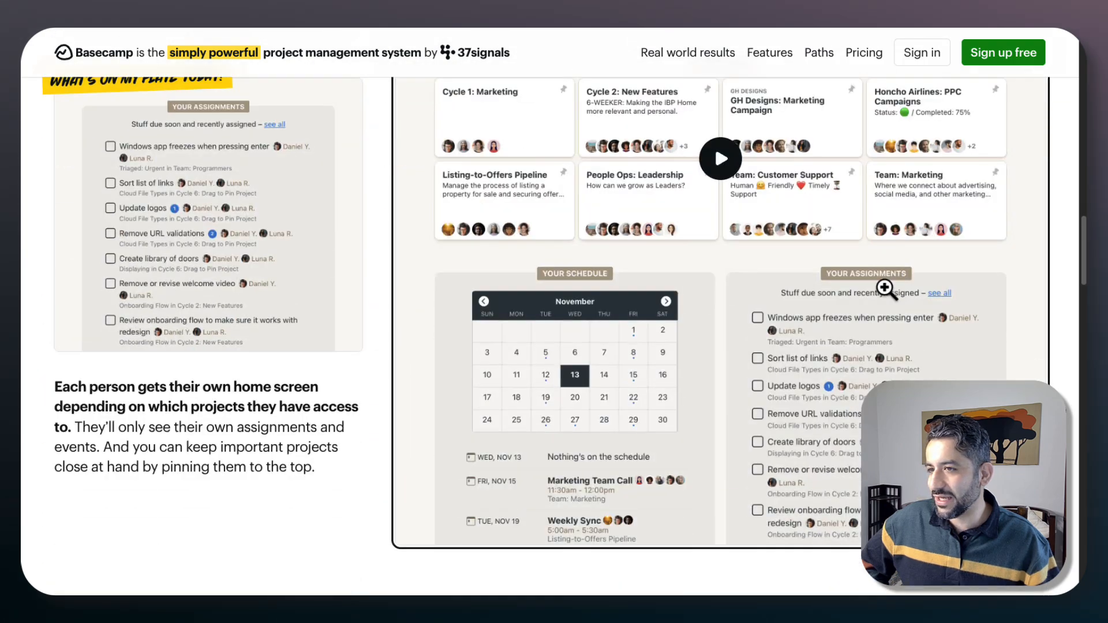
right_click(869, 296)
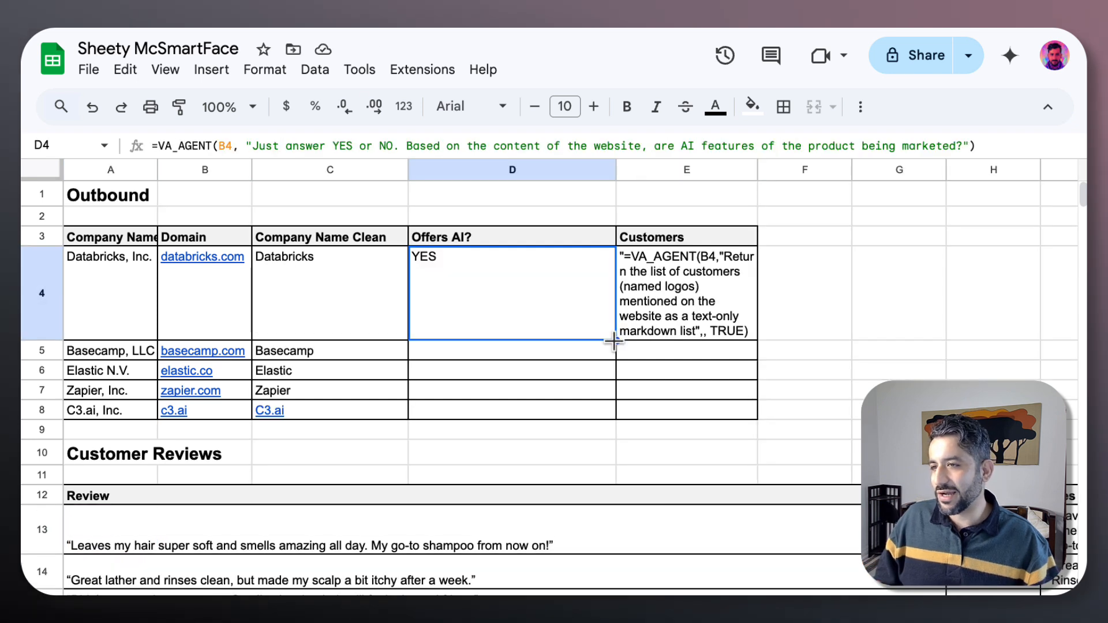
left_click_drag(612, 342, 611, 416)
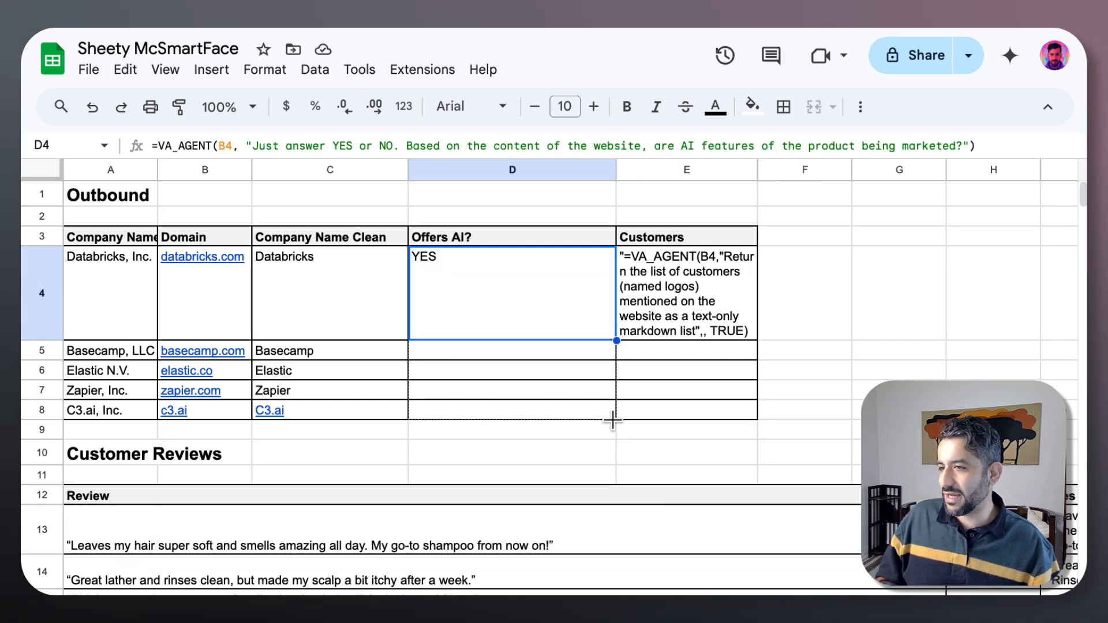
left_click_drag(616, 342, 616, 420)
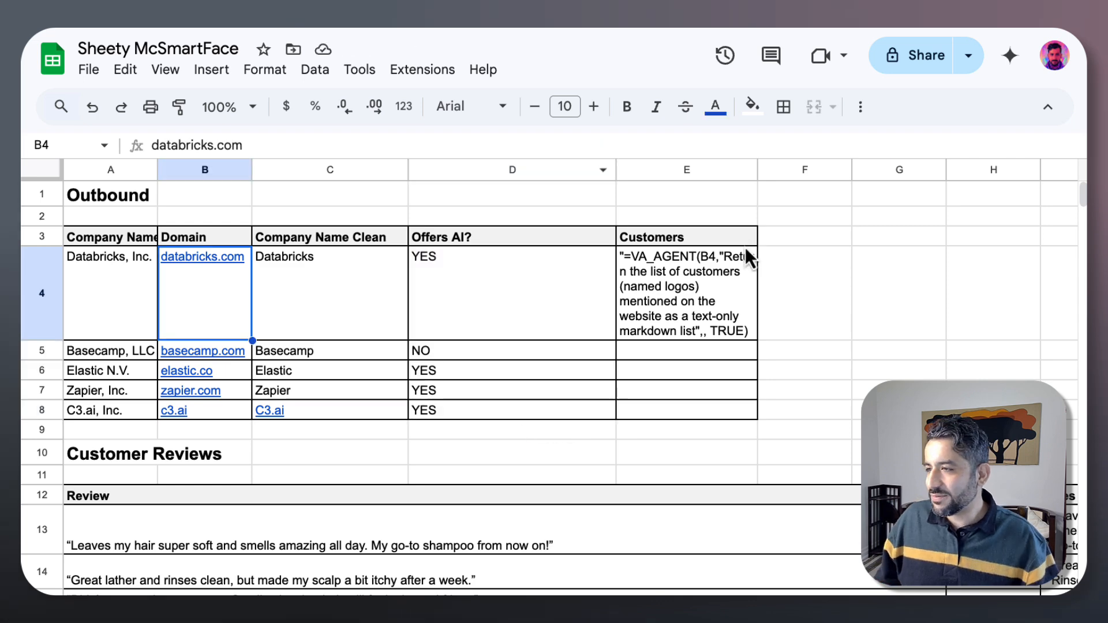
mouse_move(717, 298)
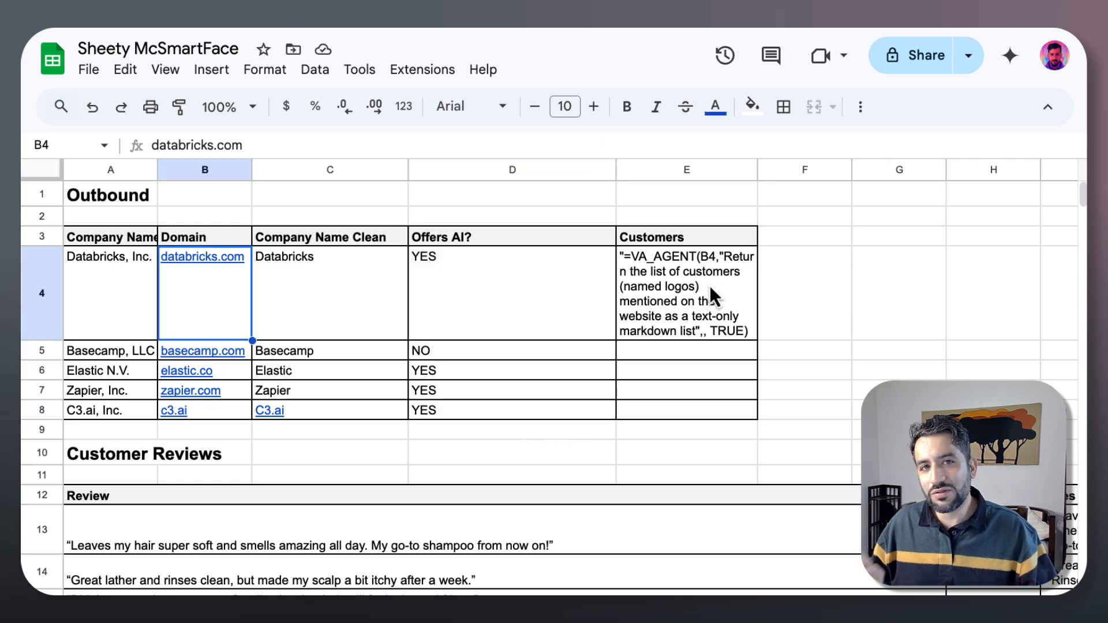
mouse_move(739, 292)
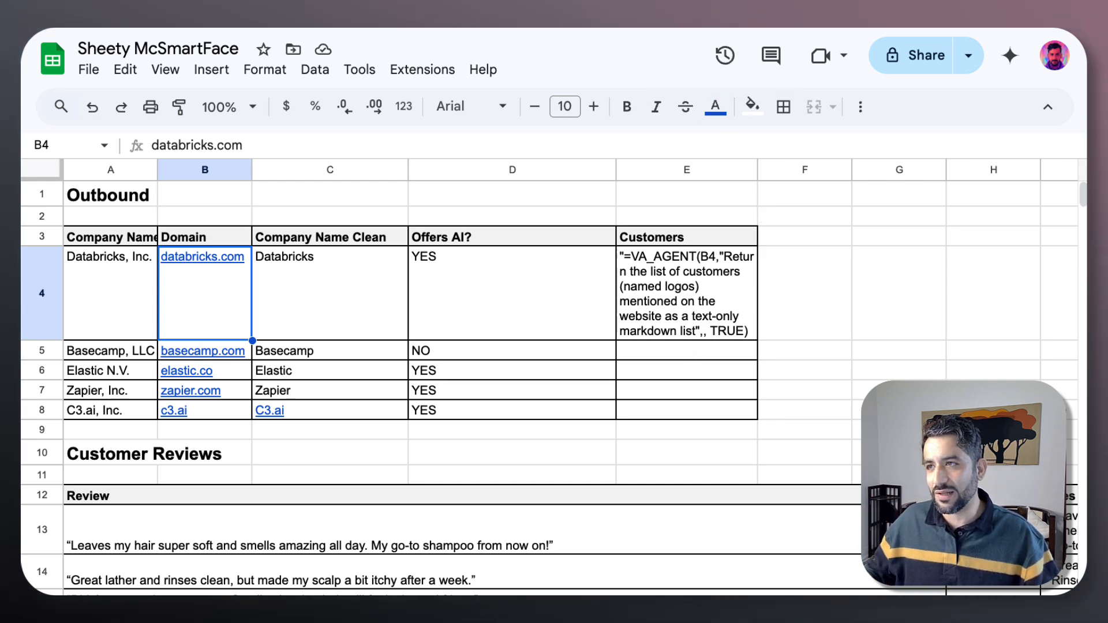
Visit databricks.com from the B4 link and scroll through its homepage.
left_click(202, 257)
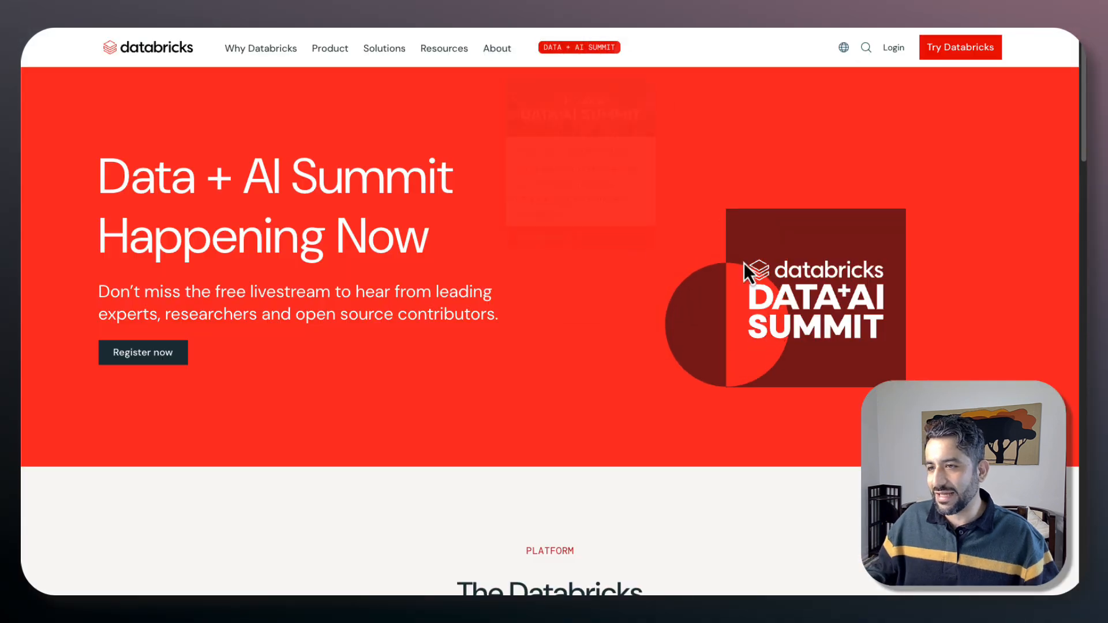
scroll("down", 3)
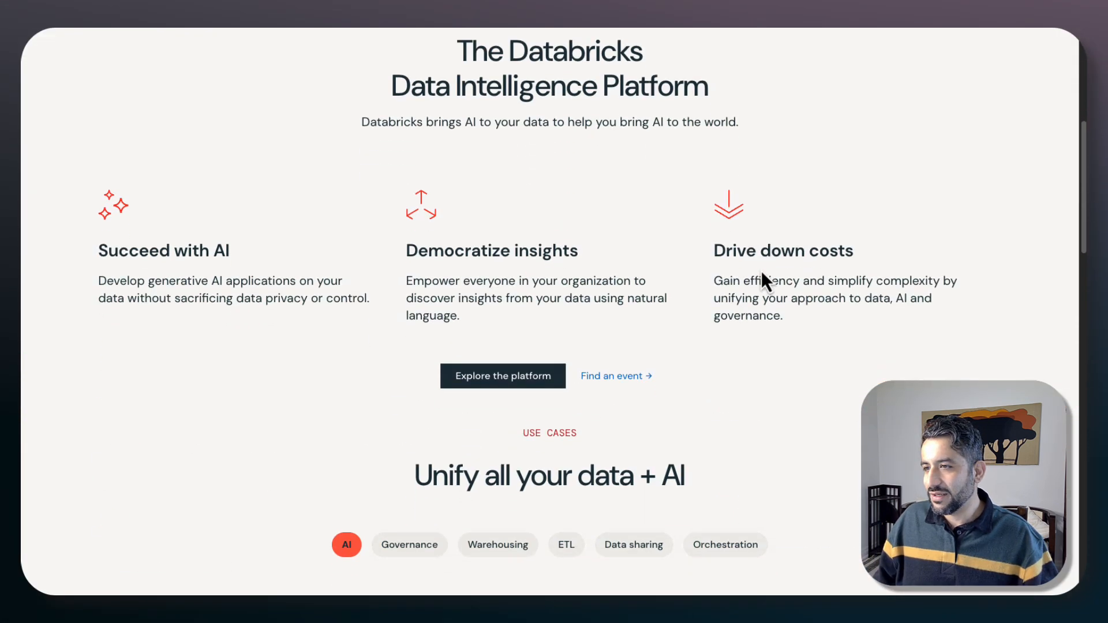
scroll("down", 3)
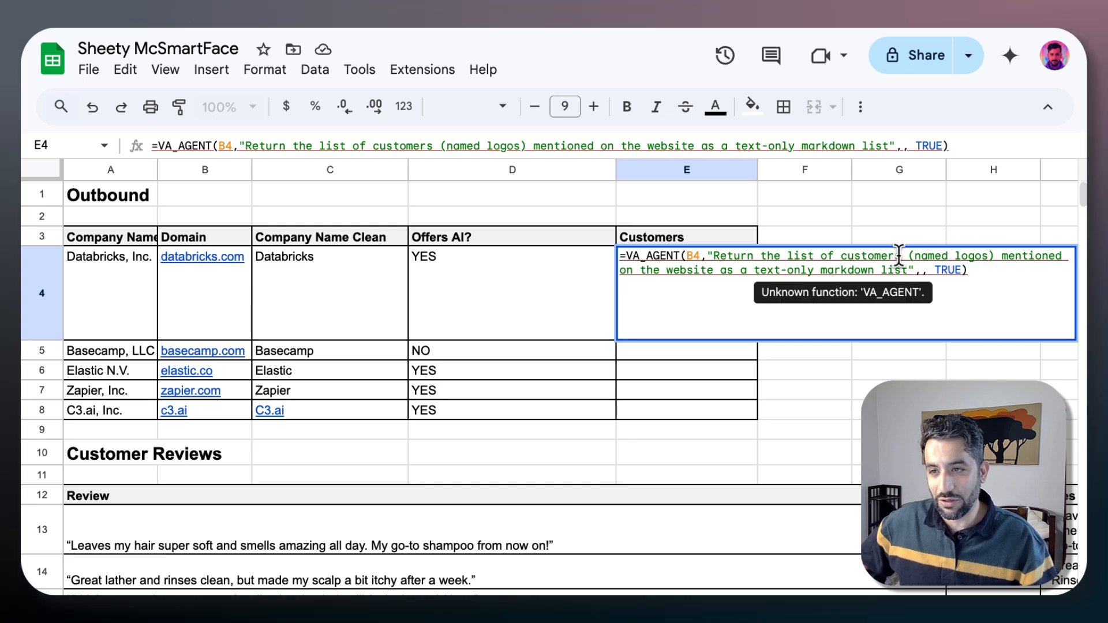
mouse_move(757, 270)
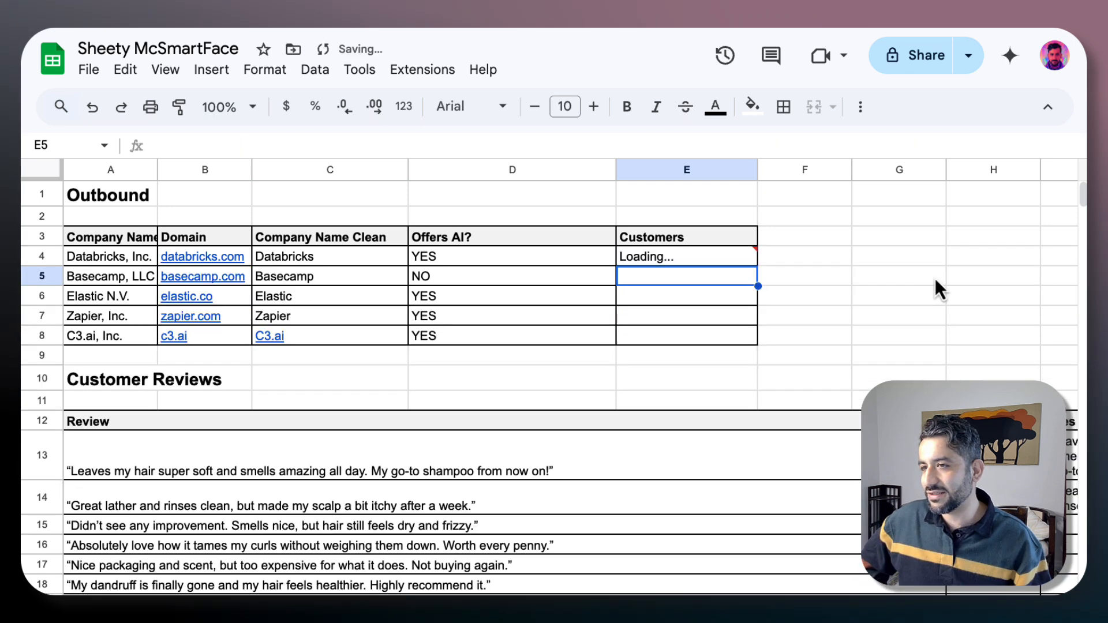
mouse_move(785, 293)
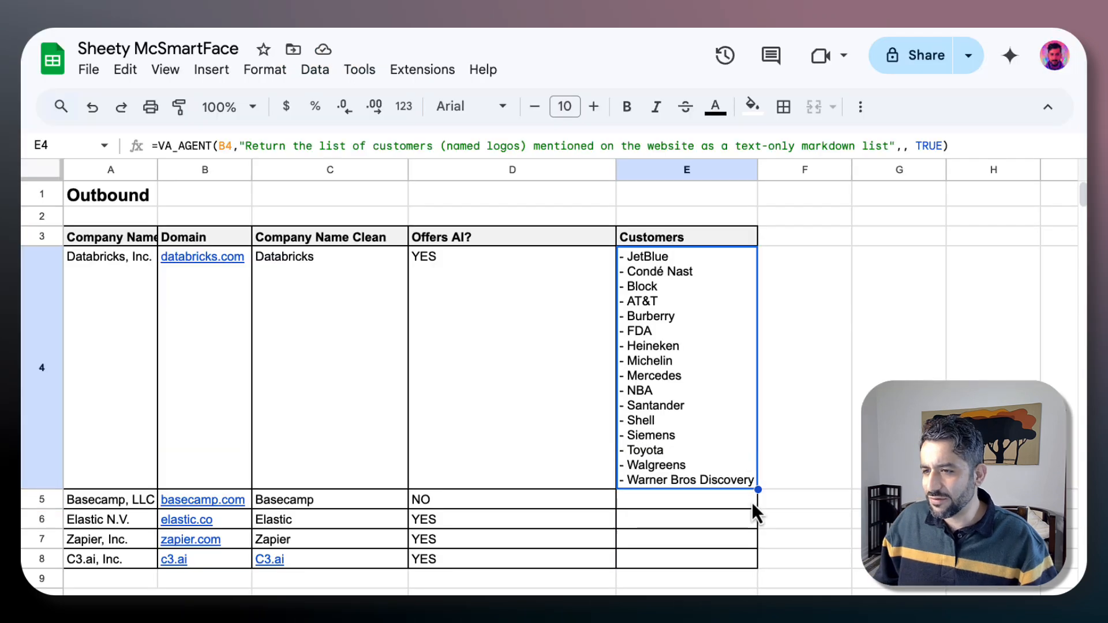
Fill the Customers formula from E4 down to E8 and review the generated customer lists.
left_click_drag(757, 490, 757, 569)
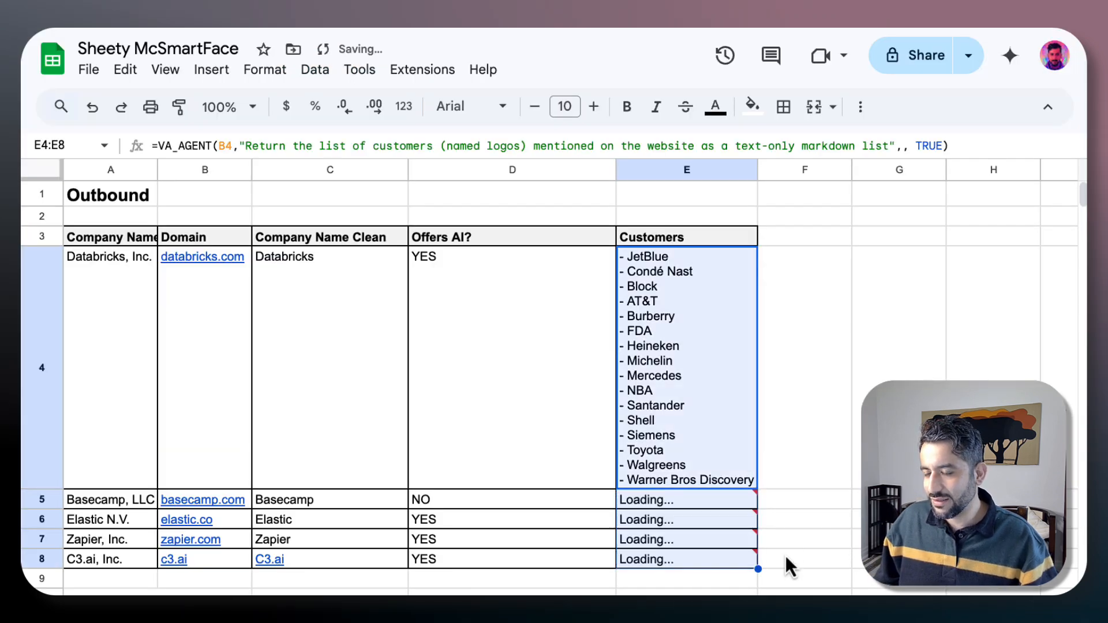
scroll("down", 3)
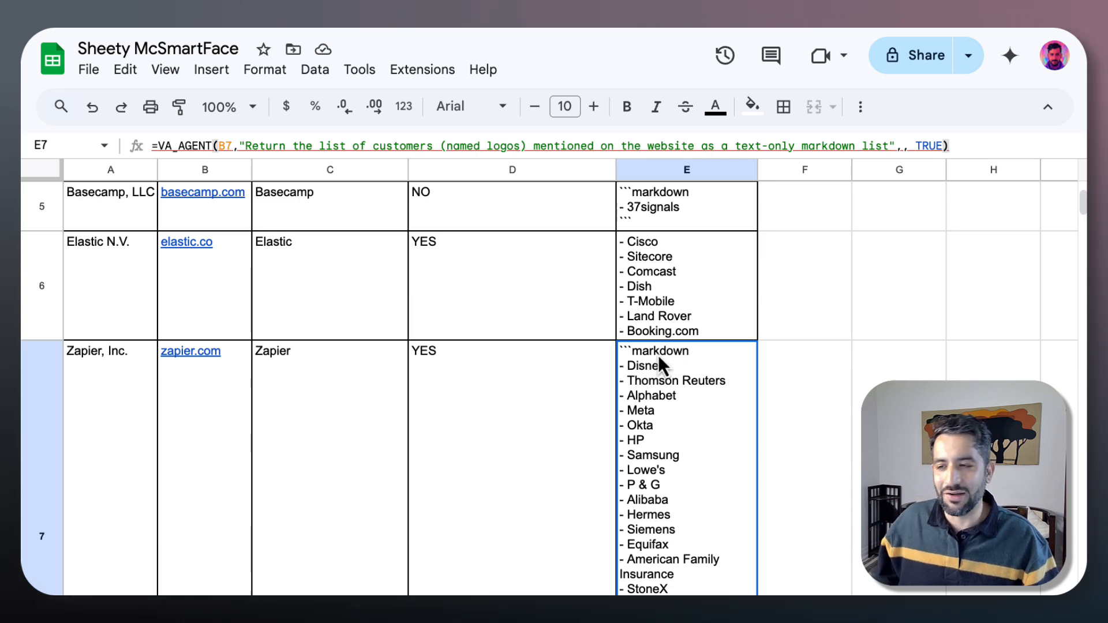
scroll("down", 3)
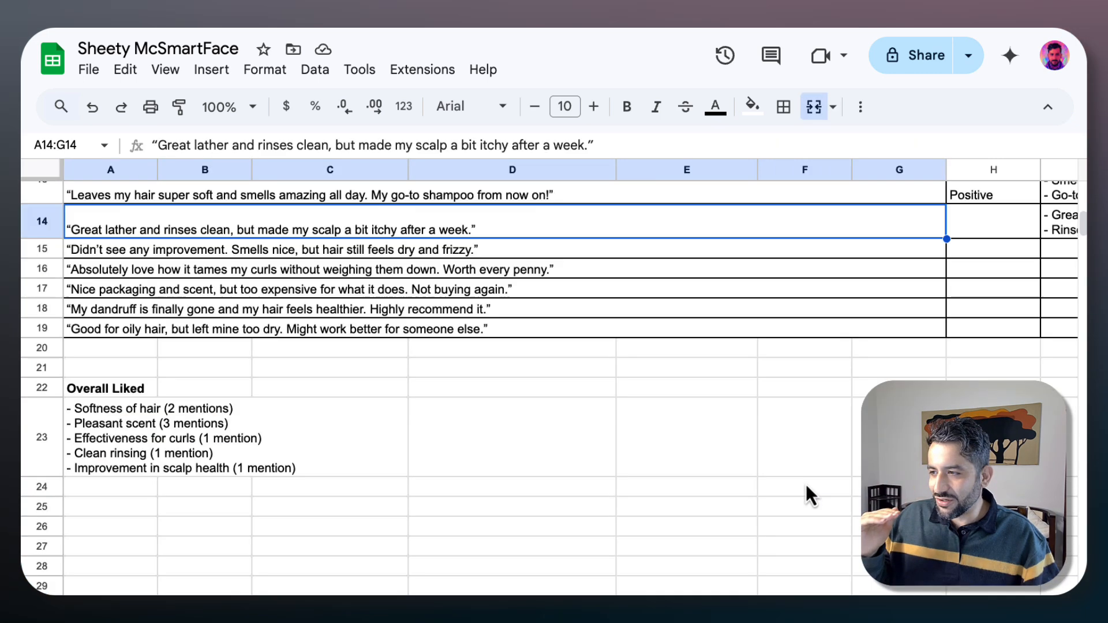
Fill the VA_AI sentiment formula from H13 down to H19 and check later rows' results.
scroll("down", 3)
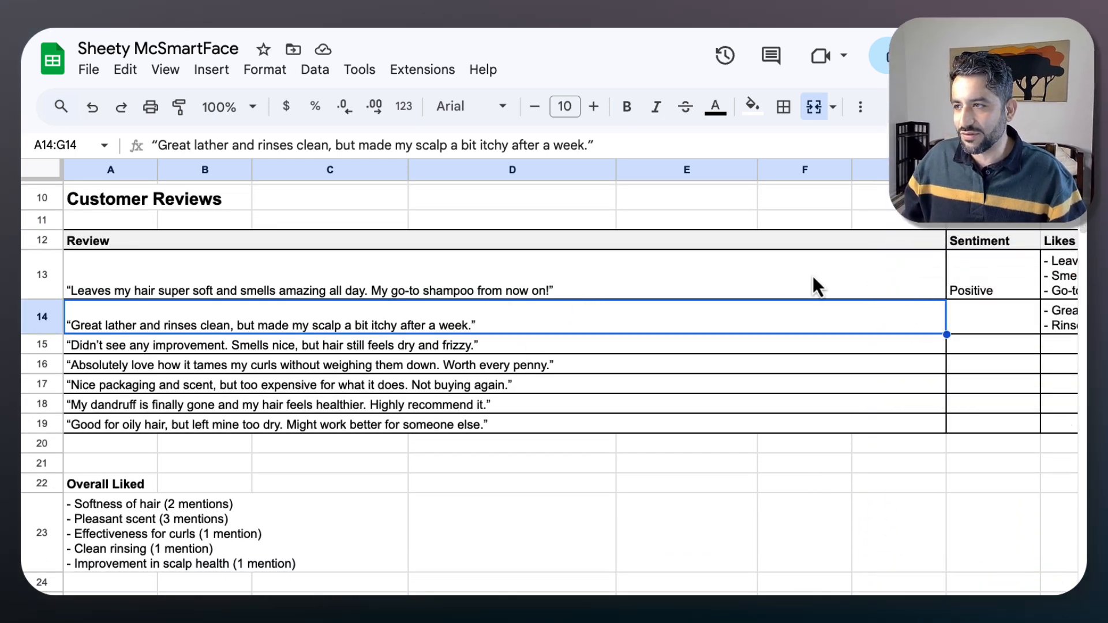
mouse_move(153, 311)
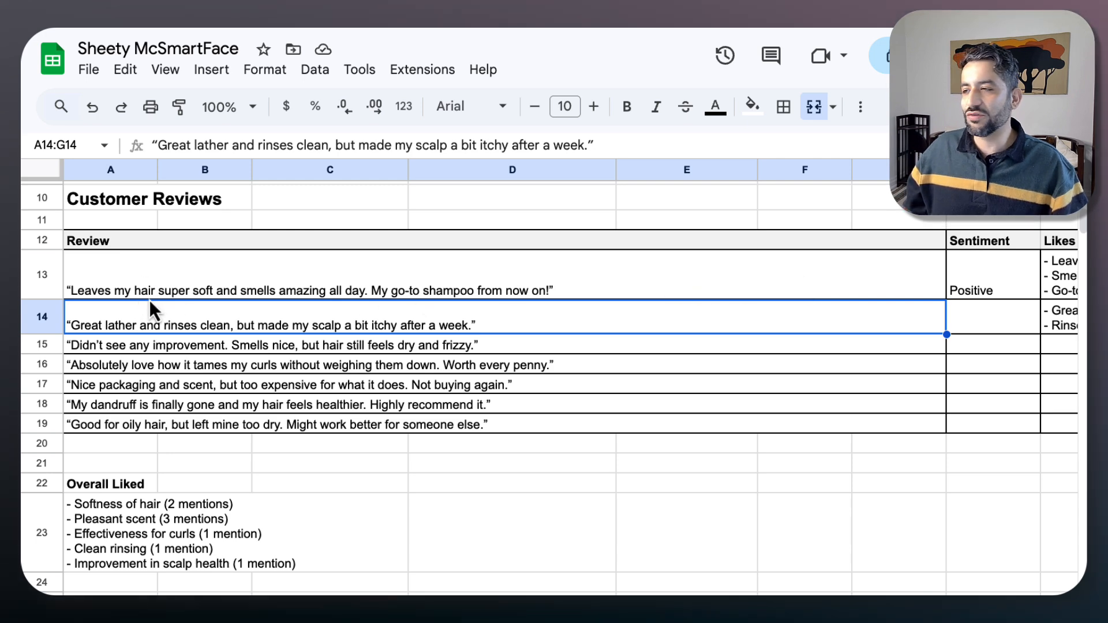
mouse_move(997, 310)
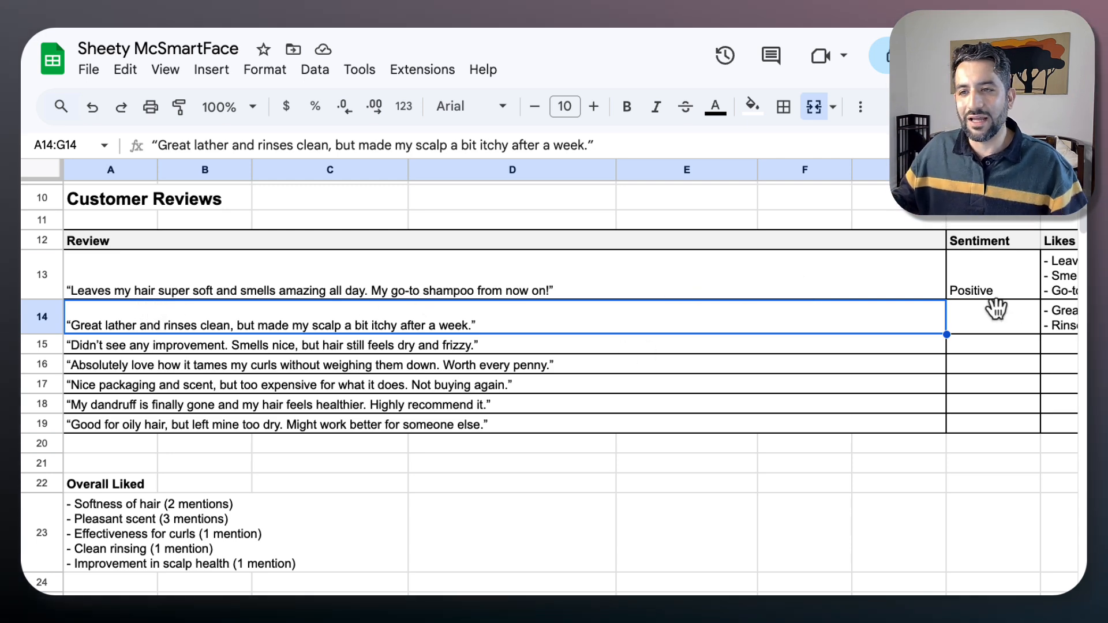
mouse_move(919, 332)
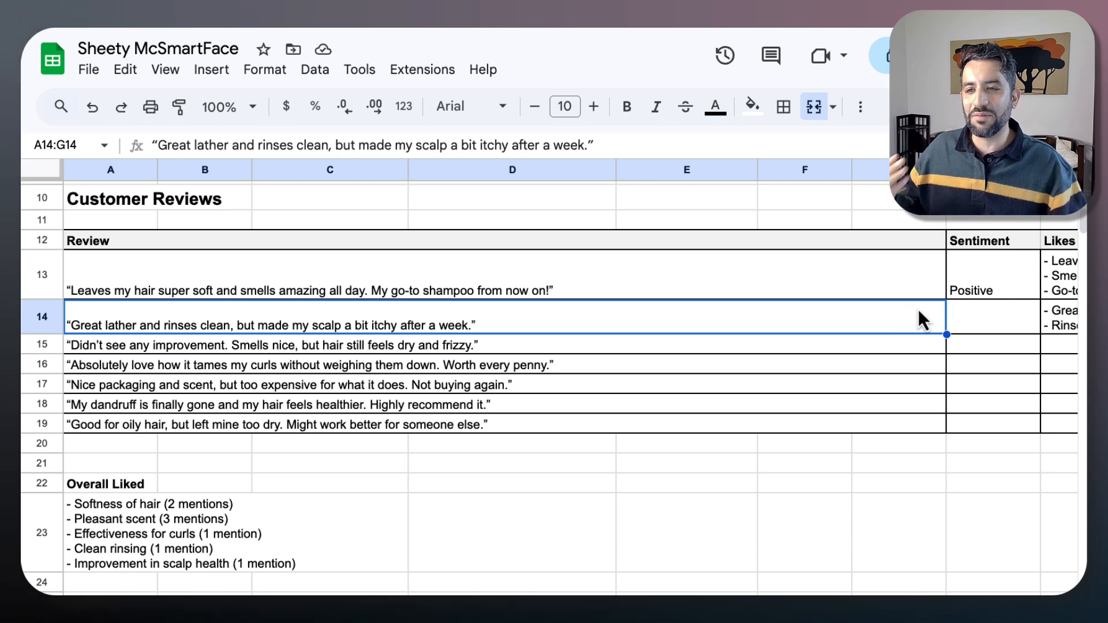
mouse_move(996, 298)
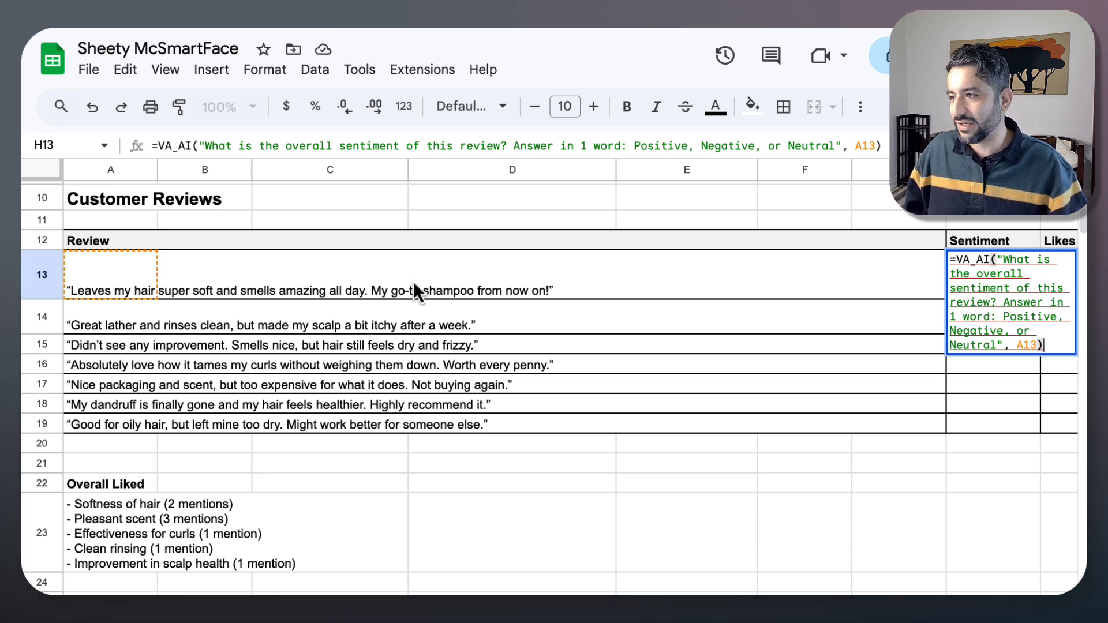
key("enter")
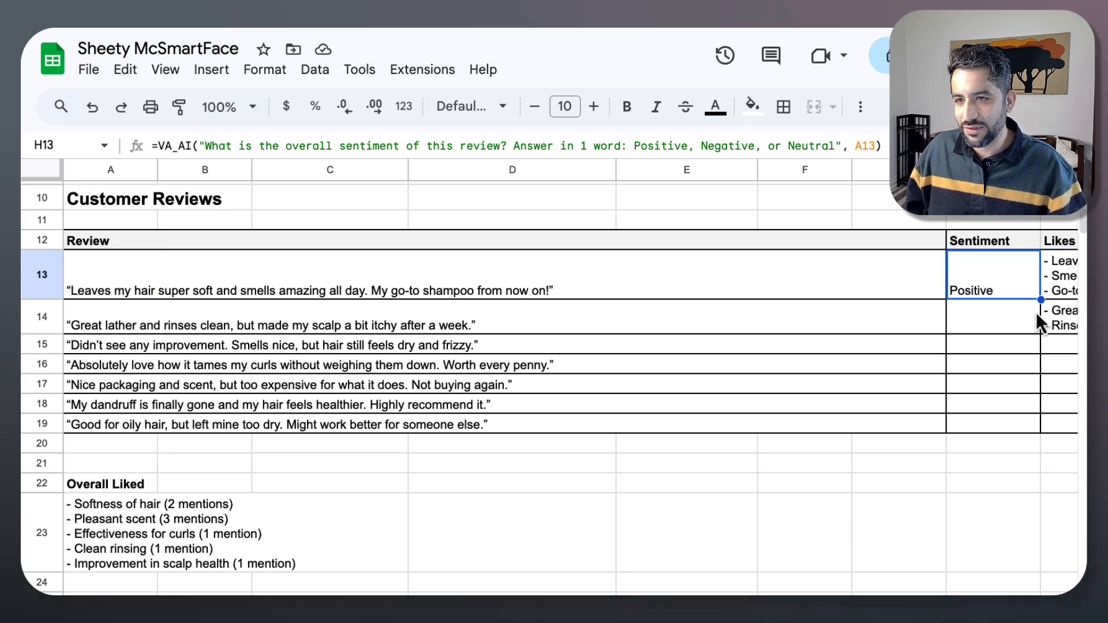
left_click_drag(1040, 300, 1036, 453)
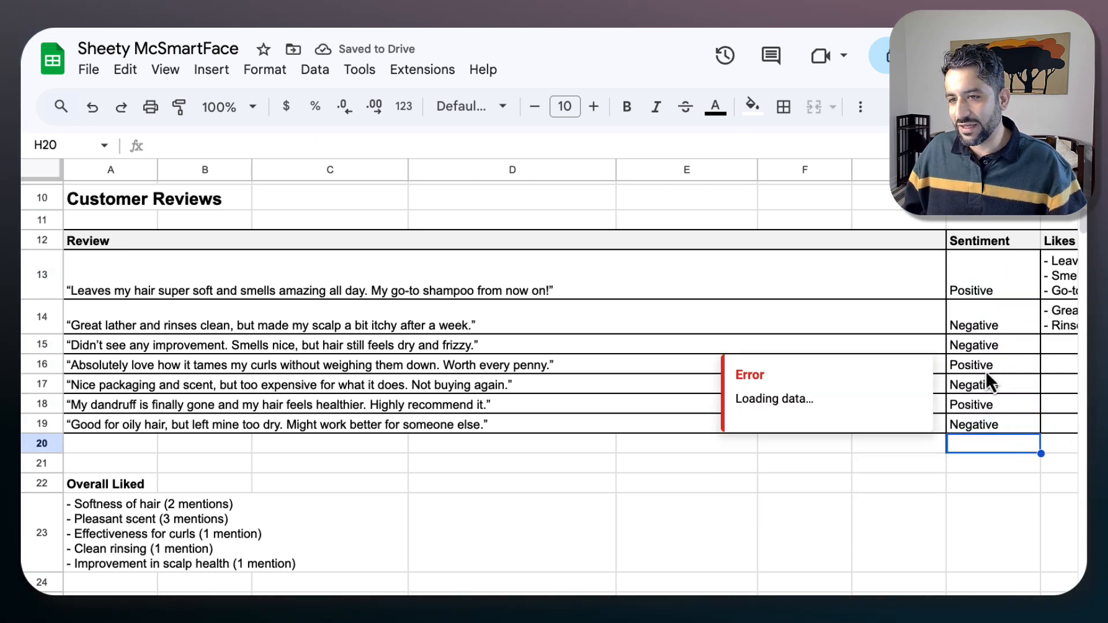
left_click(992, 383)
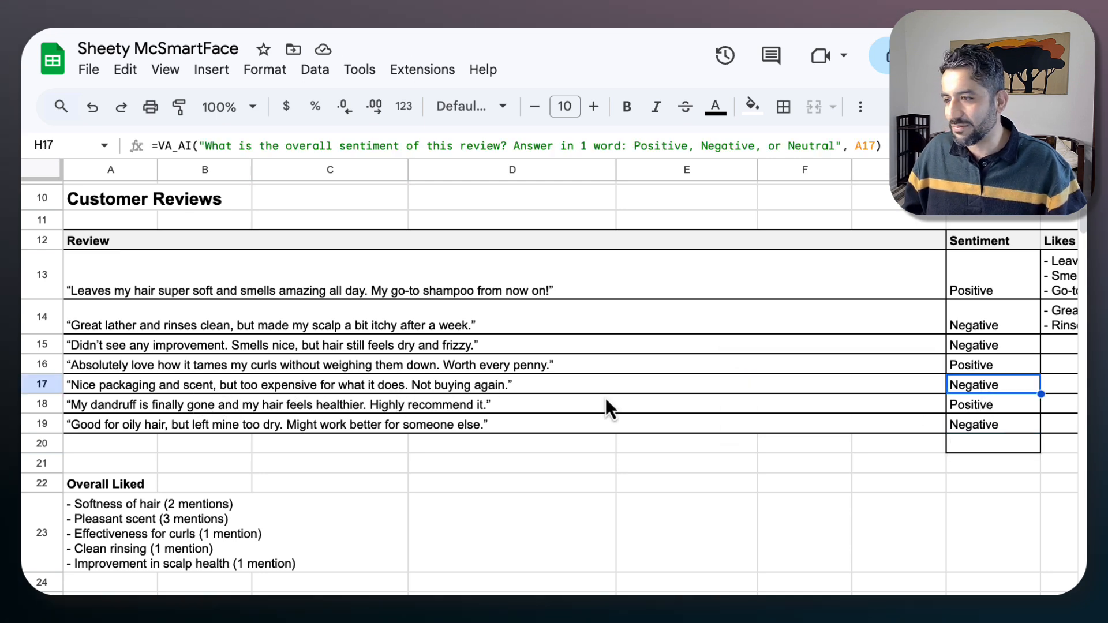
left_click(993, 424)
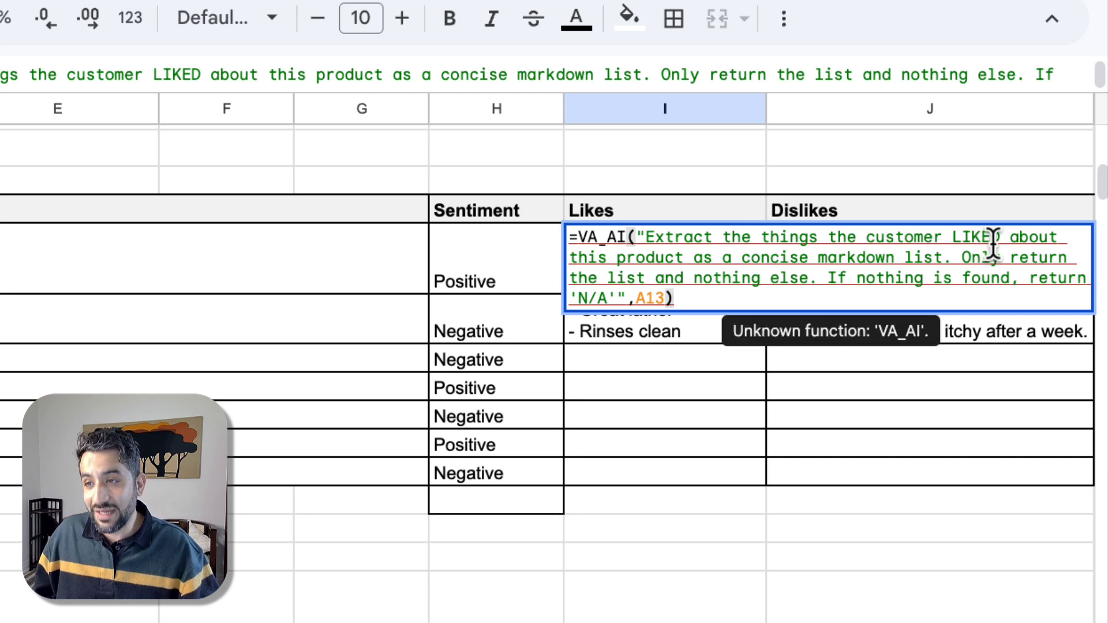
mouse_move(940, 269)
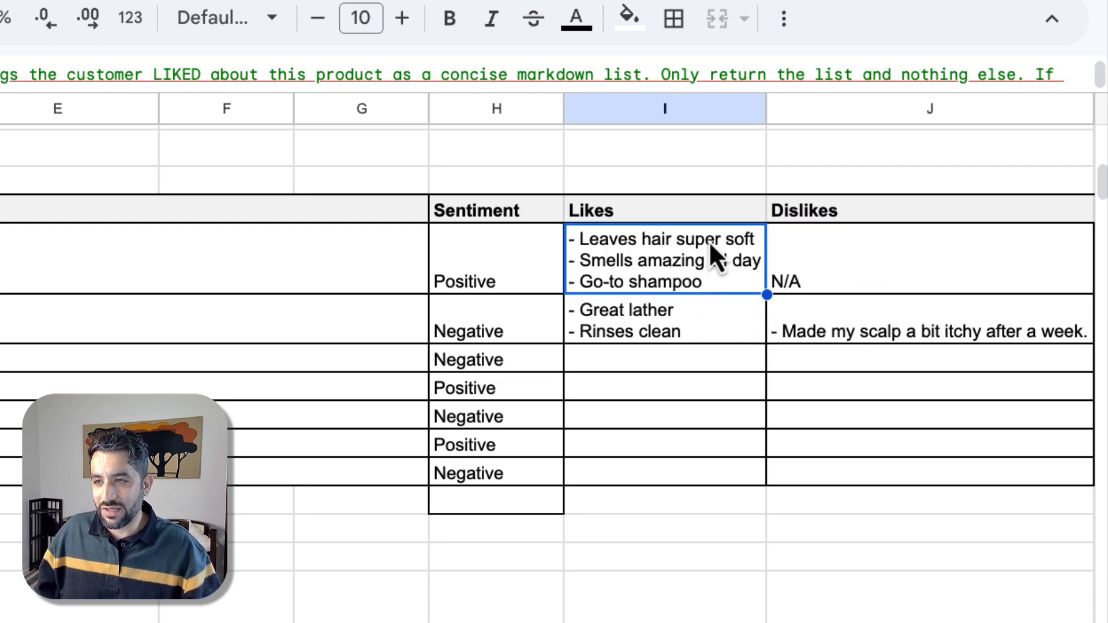
Select the first review's Likes result in I13 to inspect its VA_AI formula.
left_click(665, 320)
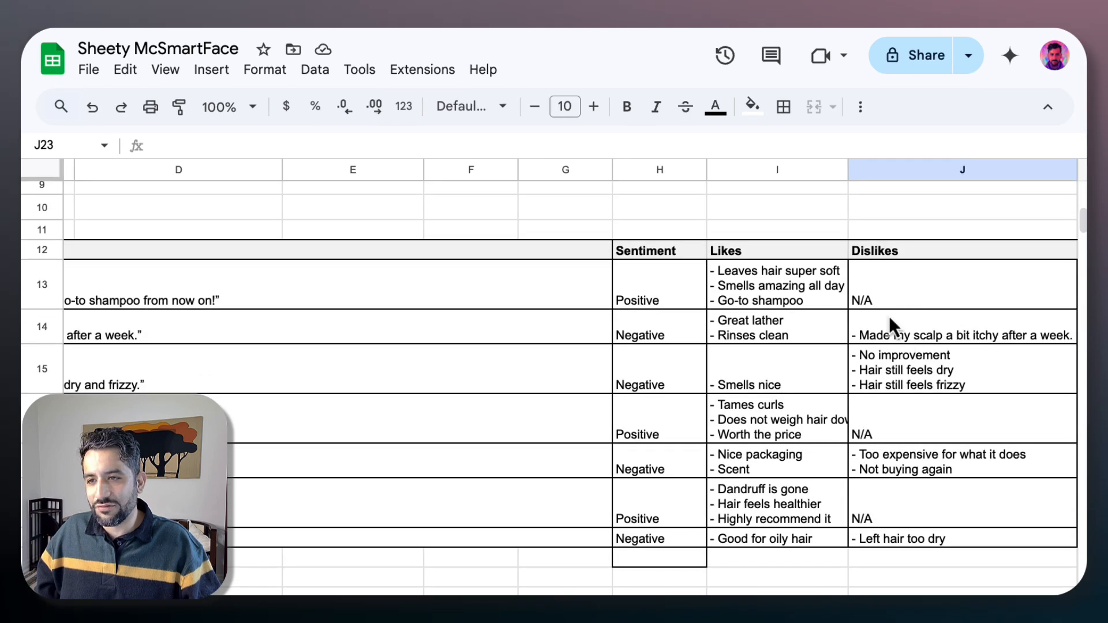
scroll("left", 3)
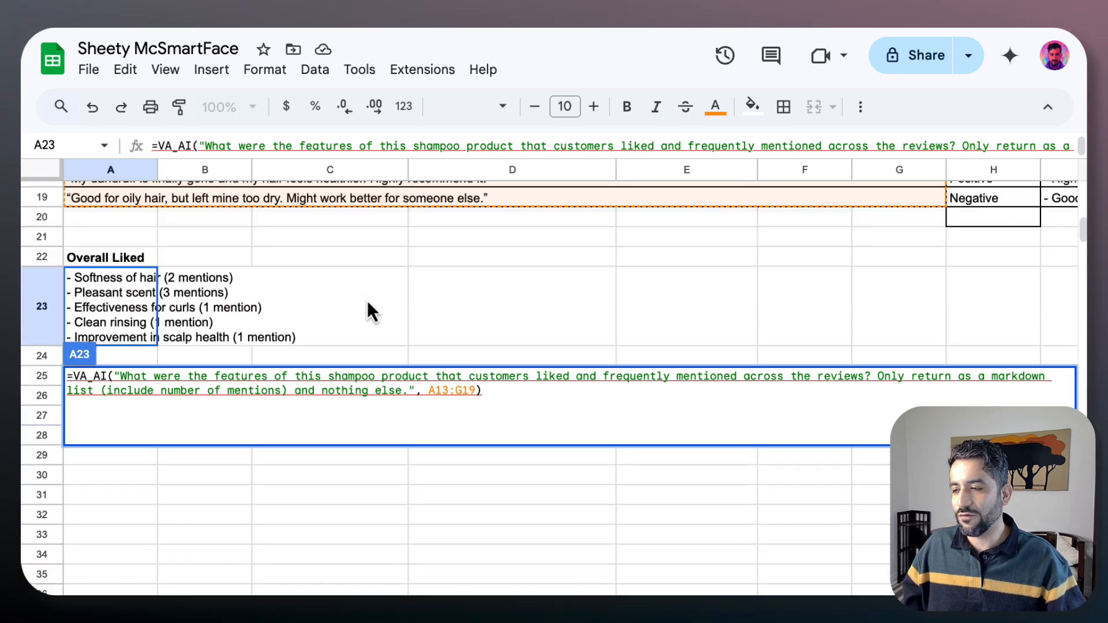
left_click(328, 304)
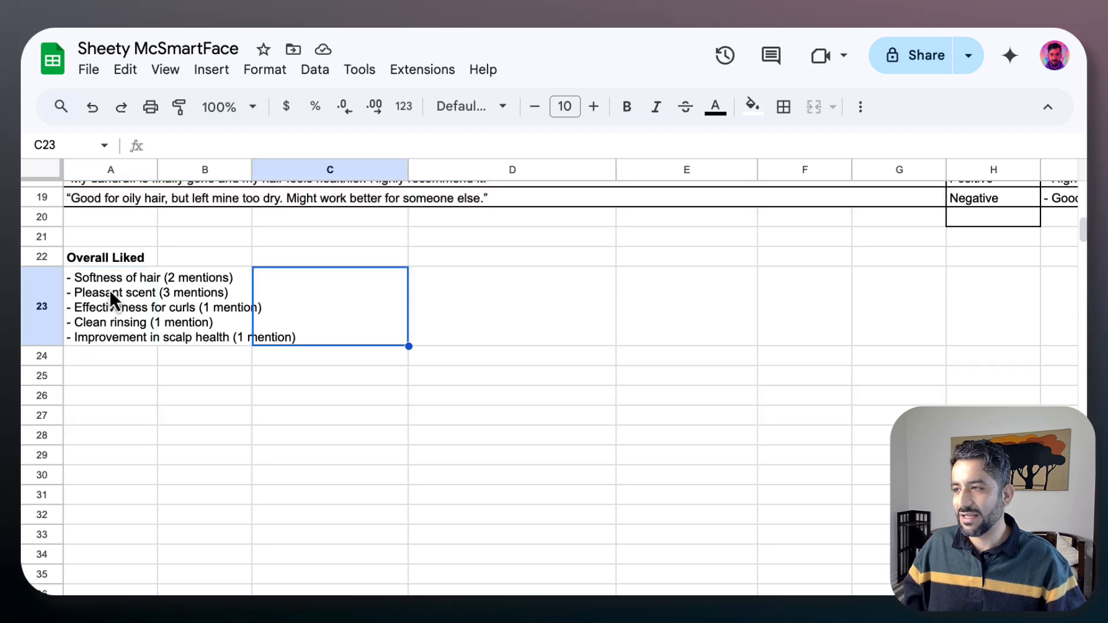
left_click(110, 305)
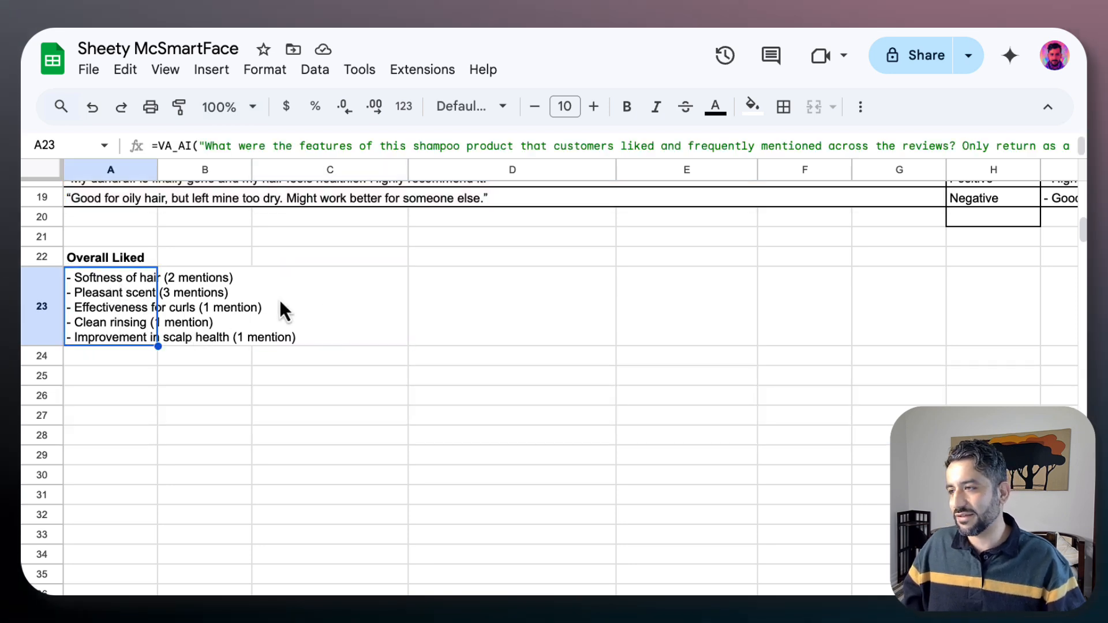
left_click(329, 307)
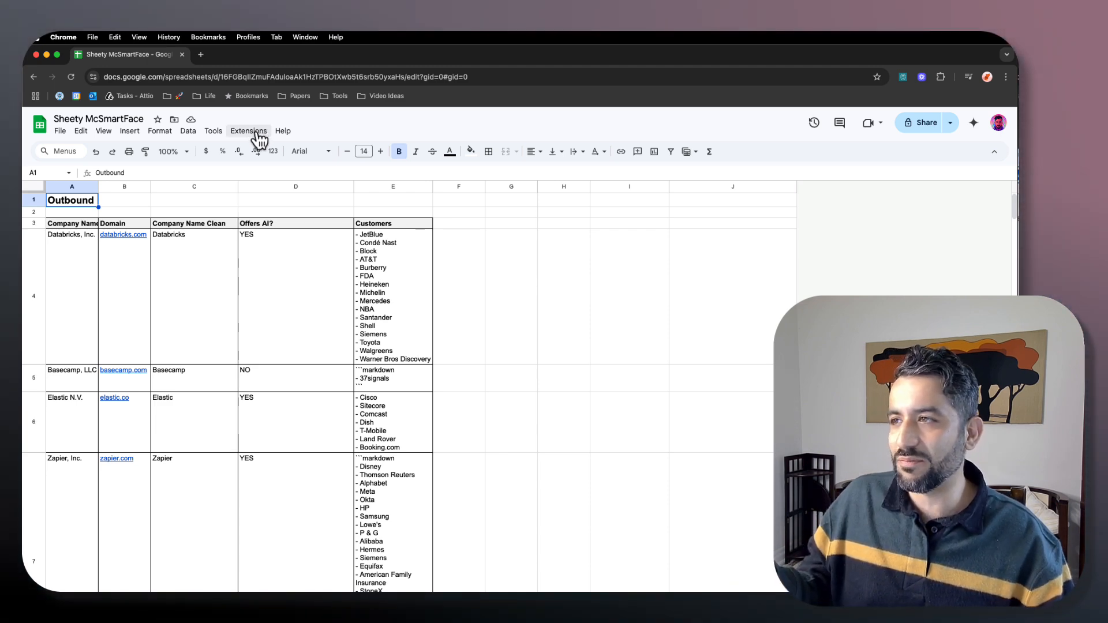
Open the Extensions menu and the script file holding the VA_AI function.
left_click(248, 131)
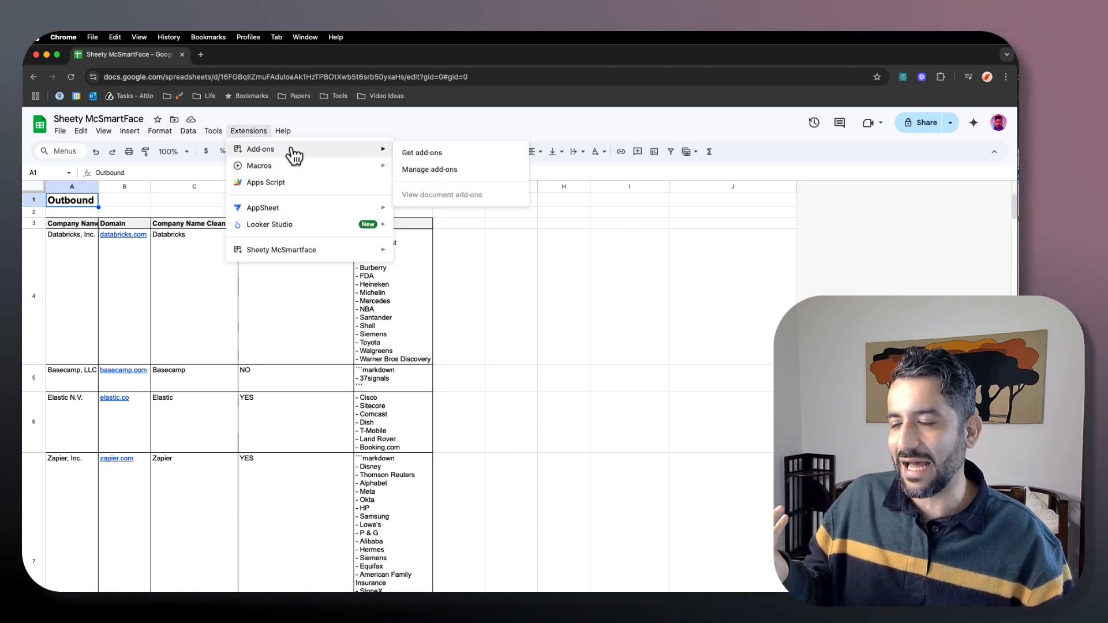
mouse_move(302, 201)
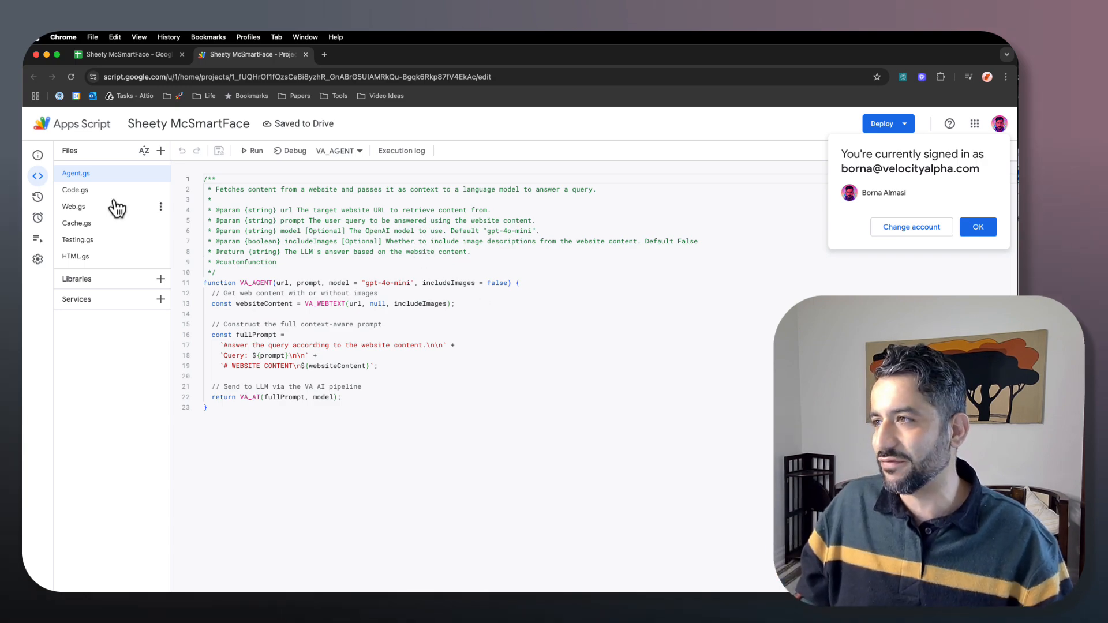
left_click(75, 189)
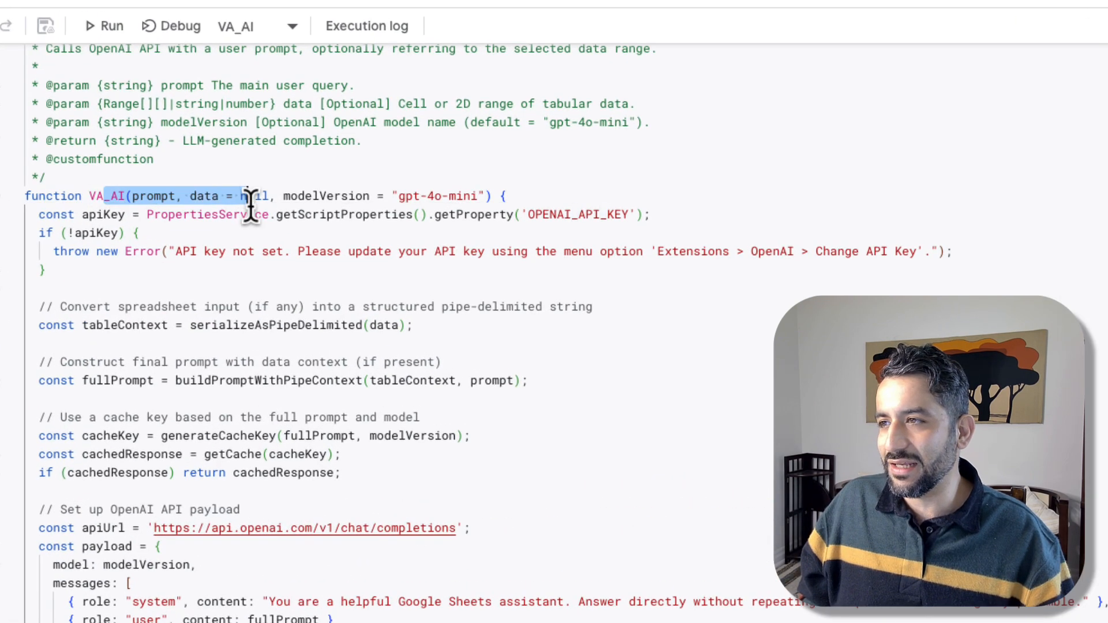
scroll("down", 3)
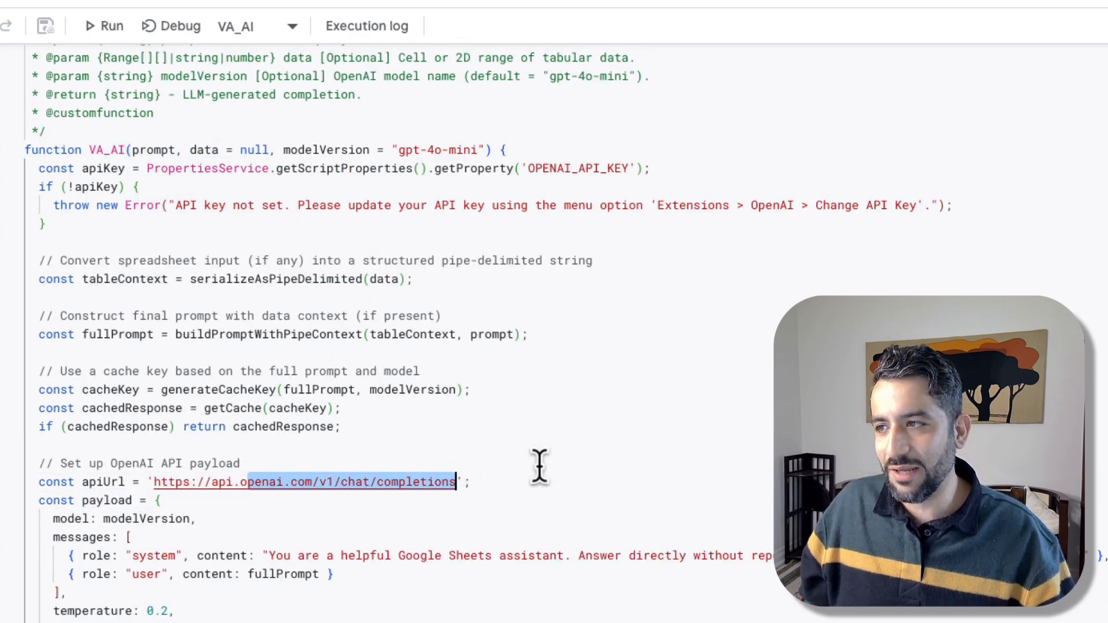
scroll("down", 3)
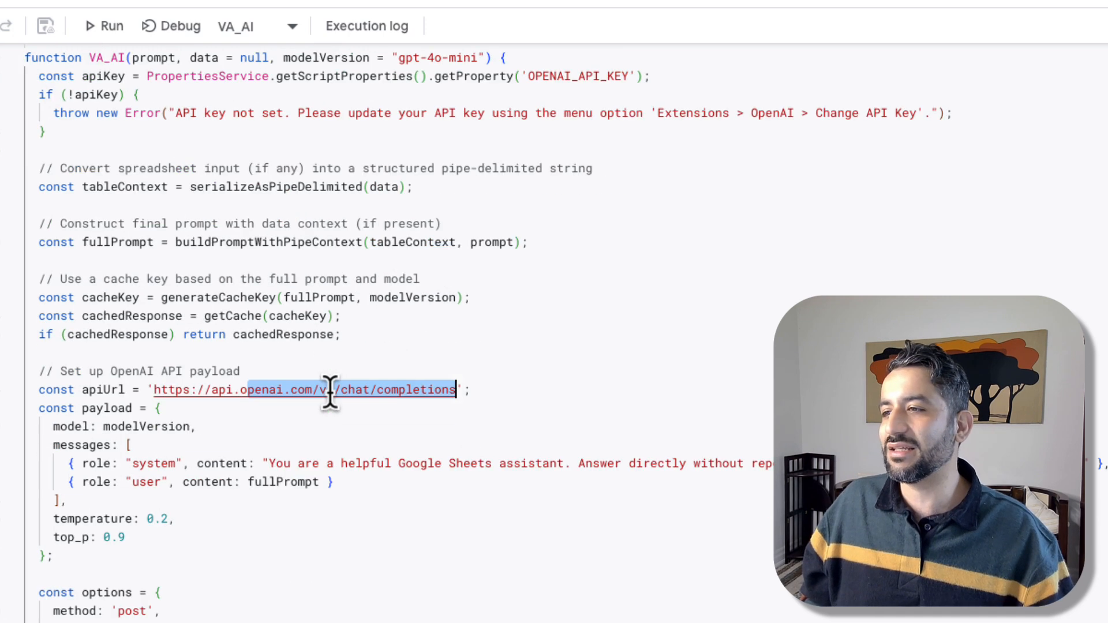
mouse_move(322, 482)
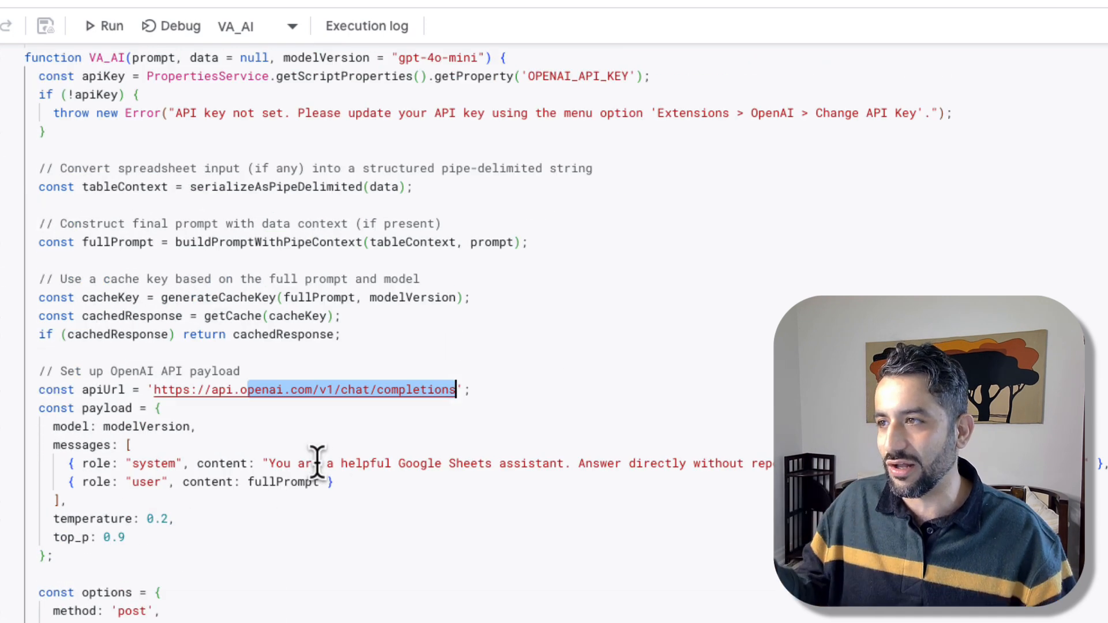
scroll("down", 3)
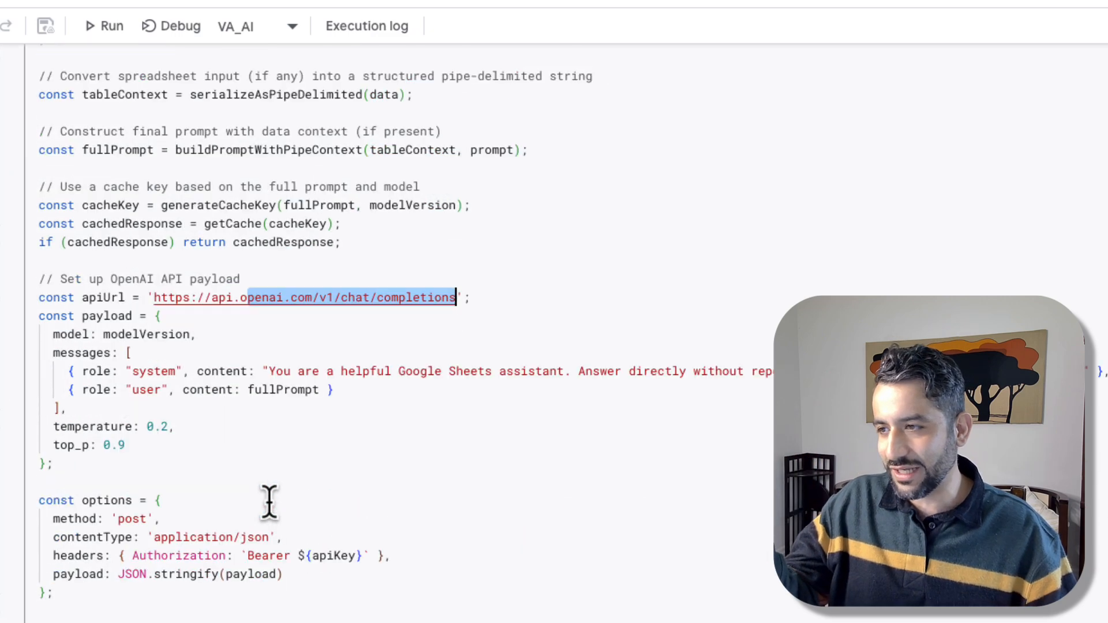
scroll("down", 3)
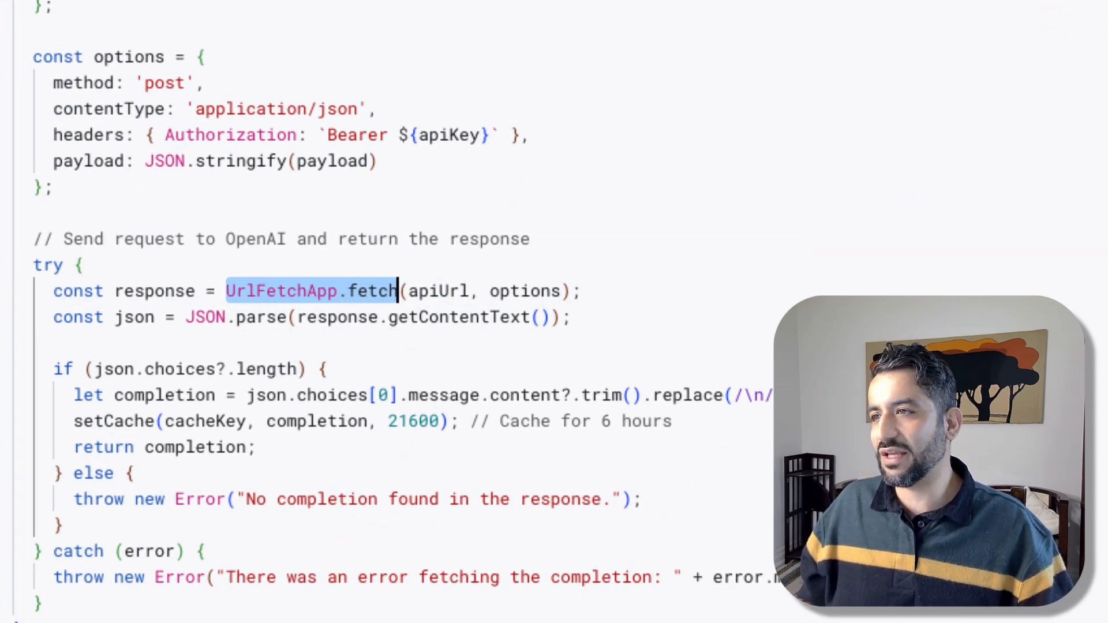
scroll("down", 3)
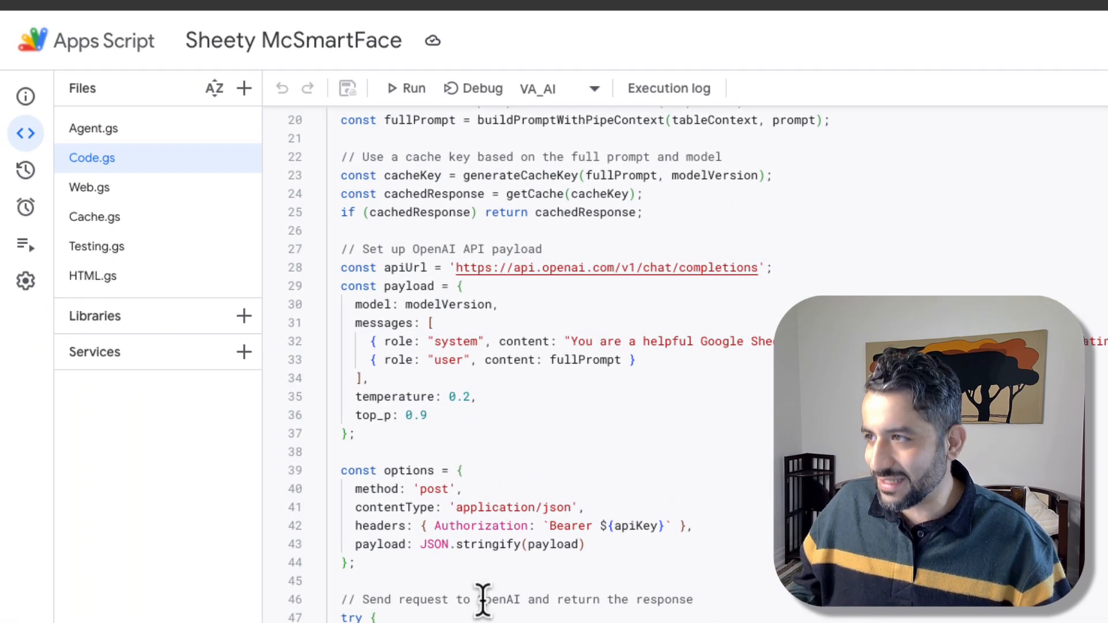
left_click(93, 217)
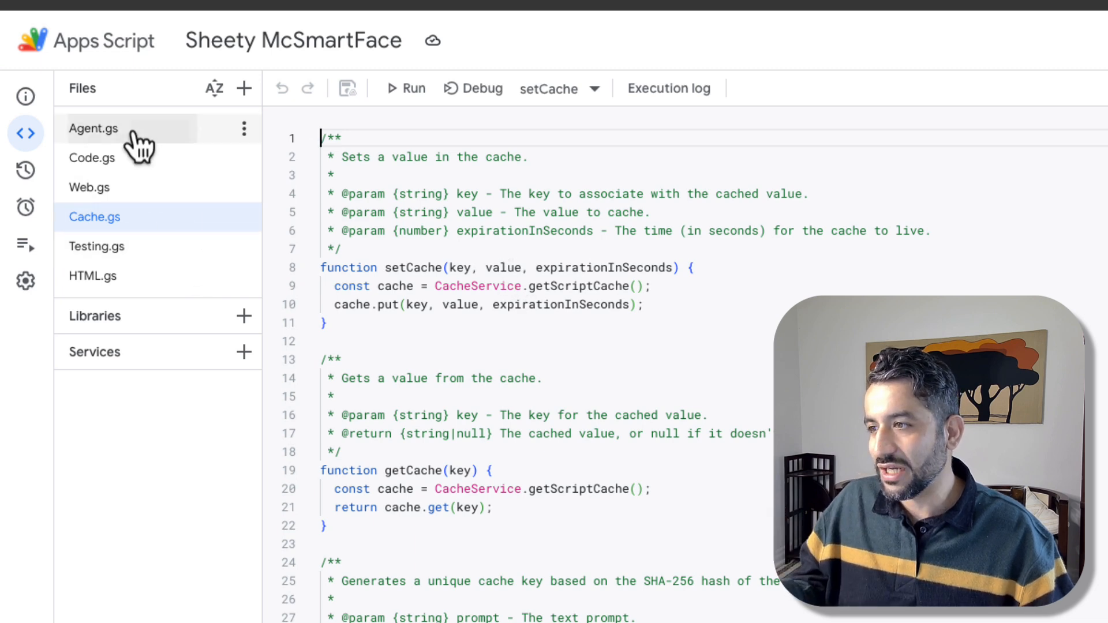
left_click(92, 158)
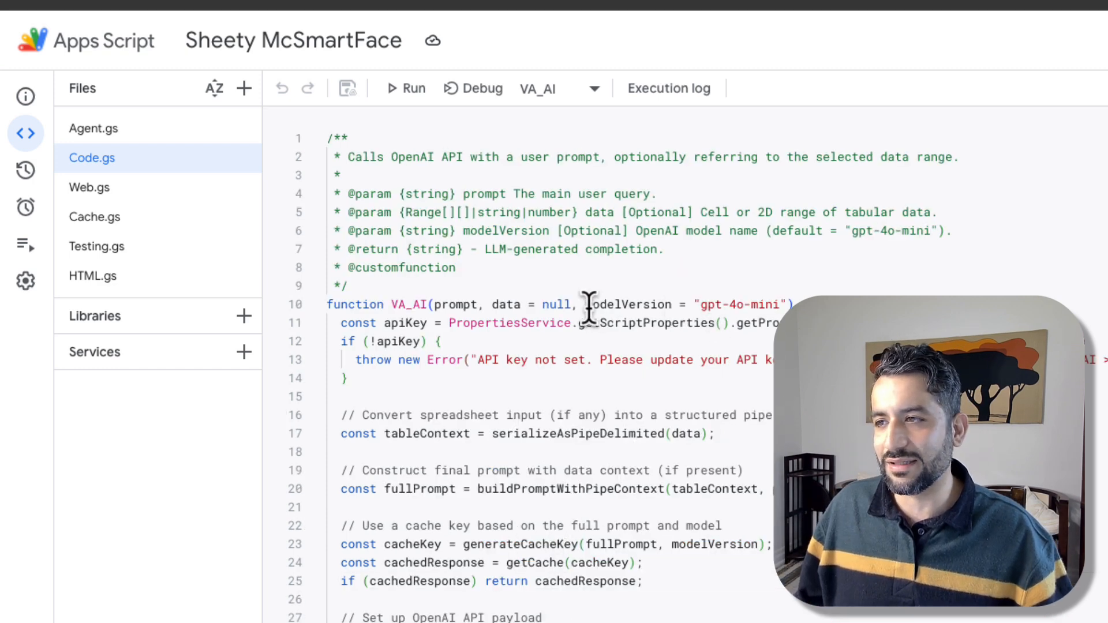
double_click(626, 304)
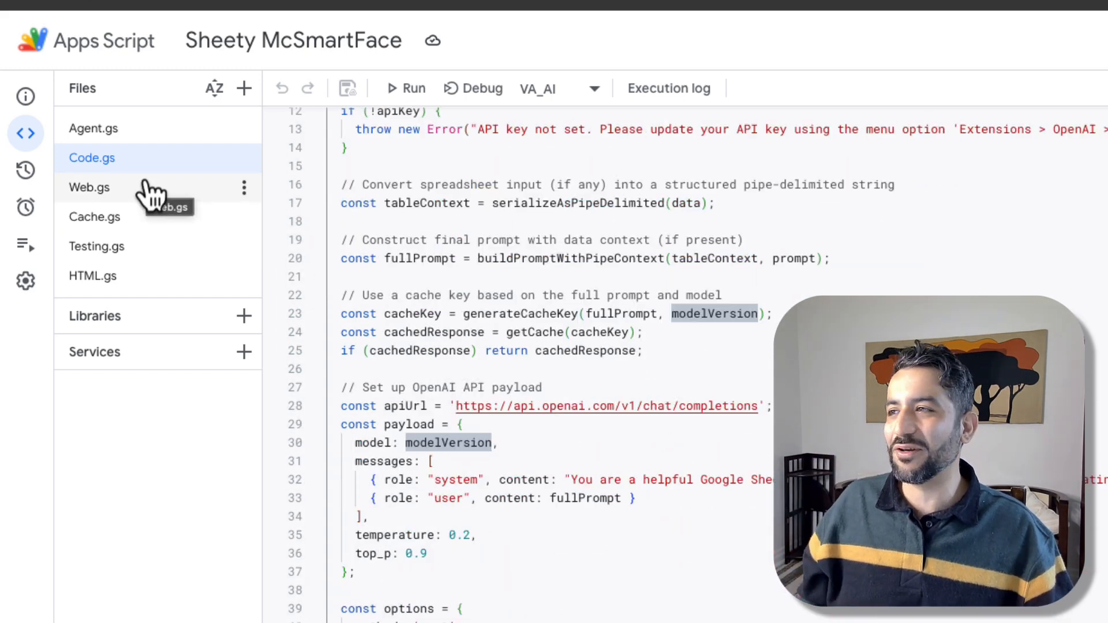
Show Web.gs with the VA_WEBTEXT function that fetches pages via r.jina.ai.
left_click(88, 187)
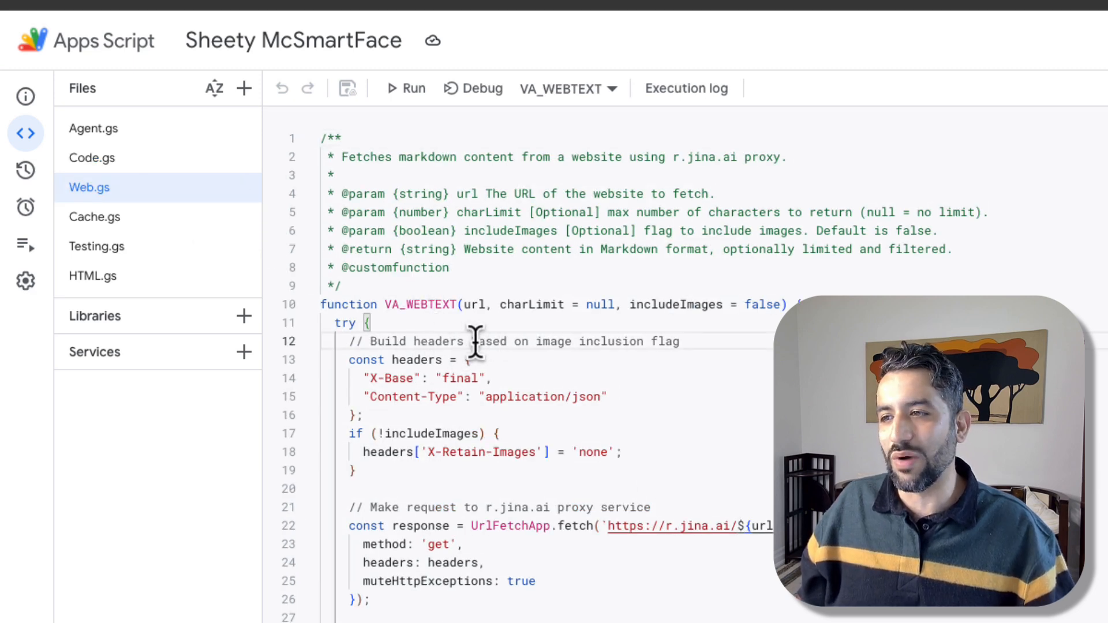
mouse_move(439, 316)
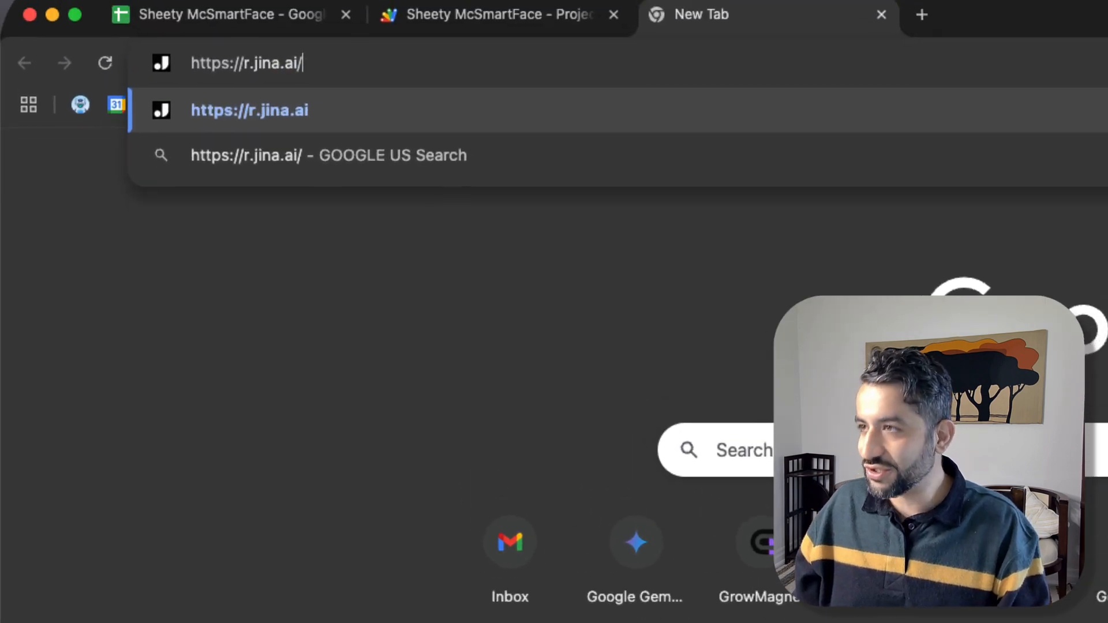
Load clay.com through r.jina.ai, review its Markdown output, then start searching jina.ai.
type("clay.co")
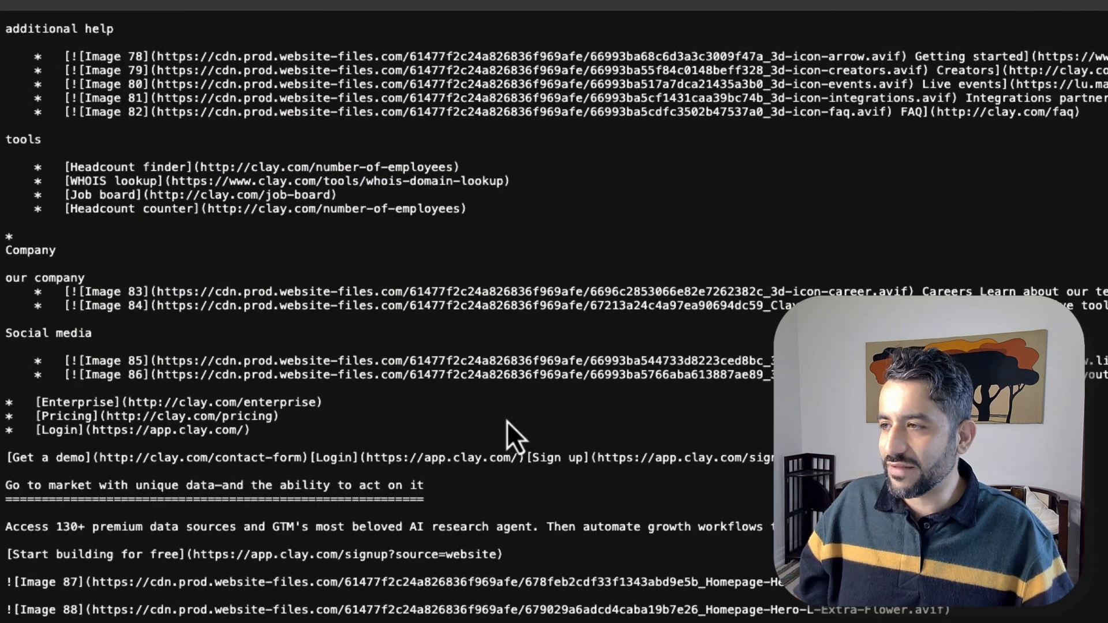
scroll("down", 3)
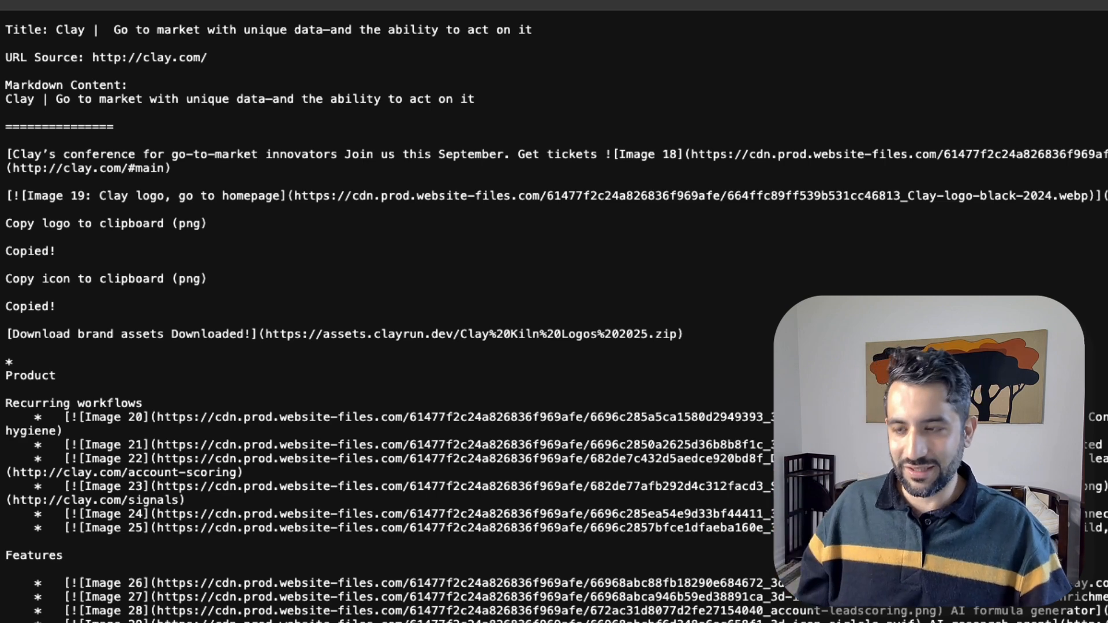
type("jina.ai")
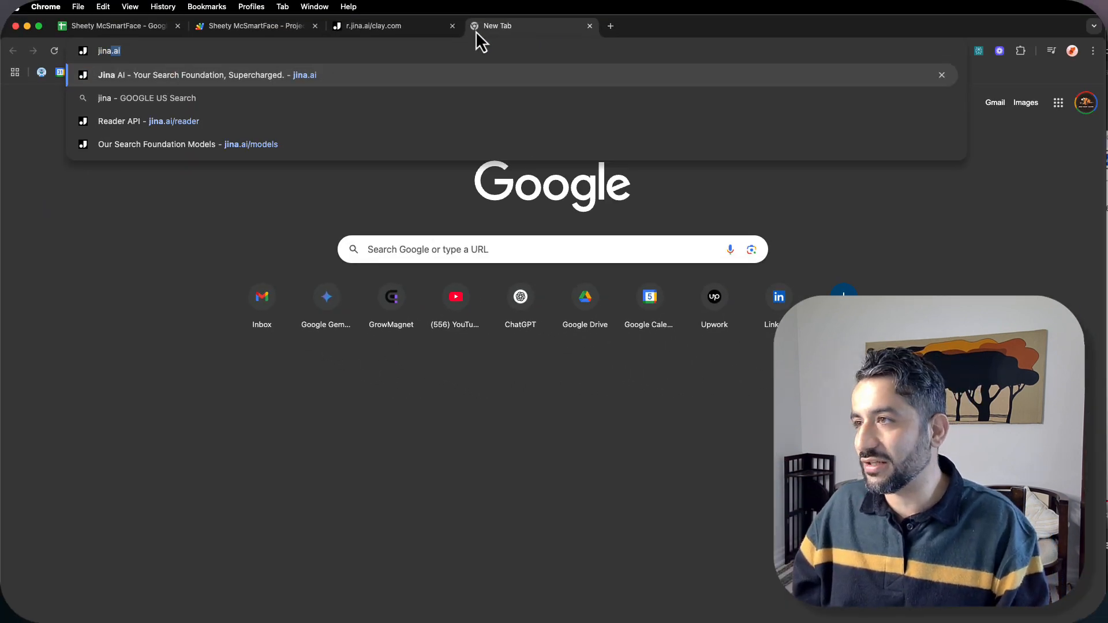
Go to the Jina AI site's Reader product page and browse its API parameters.
left_click(206, 75)
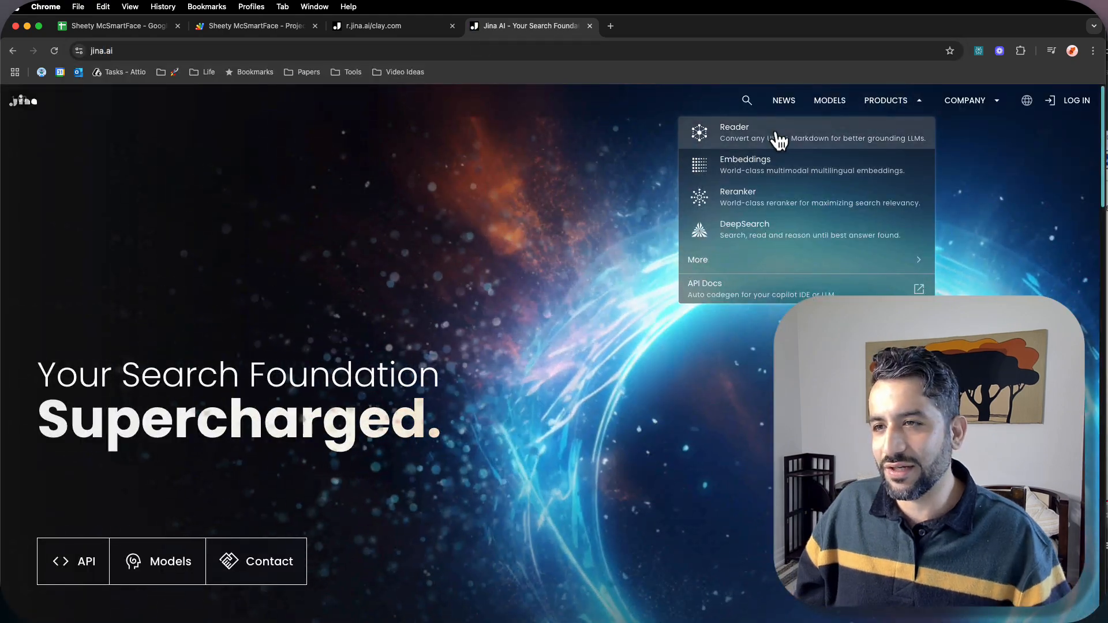
left_click(734, 131)
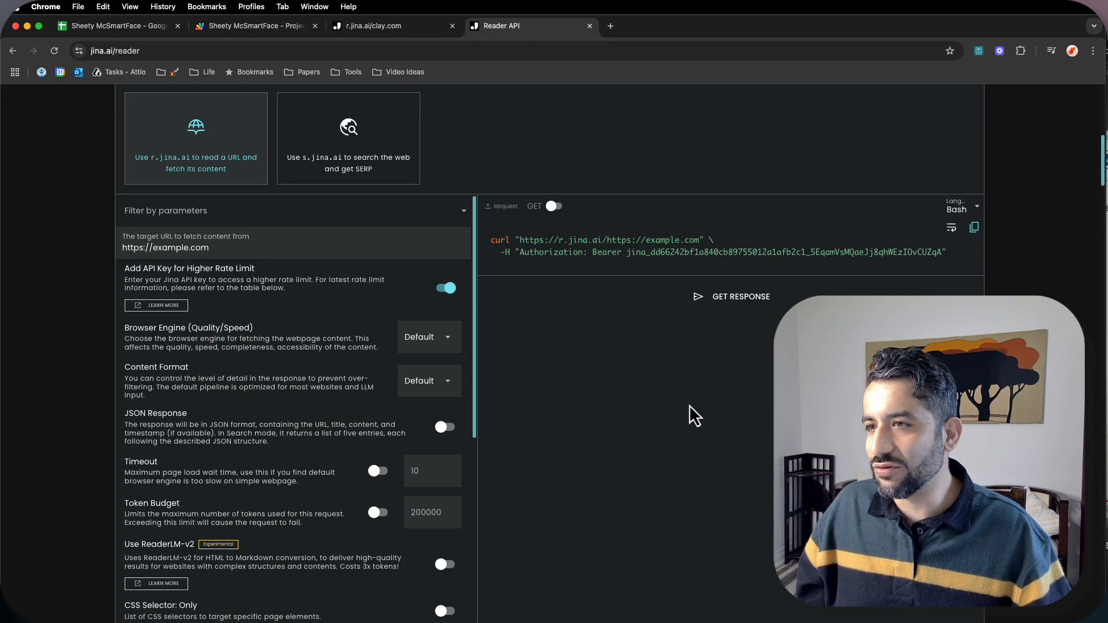
scroll("down", 3)
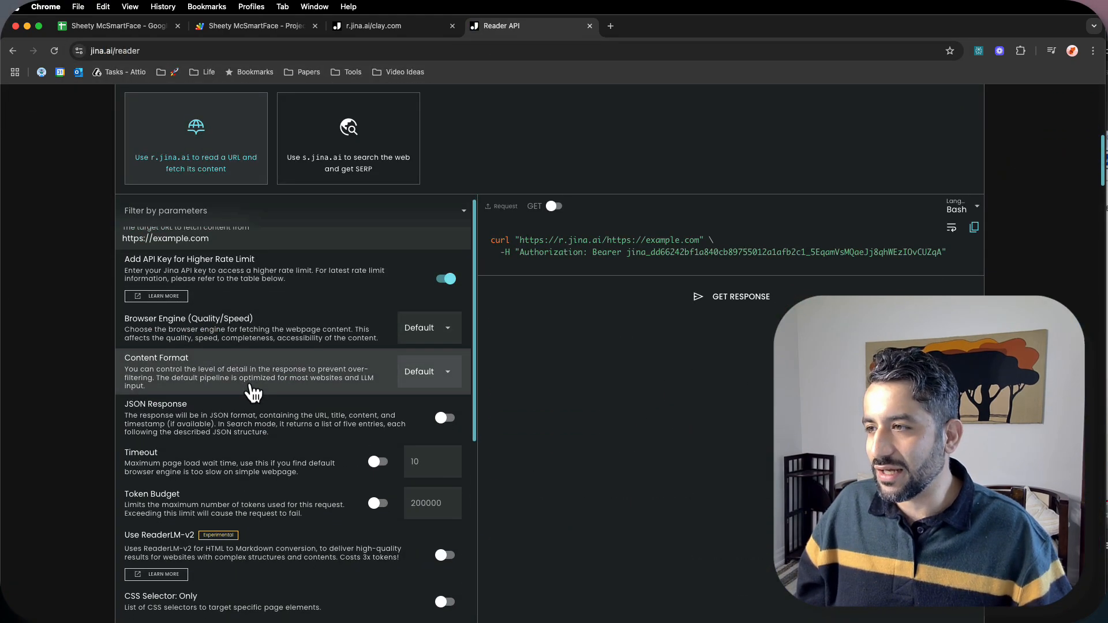
scroll("down", 3)
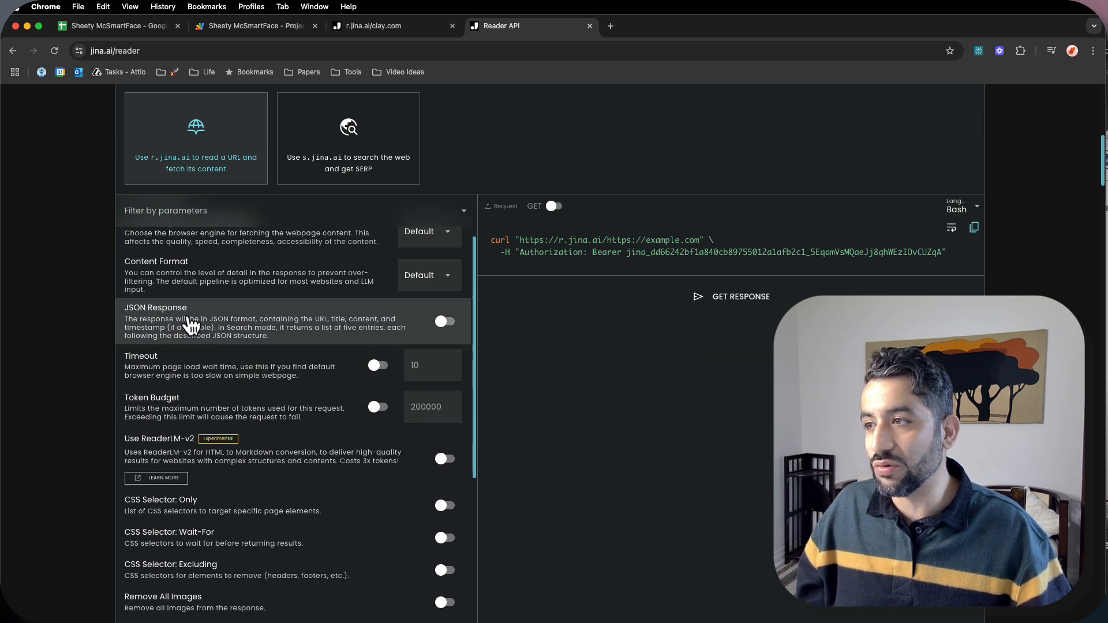
scroll("down", 3)
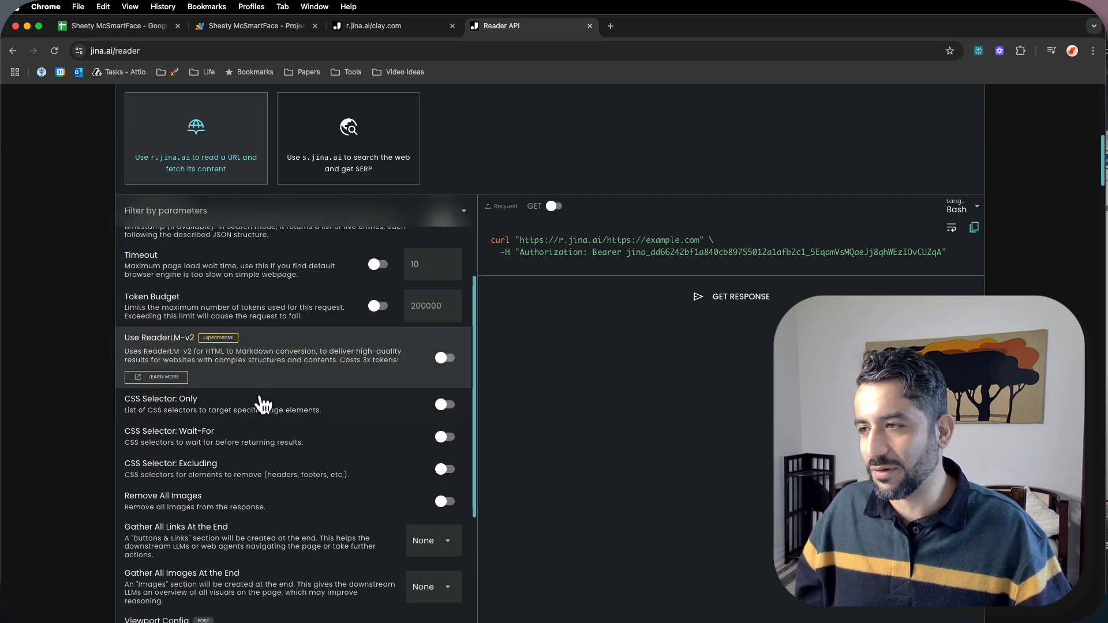
Review the Reader request options down to the API key and token pricing section.
left_click(445, 358)
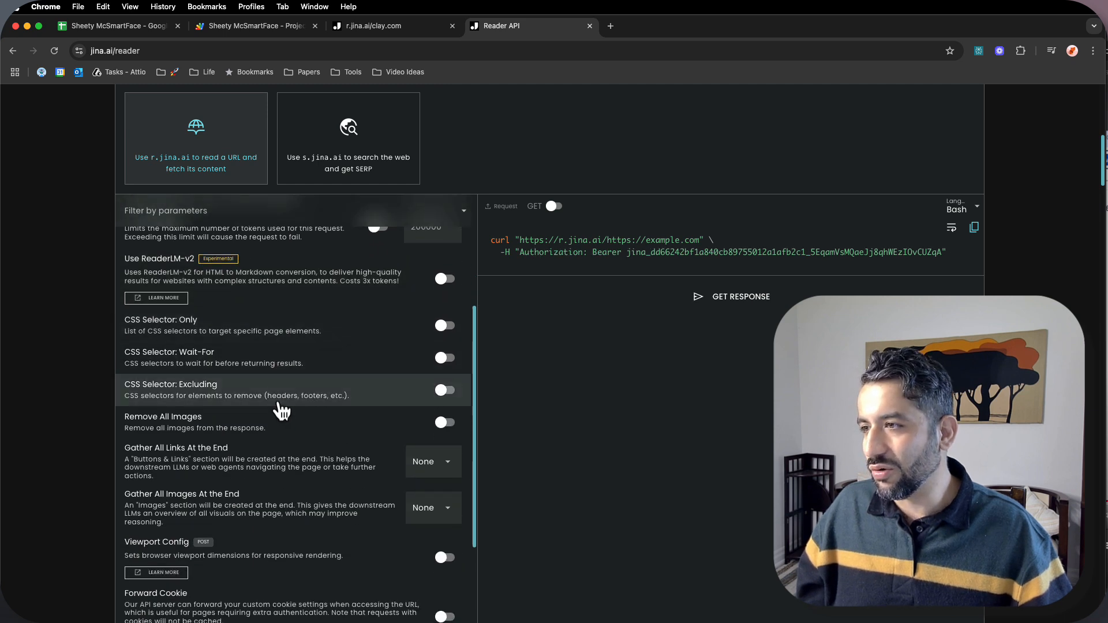
mouse_move(366, 423)
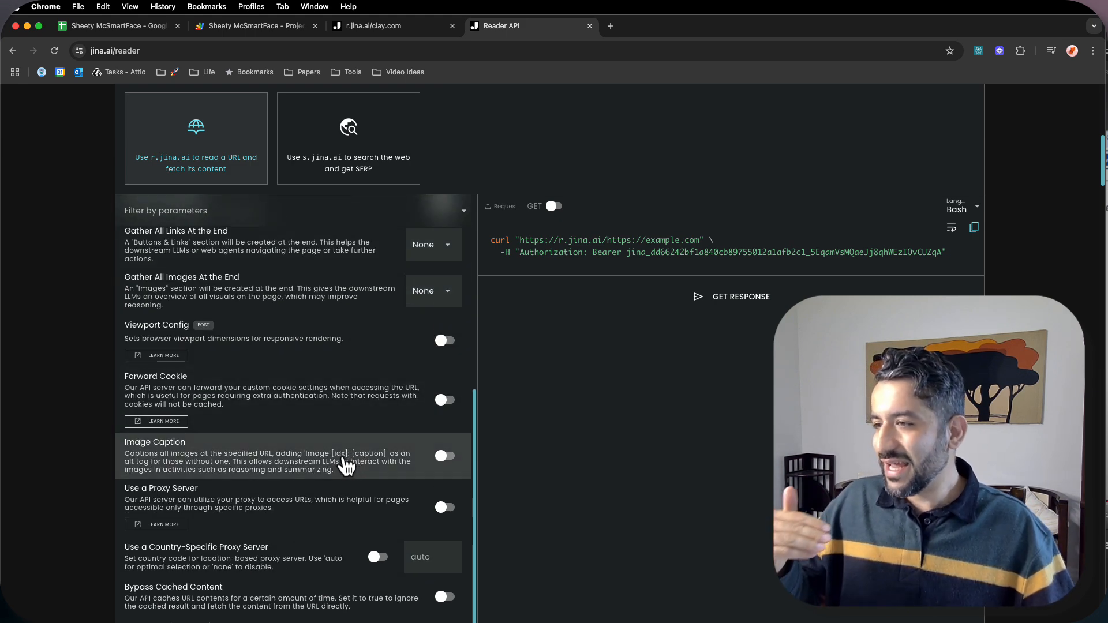
mouse_move(286, 519)
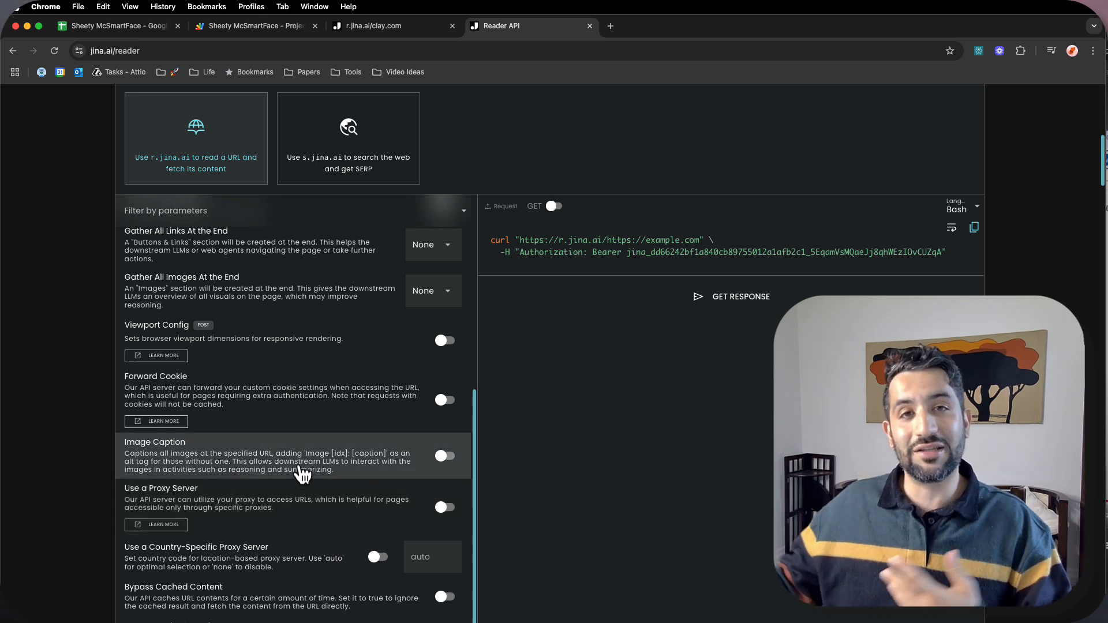
scroll("down", 3)
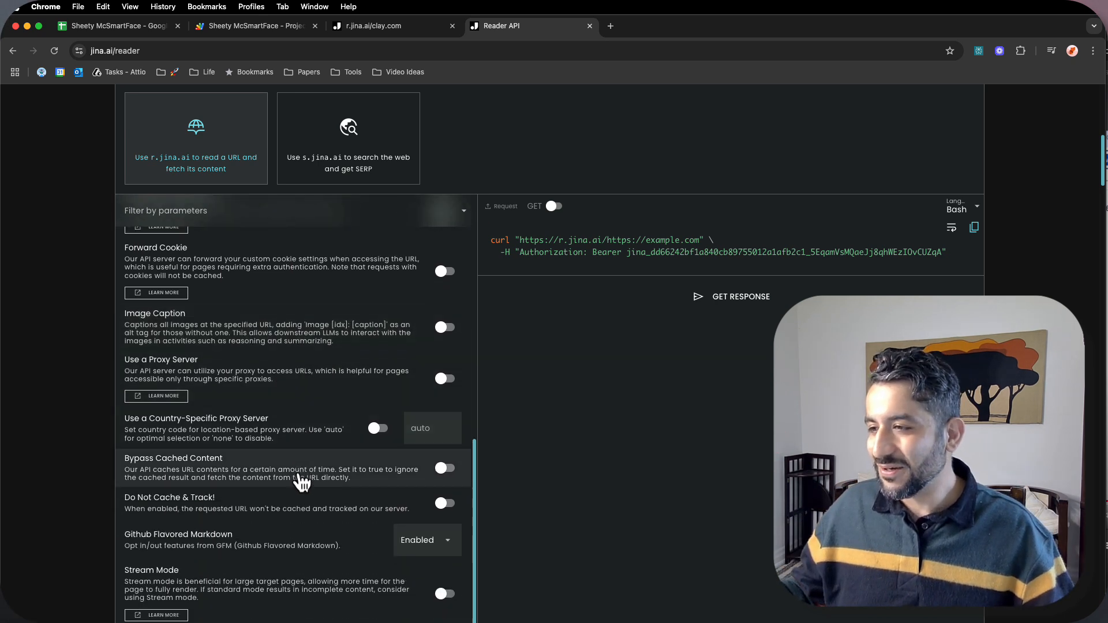
scroll("down", 3)
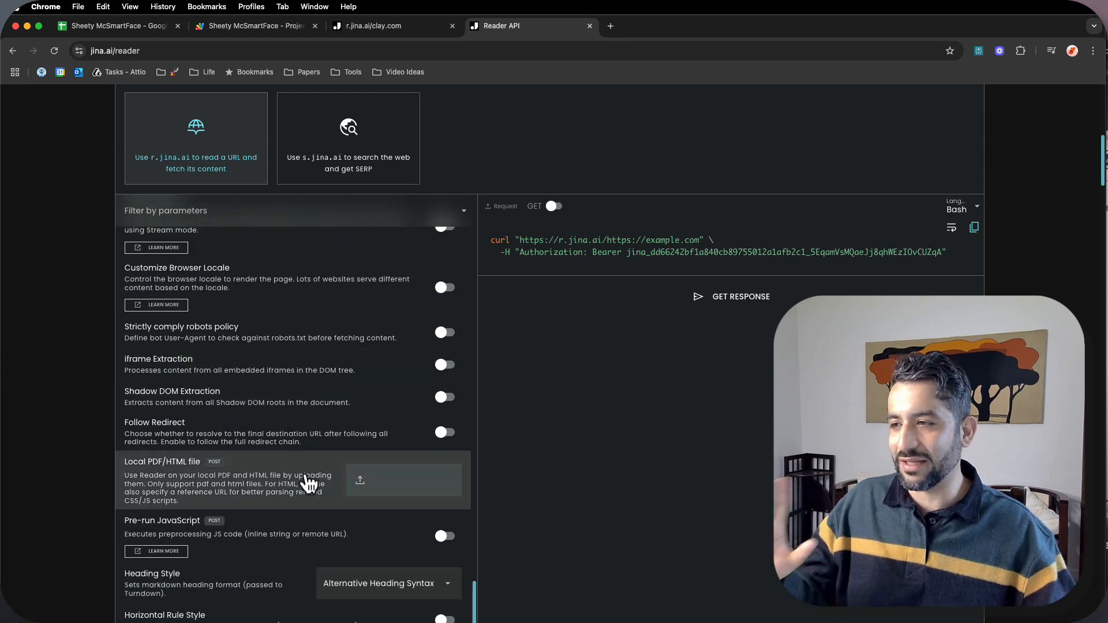
scroll("down", 3)
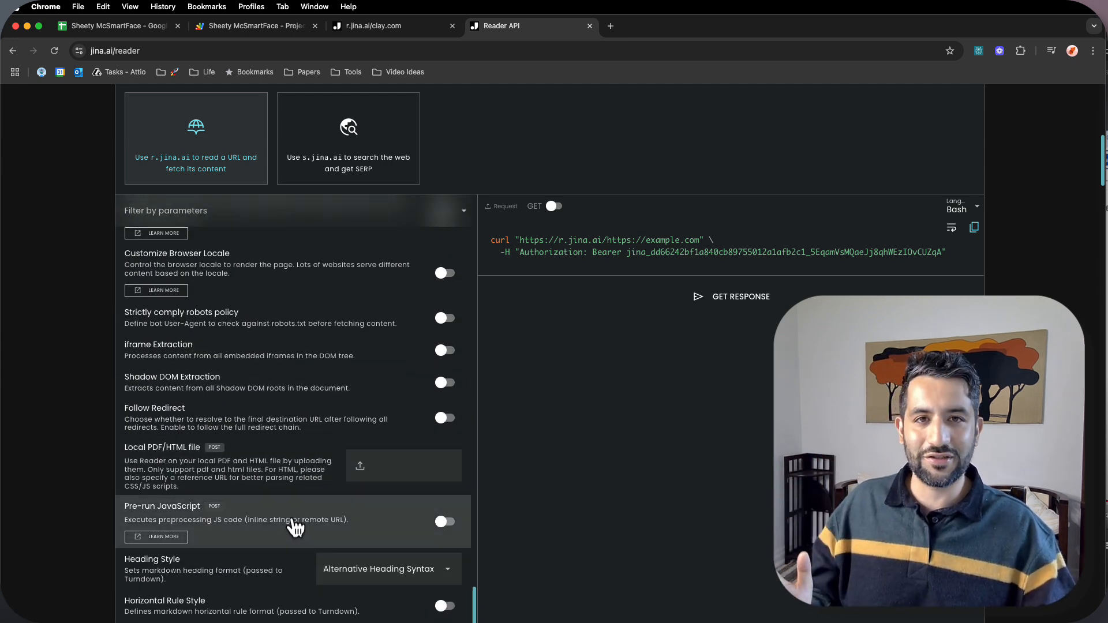
scroll("down", 3)
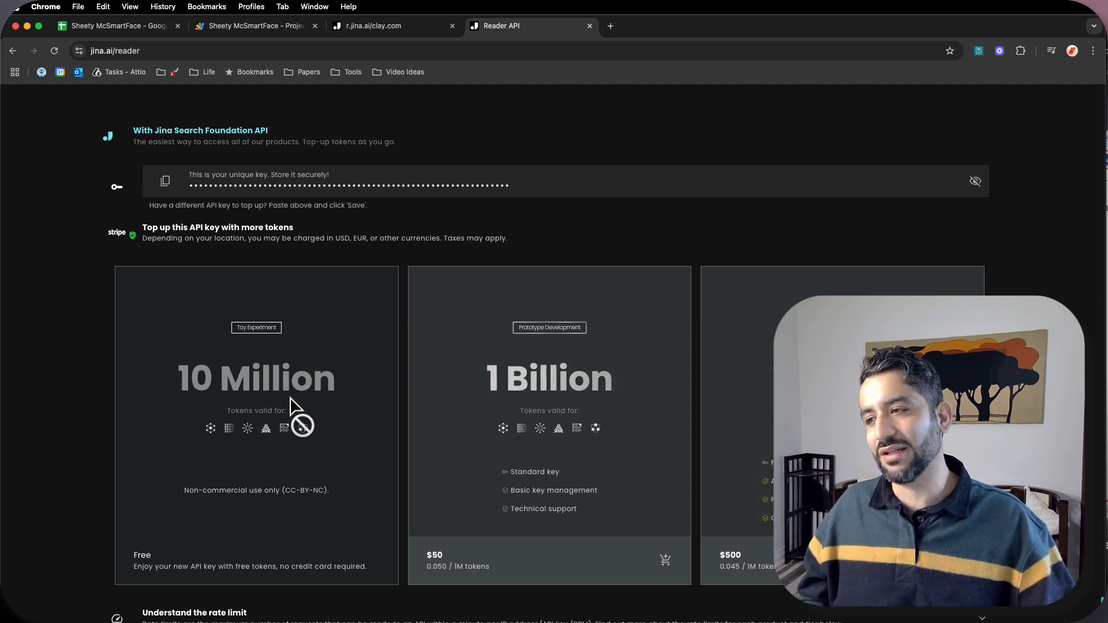
mouse_move(319, 523)
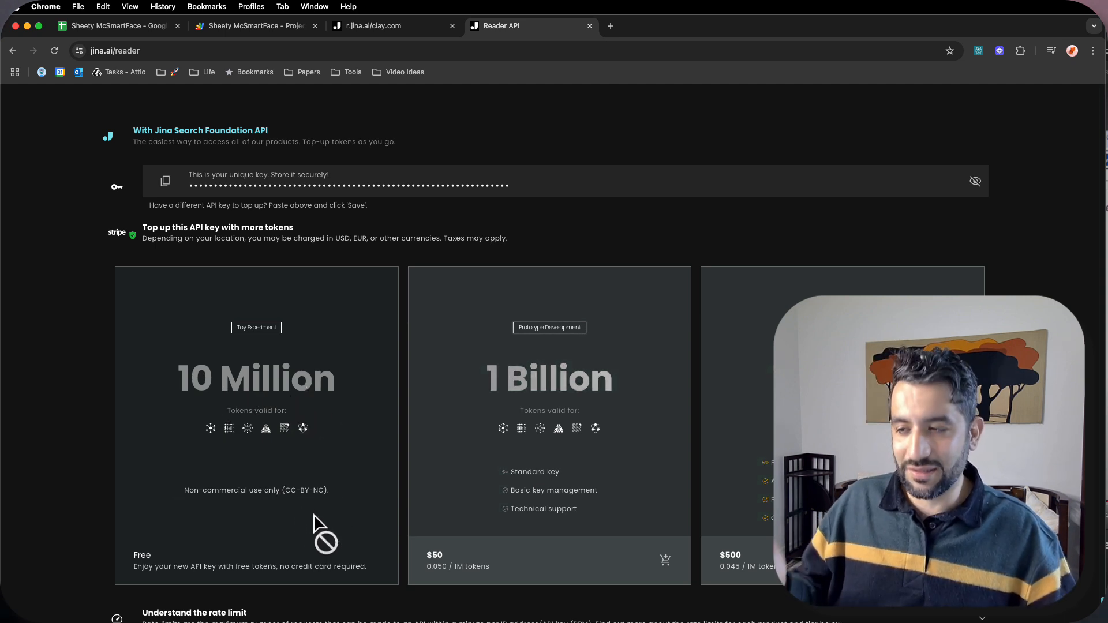
mouse_move(318, 583)
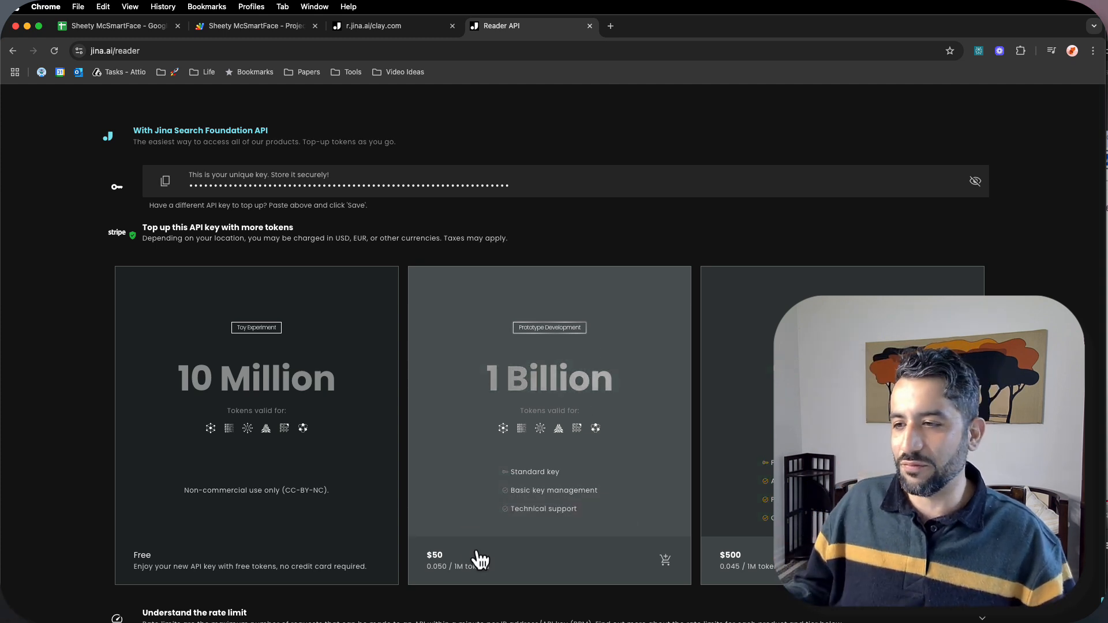
mouse_move(451, 586)
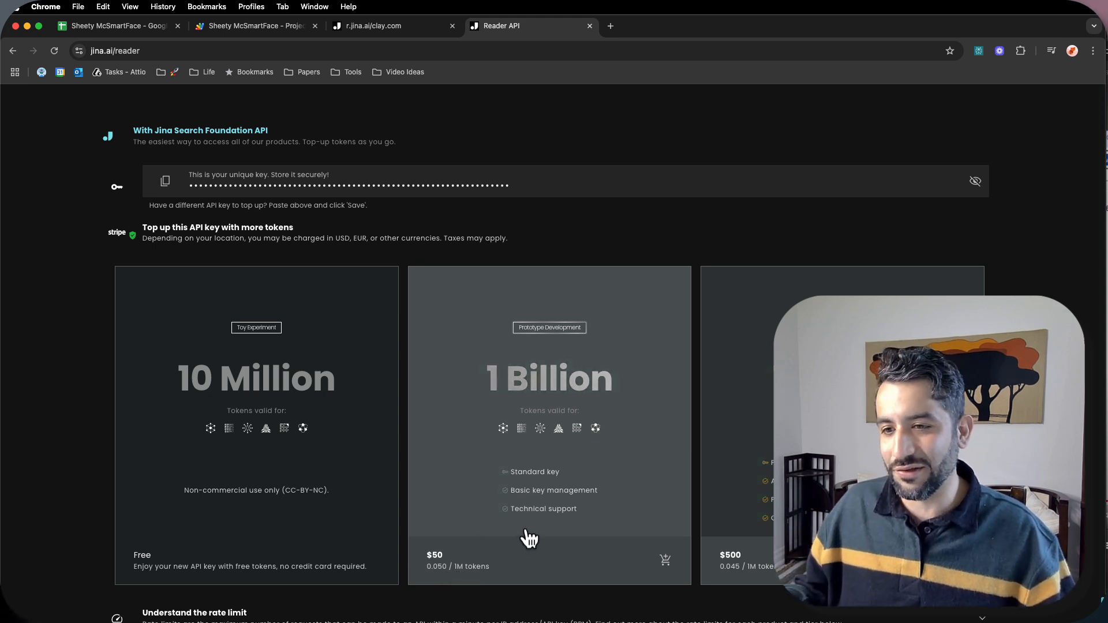
Finish reviewing Reader pricing and return to the Sheety McSmartFace spreadsheet.
scroll("down", 3)
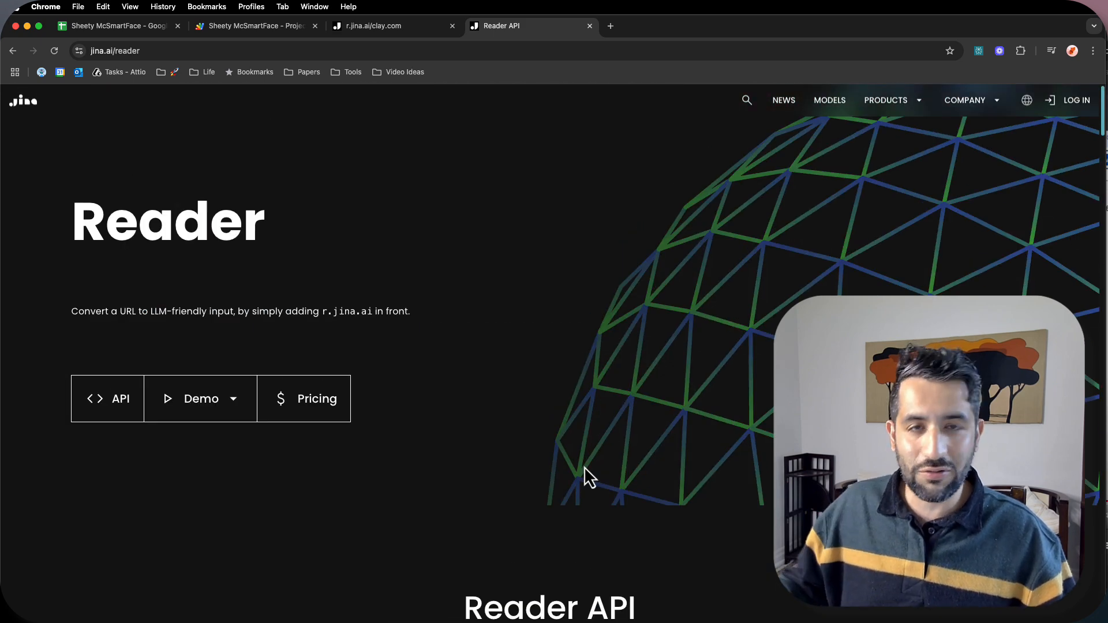
mouse_move(562, 225)
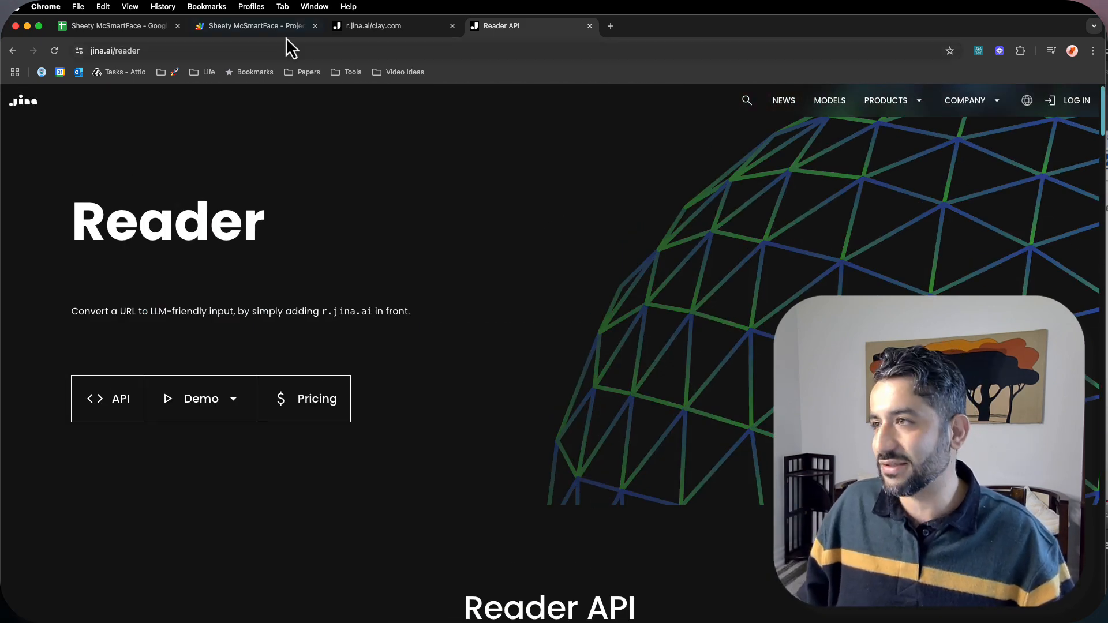
left_click(117, 25)
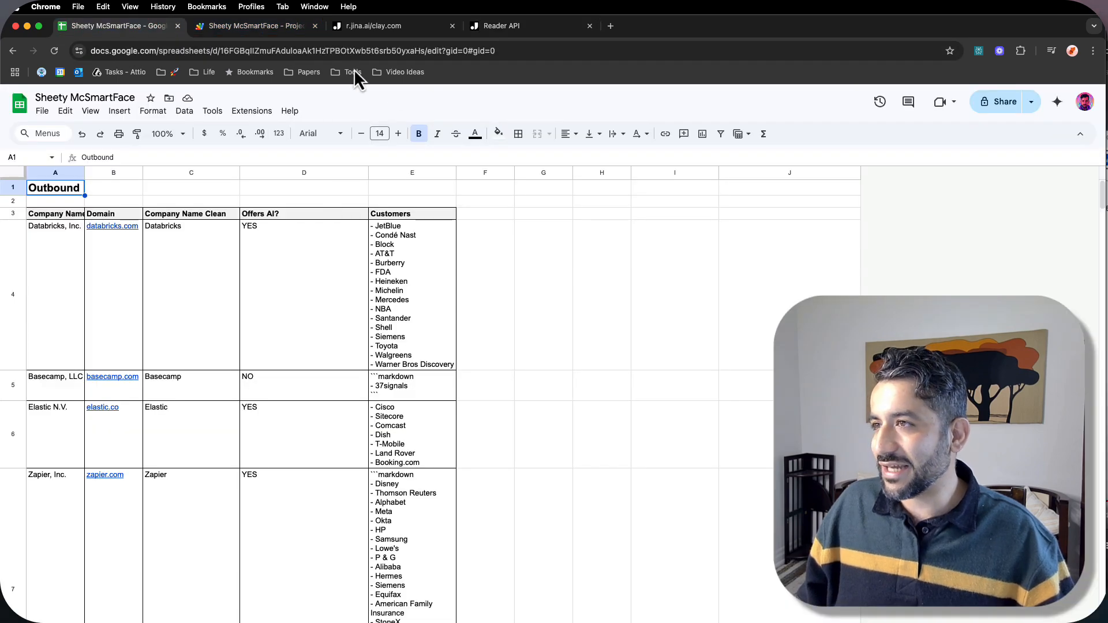
Switch to the Apps Script tab showing the VA_WEBTEXT fetch code.
left_click(254, 25)
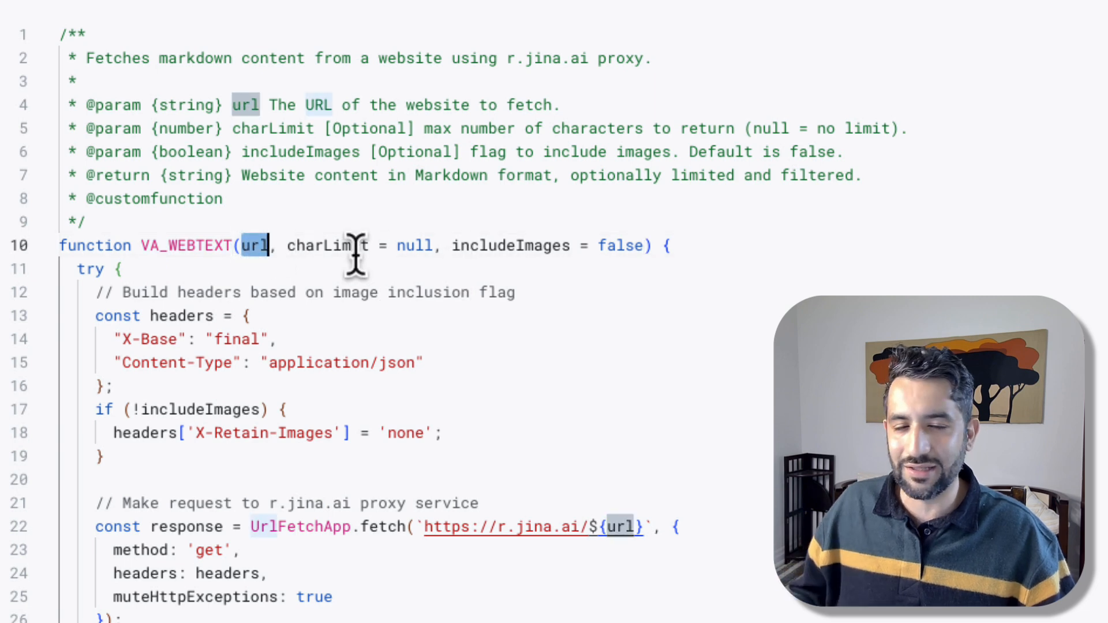
mouse_move(279, 463)
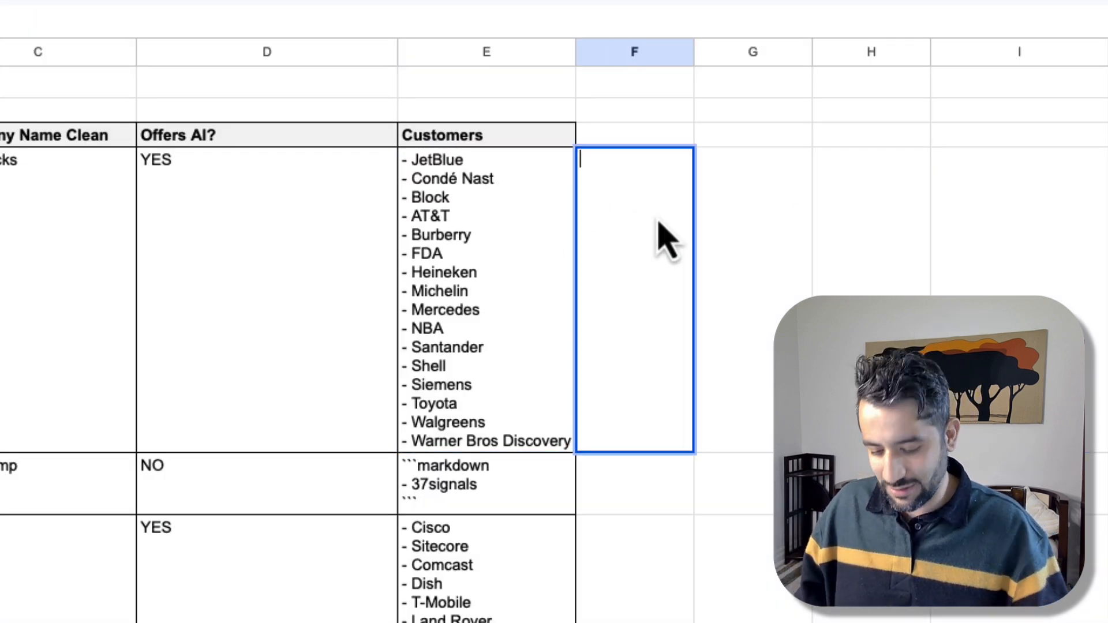
Start a =VA_WEBTEXT( formula in cell F4 of the Databricks row.
type("=VA_")
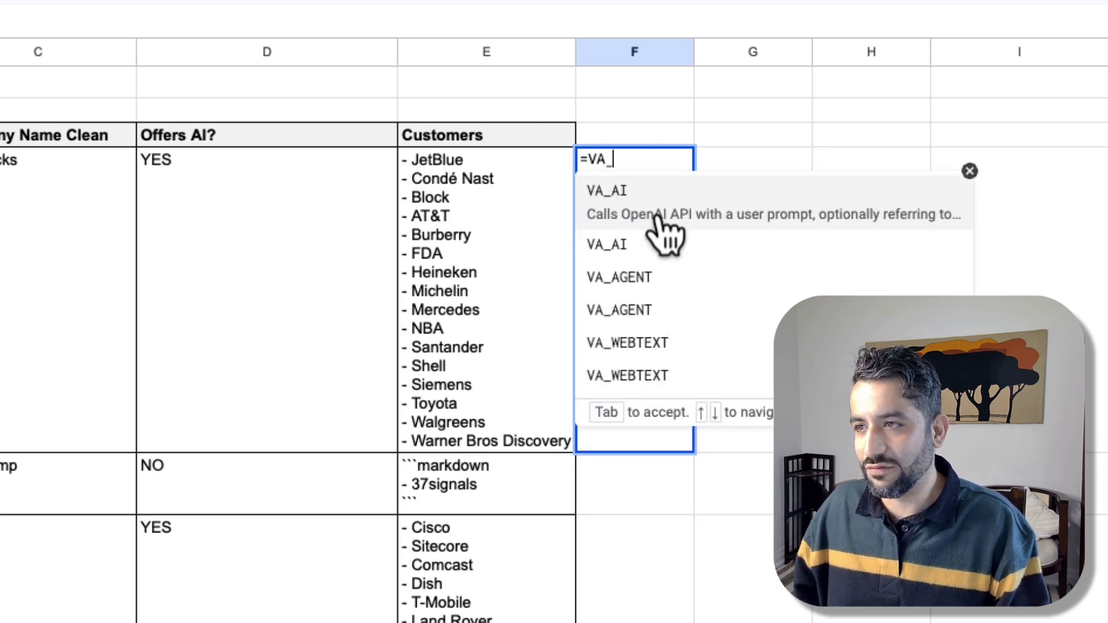
left_click(627, 343)
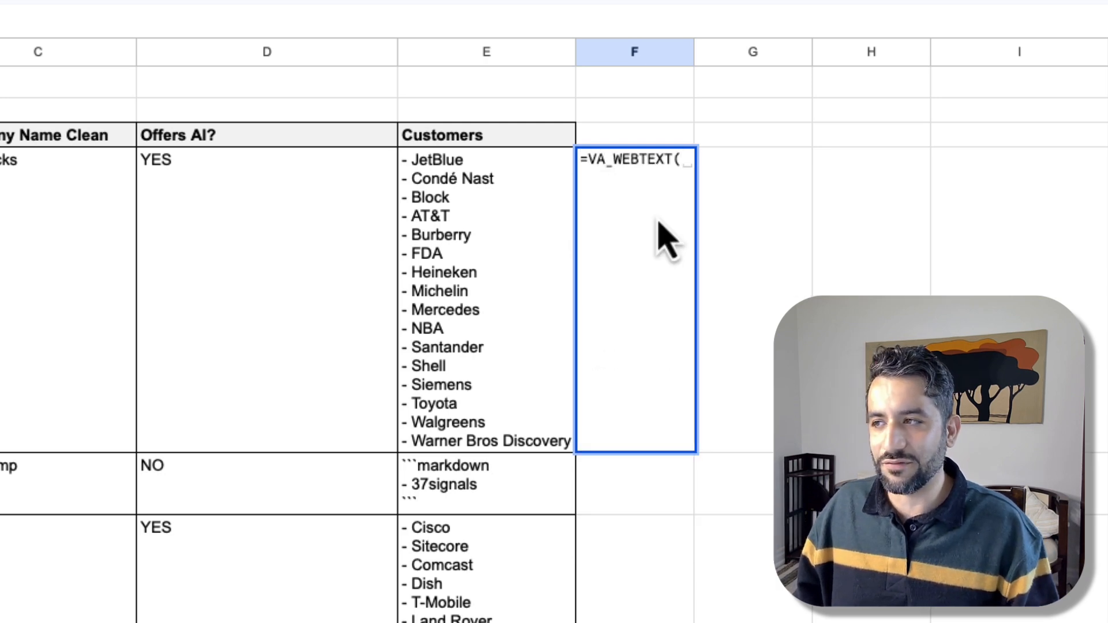
mouse_move(706, 269)
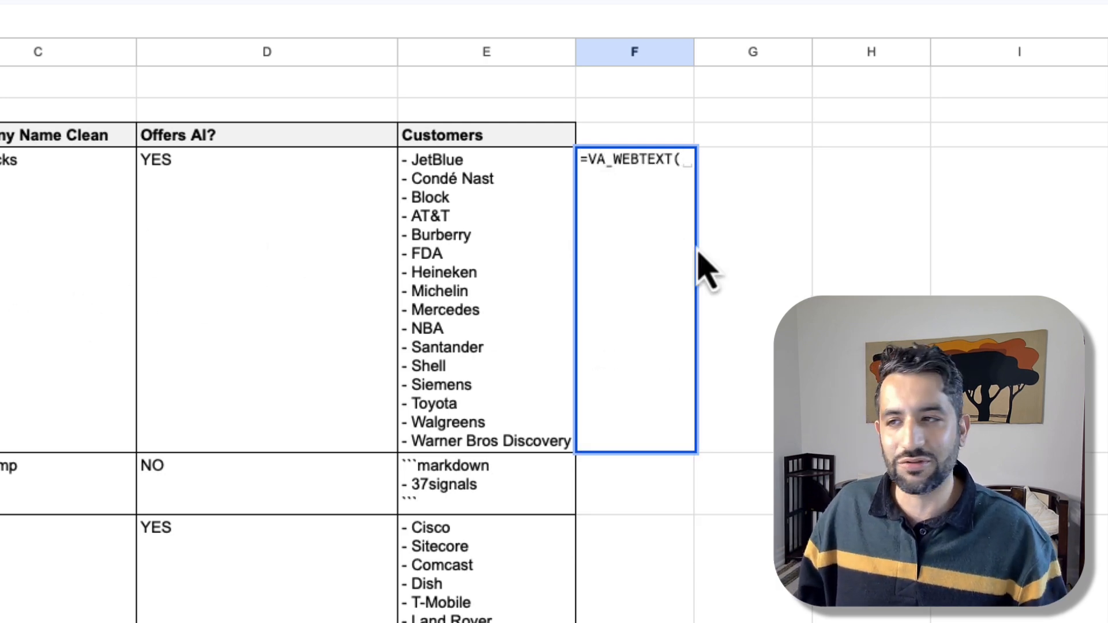